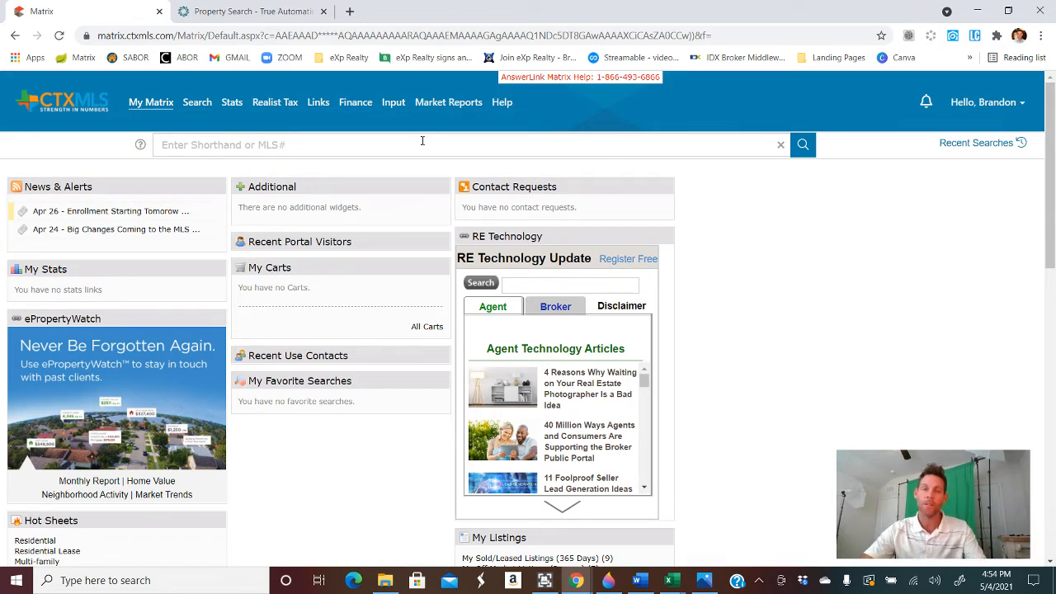
mouse_move(175, 170)
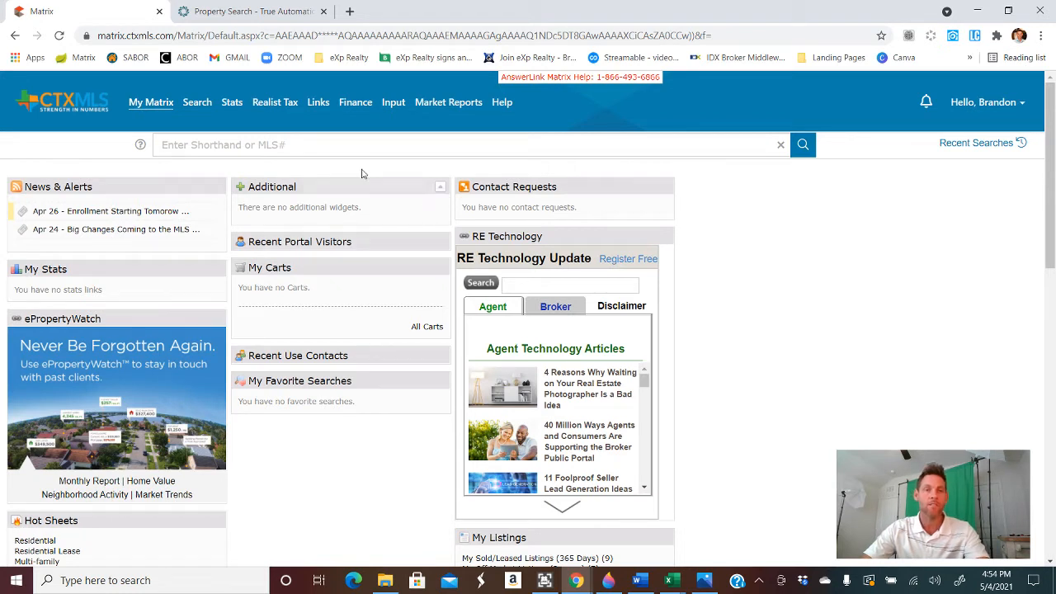
- Open the residential quick search form from the Search menu
click(198, 101)
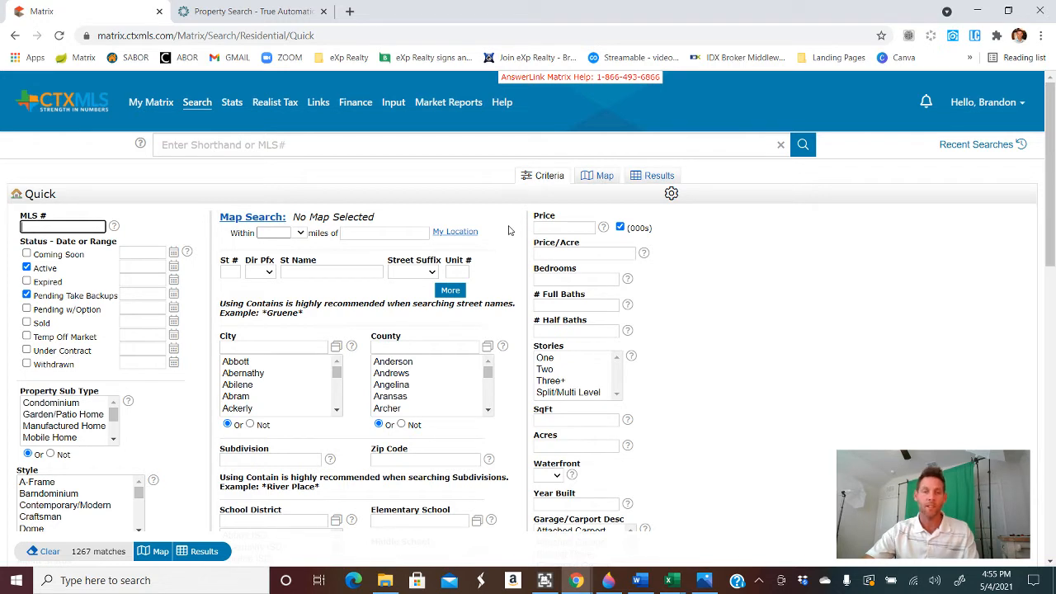
- Filter subdivision to '*sungate' and add Coming Soon to the statuses
click(270, 460)
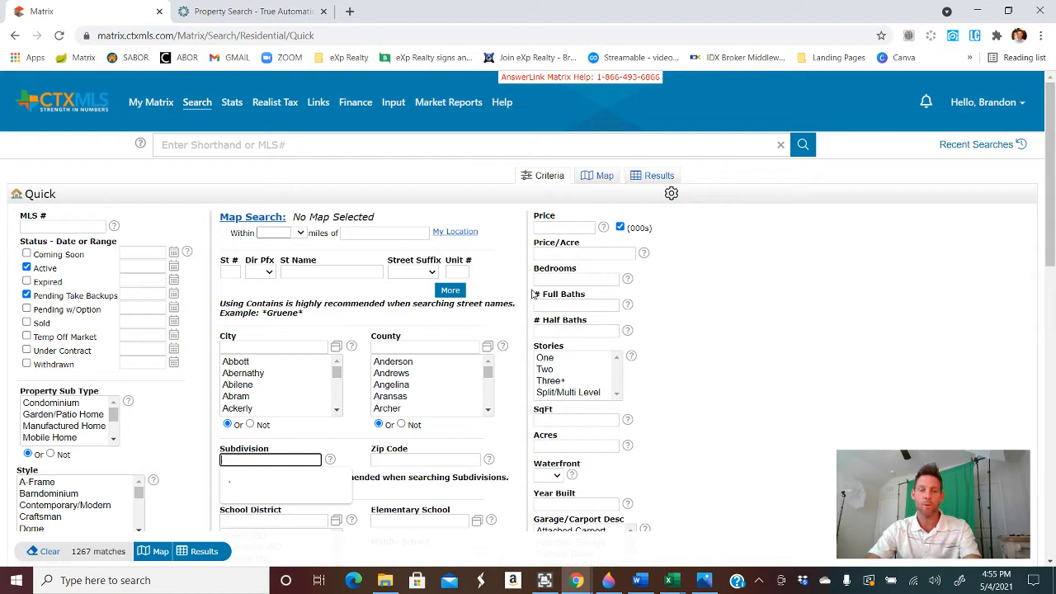
text(*)
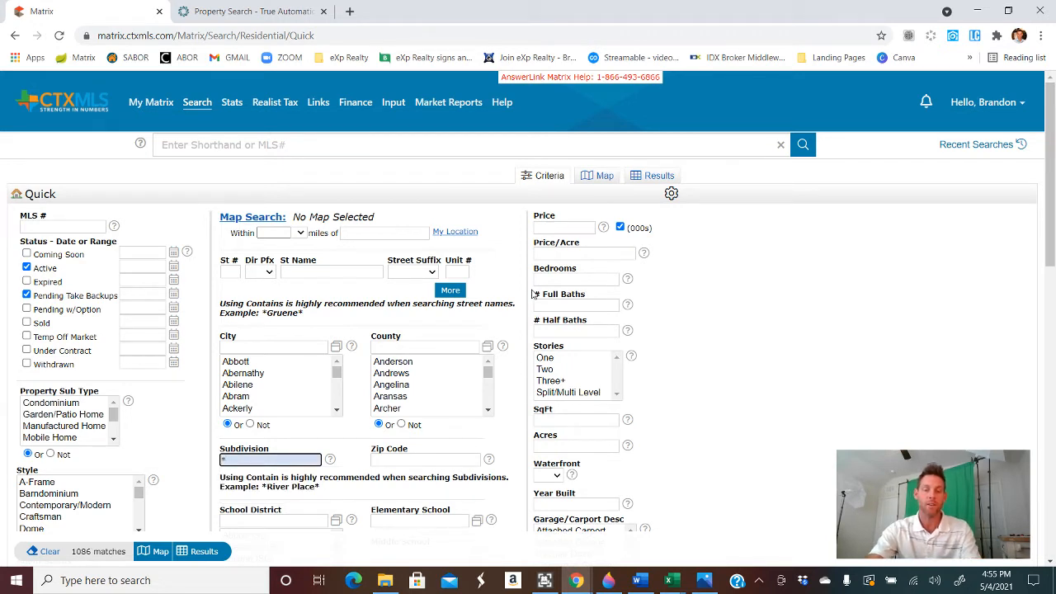
text(sungate)
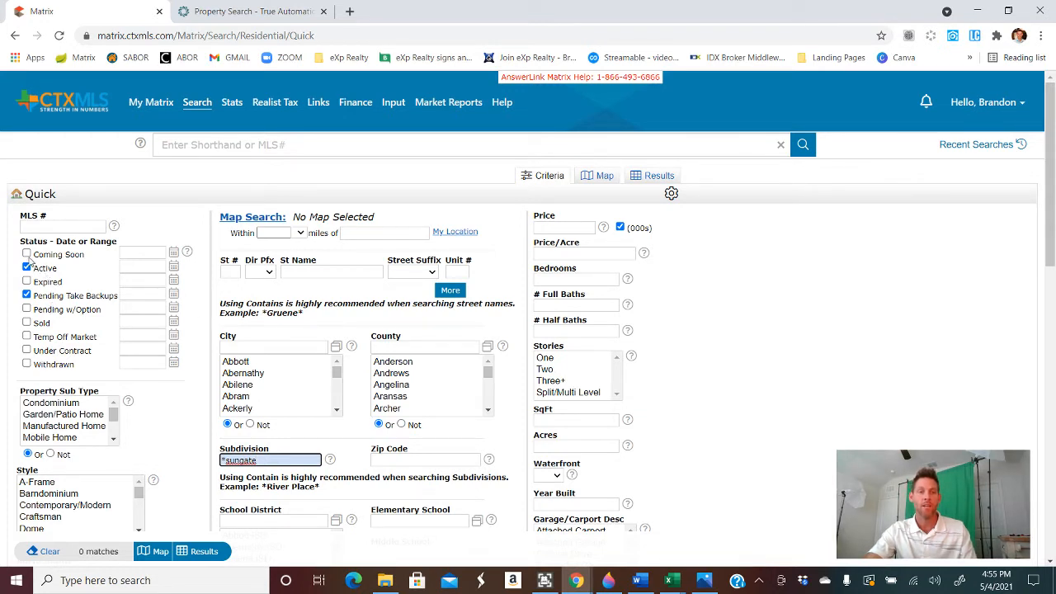
click(26, 254)
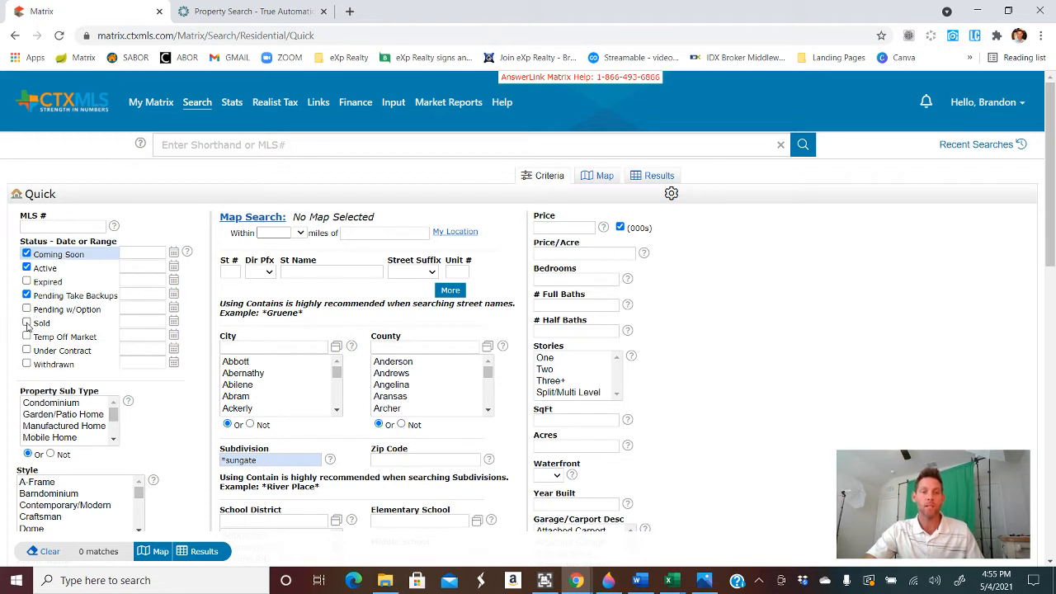
click(27, 323)
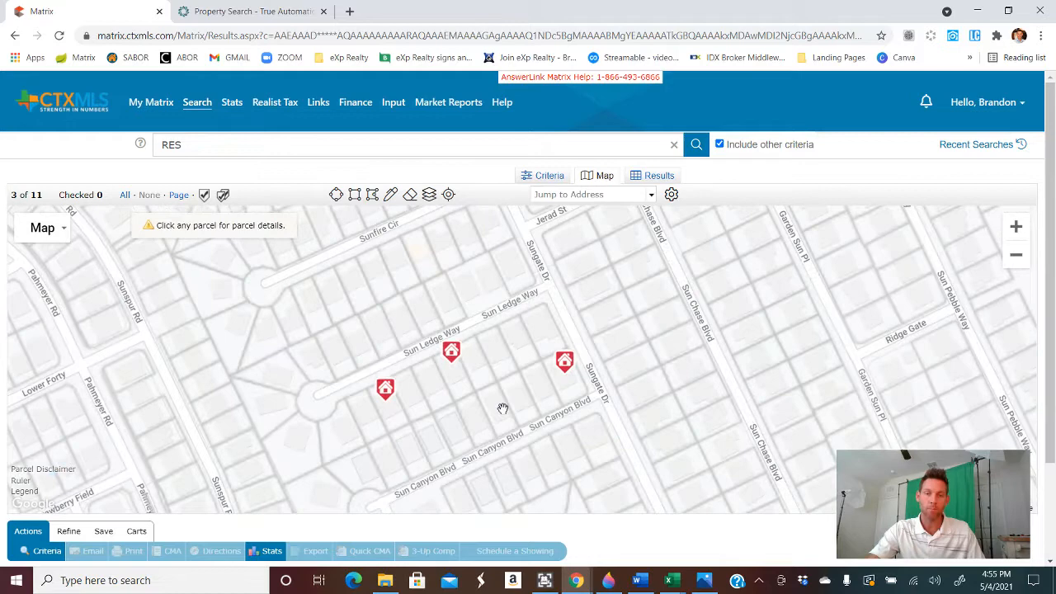
mouse_move(498, 348)
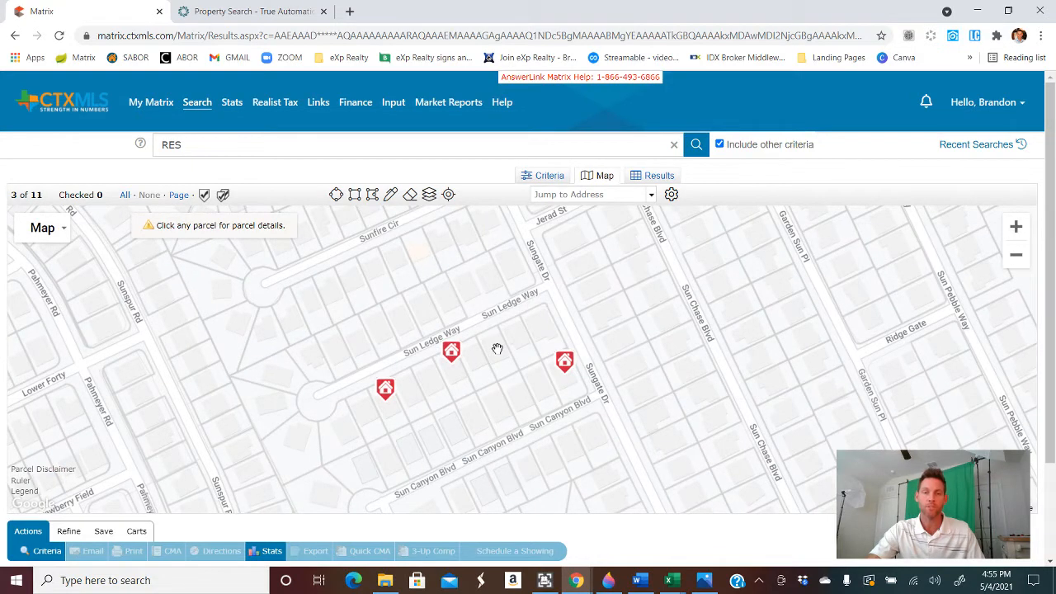
click(494, 417)
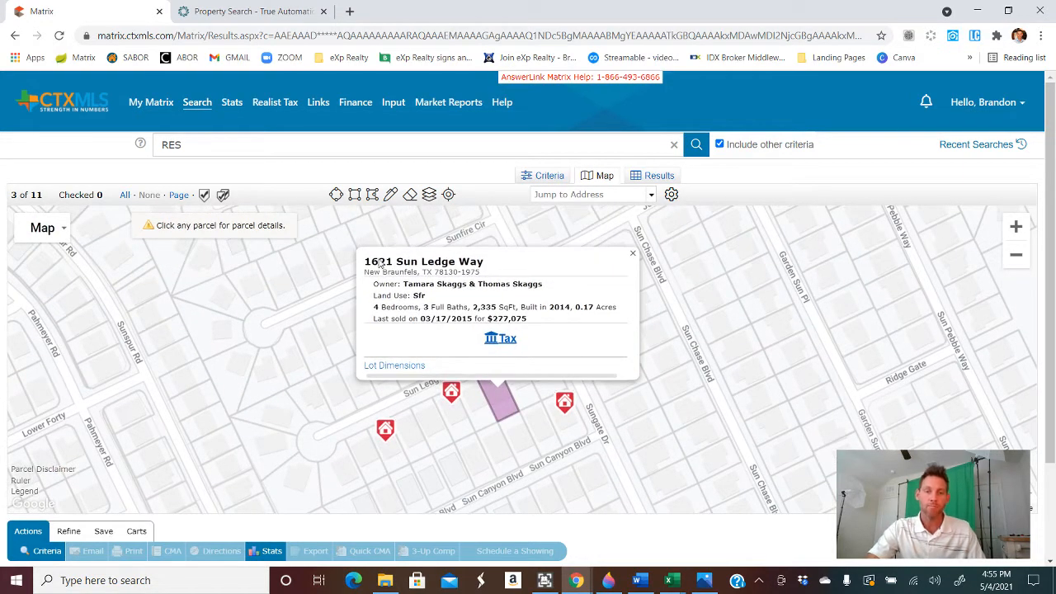
mouse_move(500, 338)
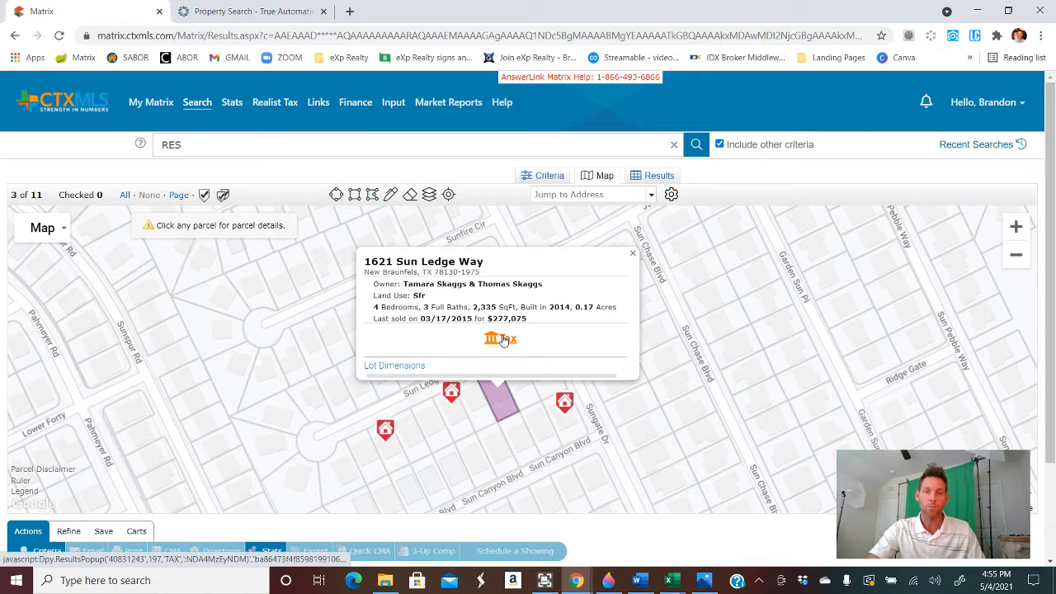
click(500, 339)
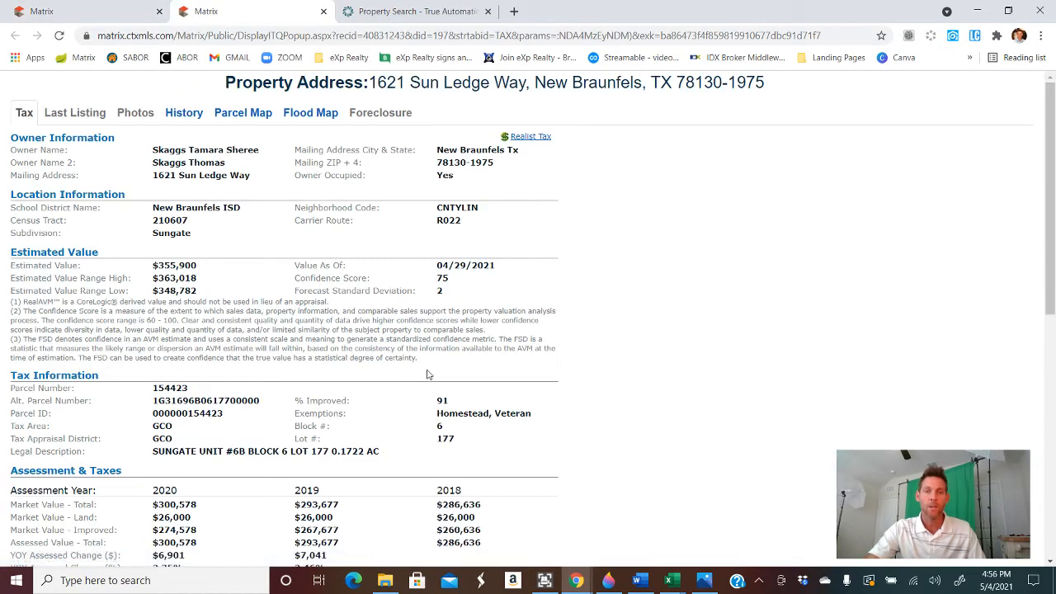
mouse_move(416, 391)
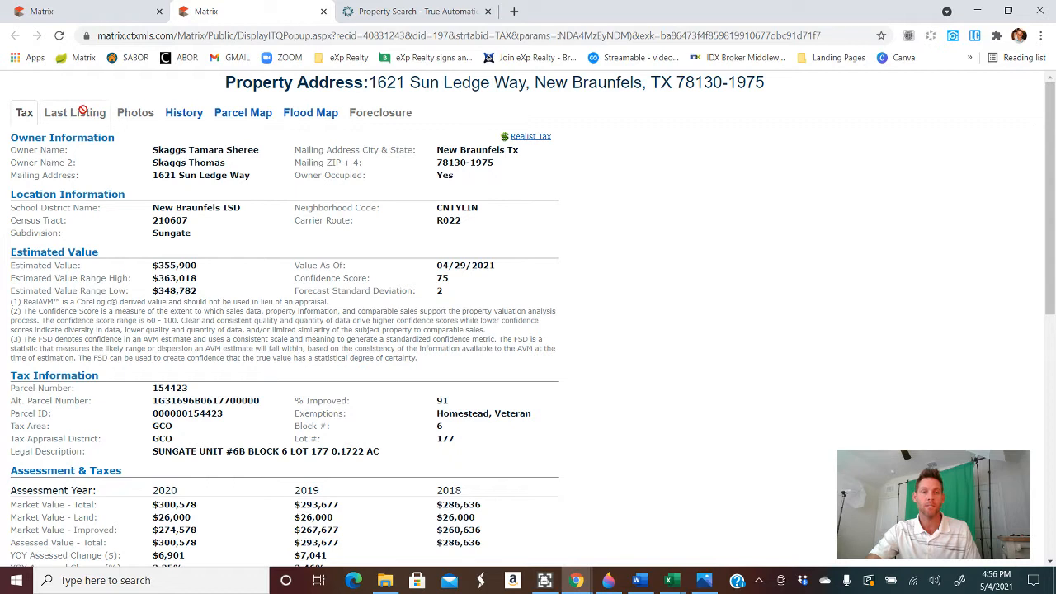
mouse_move(135, 118)
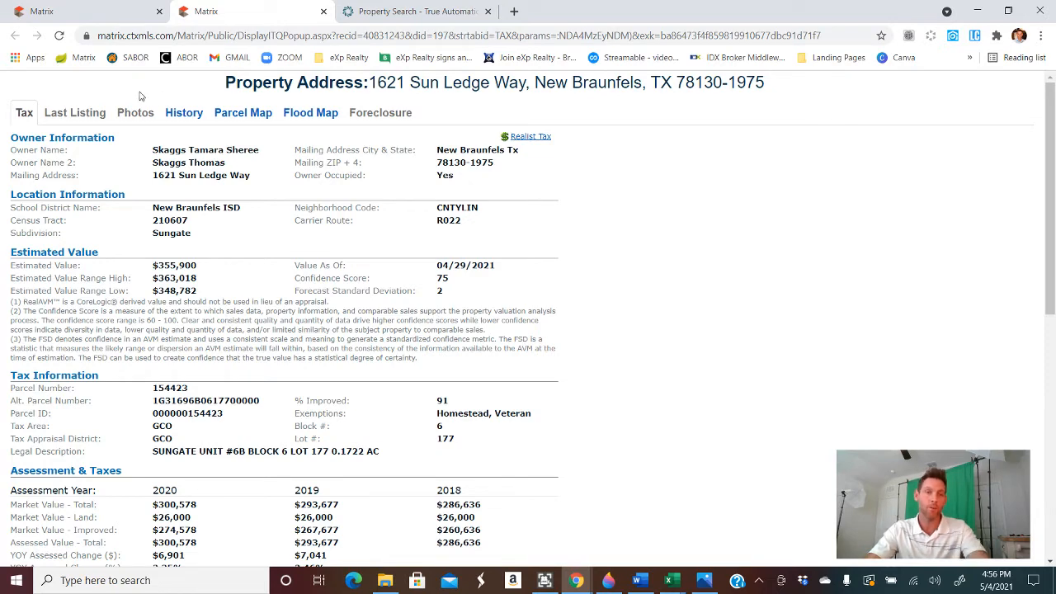
scroll(down, 3)
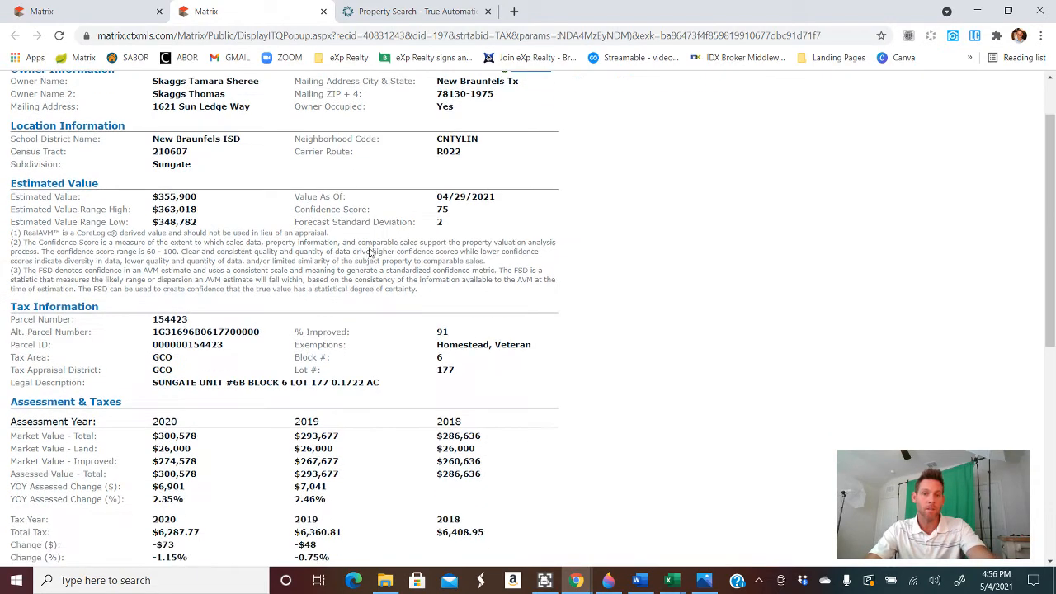
scroll(down, 3)
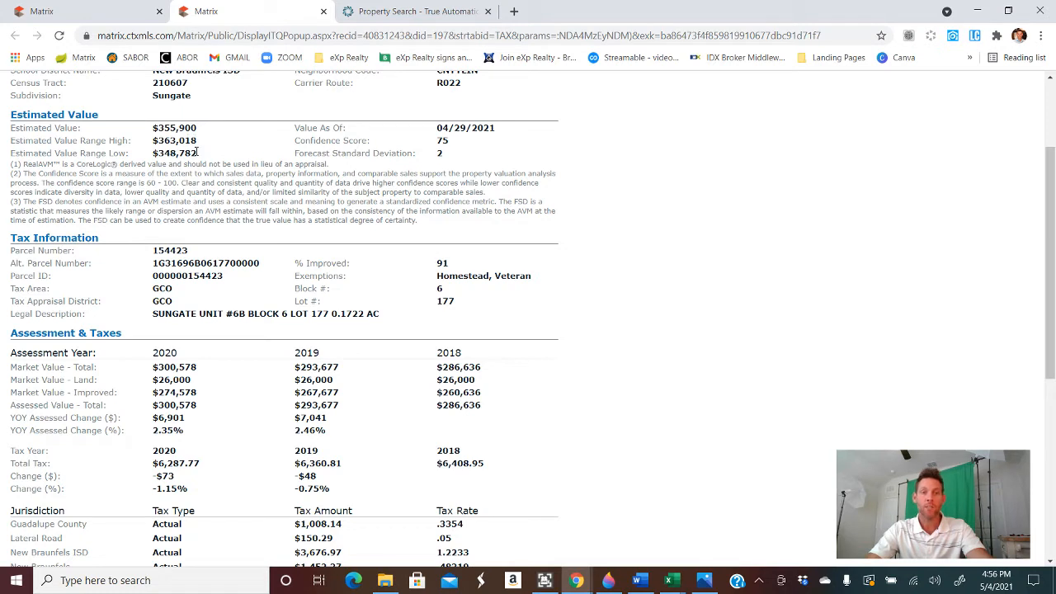
mouse_move(264, 159)
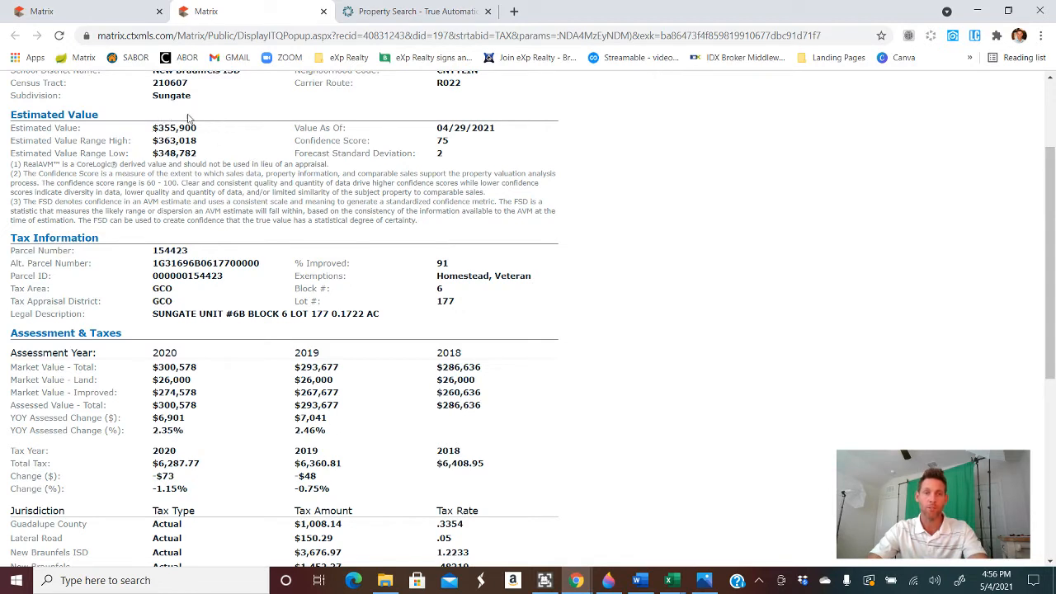
mouse_move(208, 131)
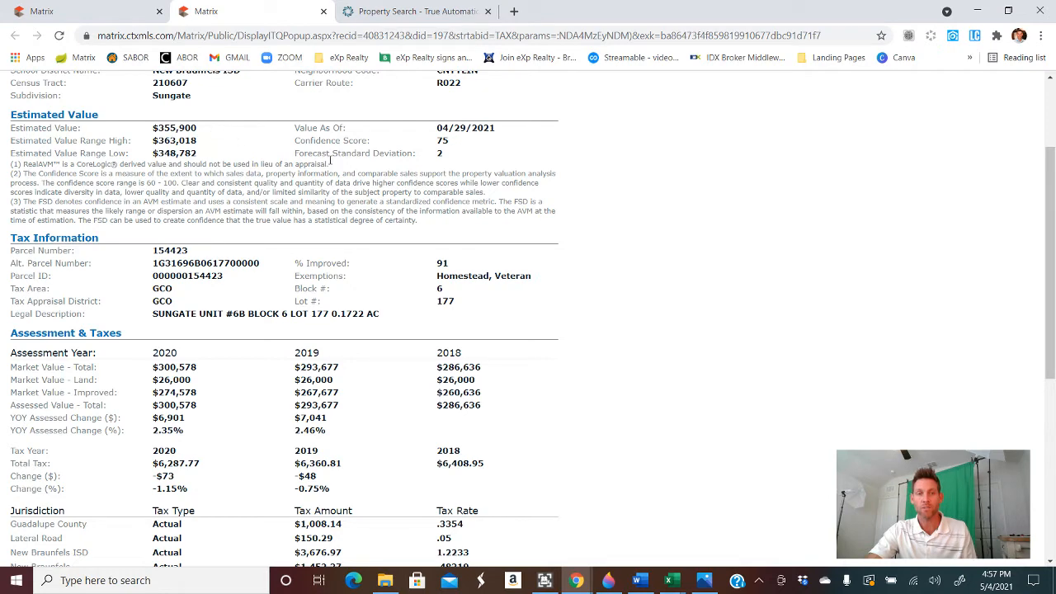
scroll(down, 3)
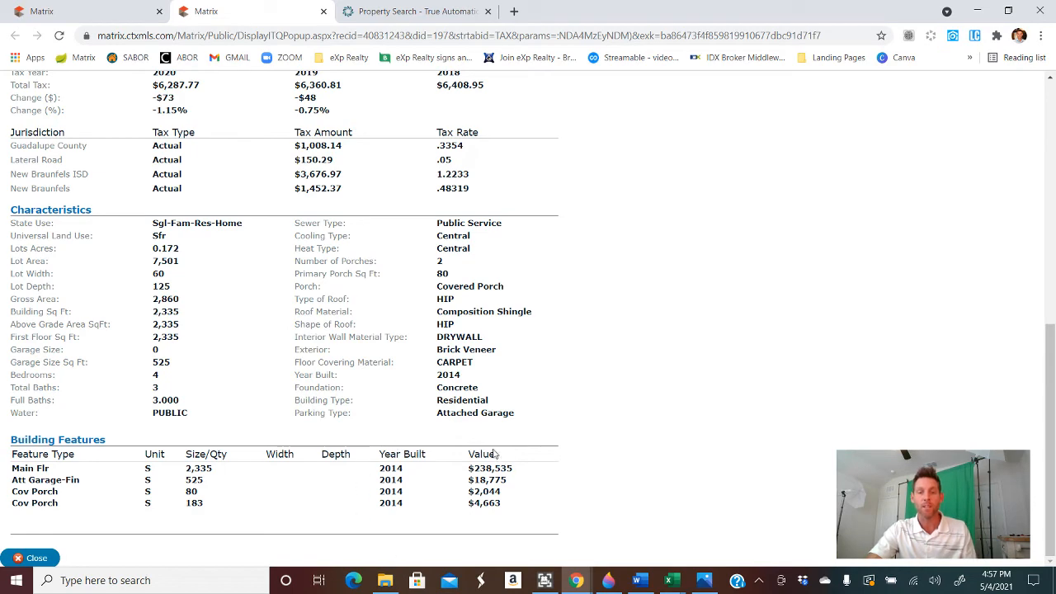
scroll(up, 3)
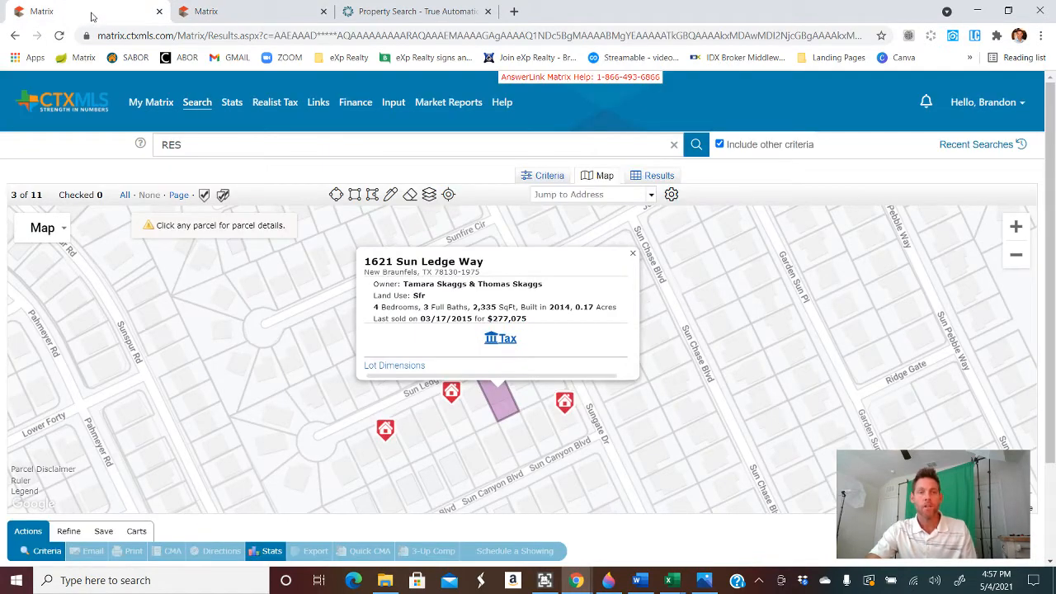
- Return to the map results, then switch to the True Automation property search tab
click(198, 101)
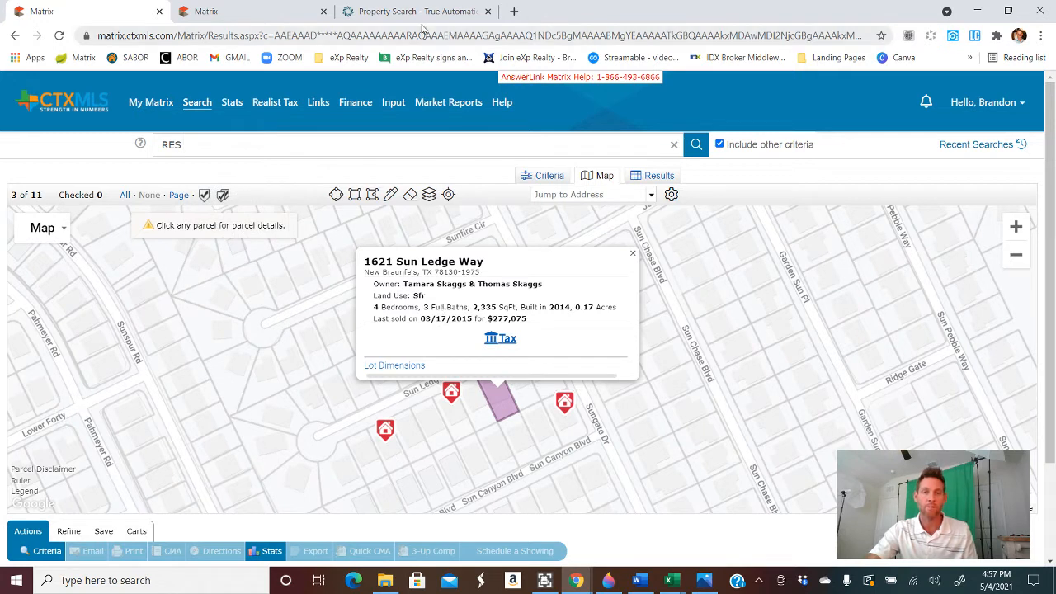
mouse_move(426, 12)
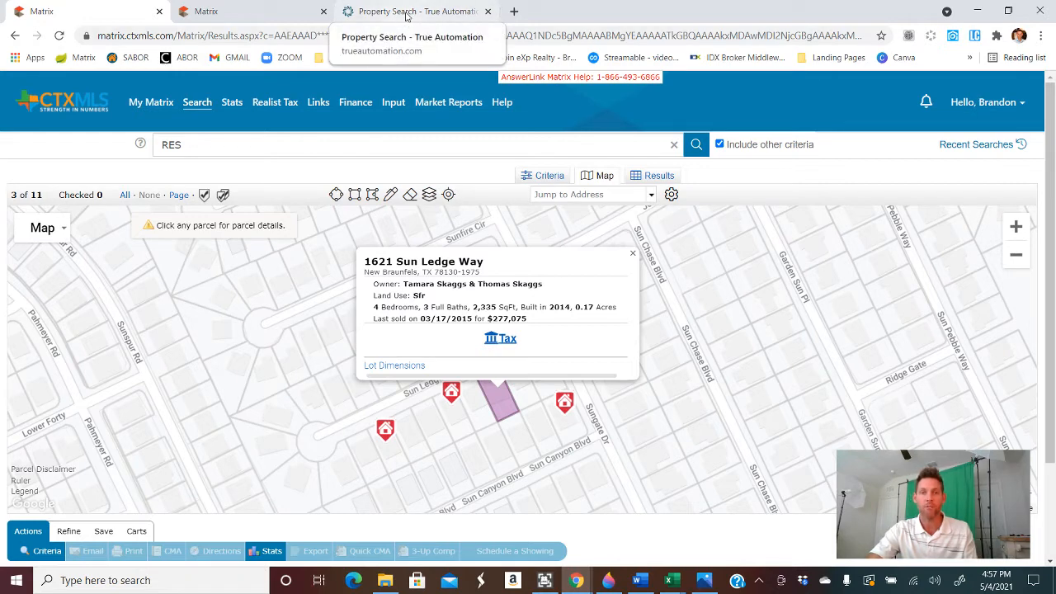
click(413, 12)
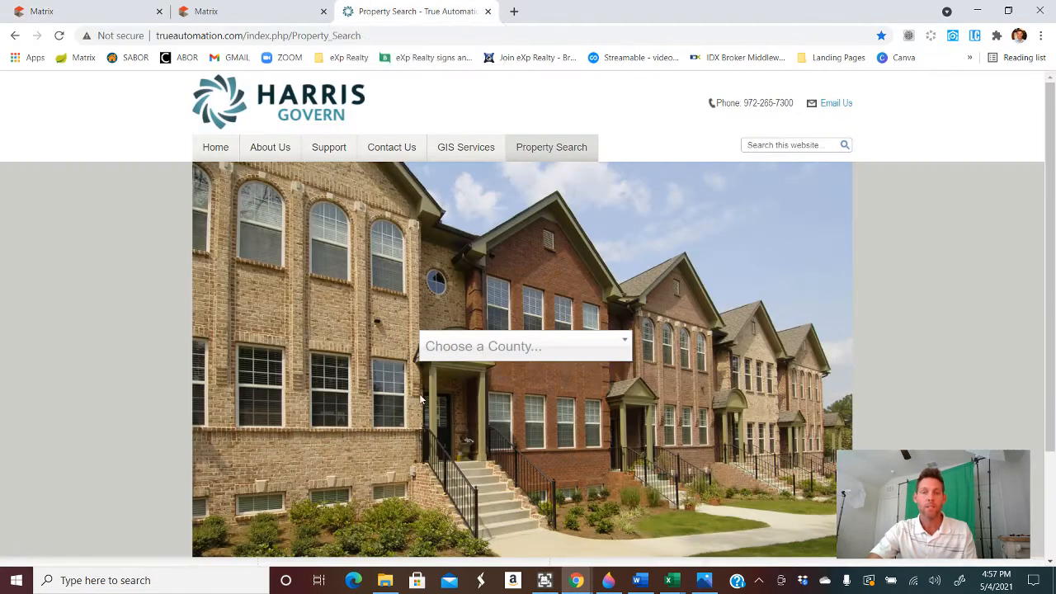
- Choose Guadalupe County to open its property search page
click(523, 345)
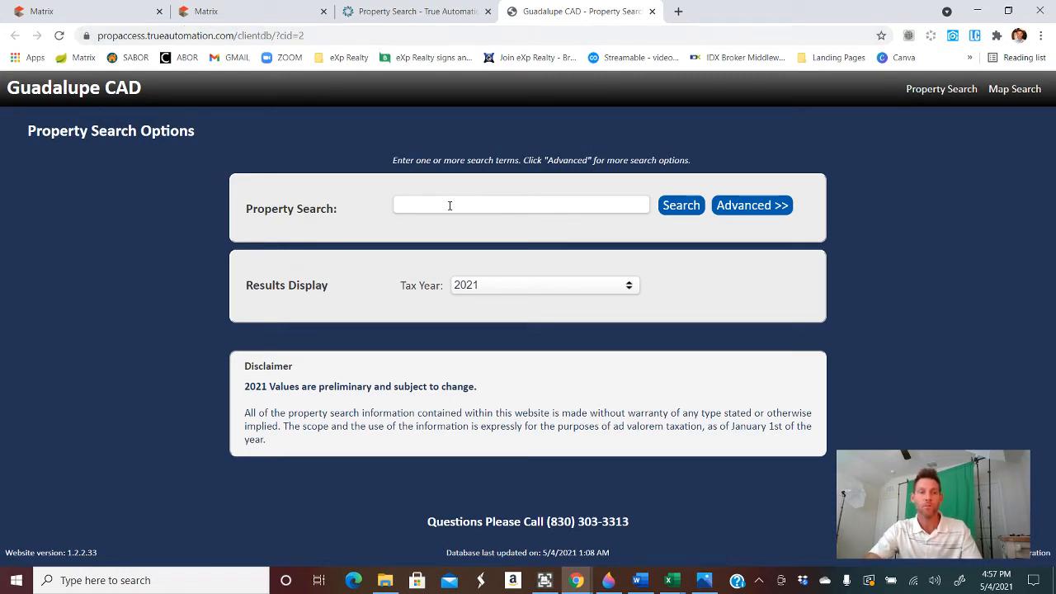
- Enter the partial address '1621 sun' in the Guadalupe CAD search field
click(521, 204)
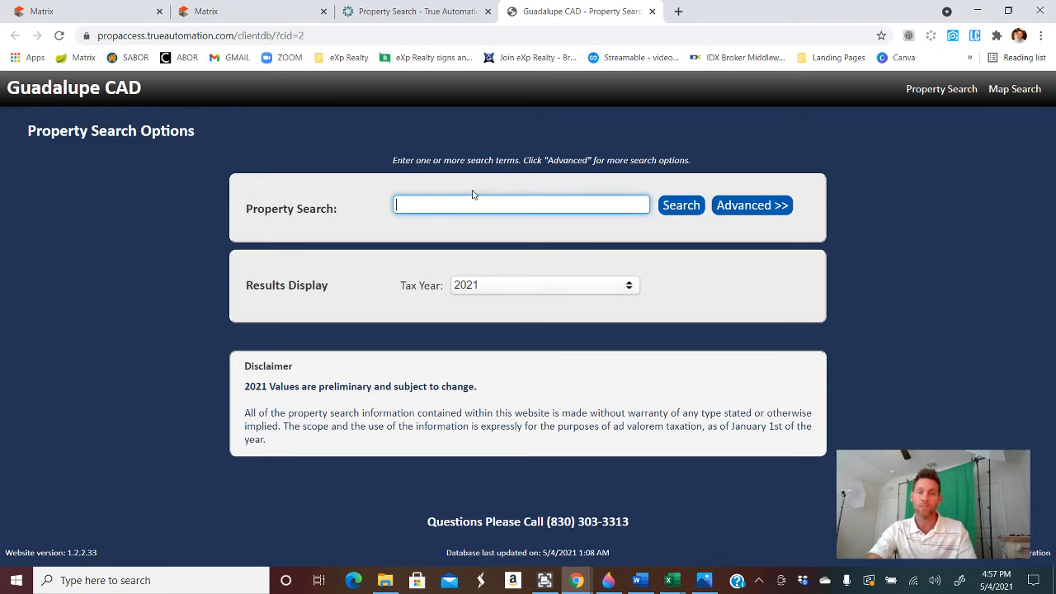
text(1621)
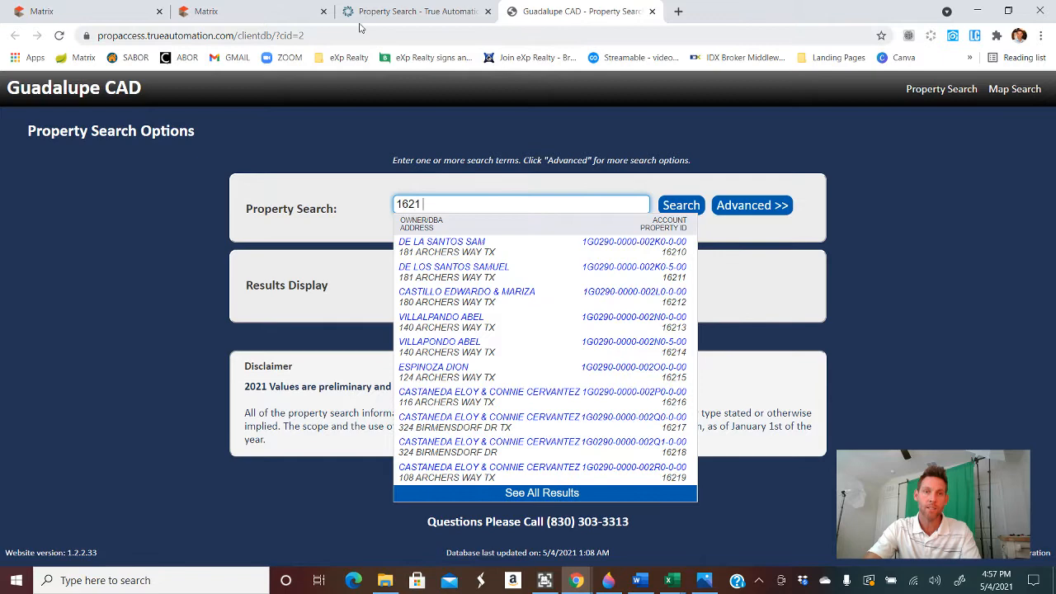
click(207, 12)
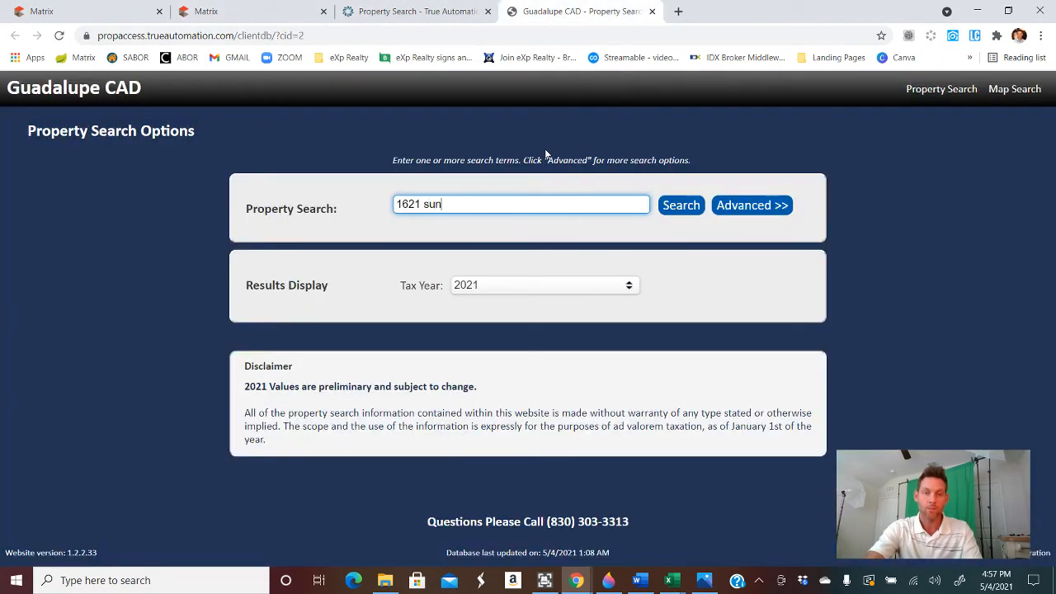
mouse_move(500, 278)
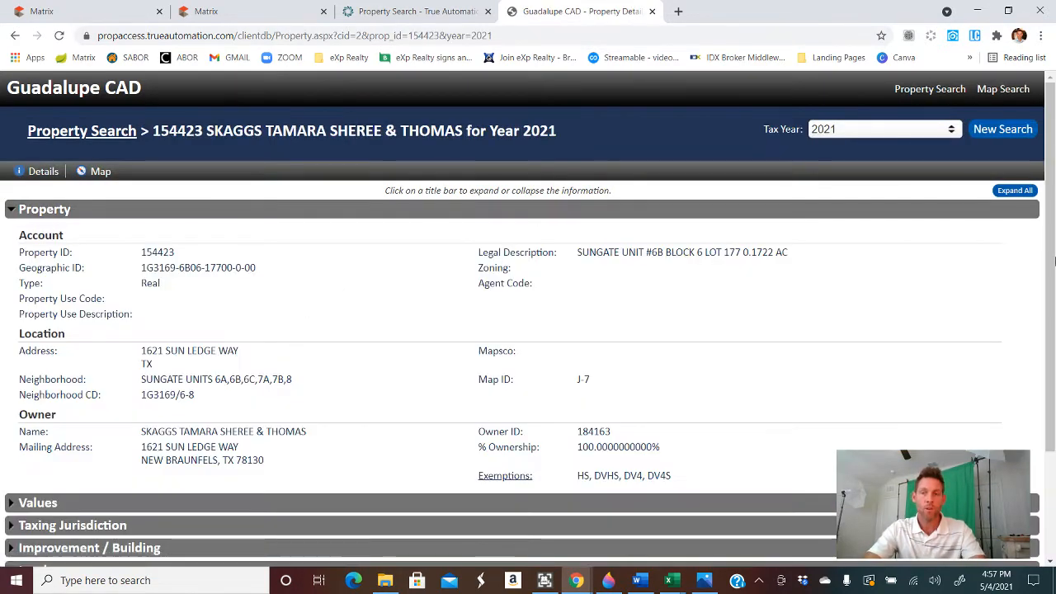
- Expand and review the Sun Ledge Way appraisal record, then reopen Matrix search criteria
click(1015, 191)
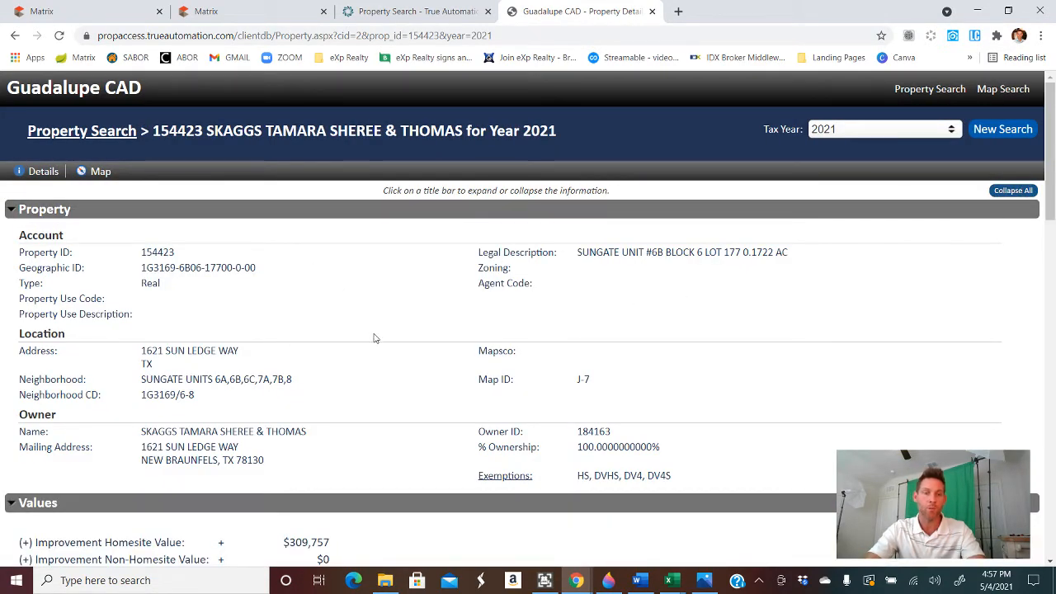
scroll(down, 3)
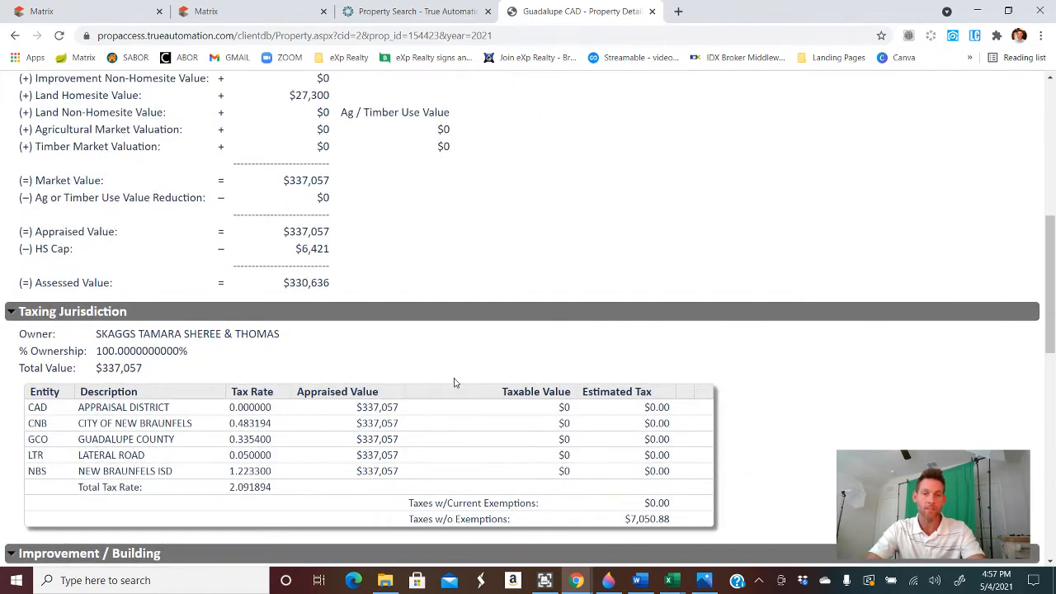
scroll(down, 3)
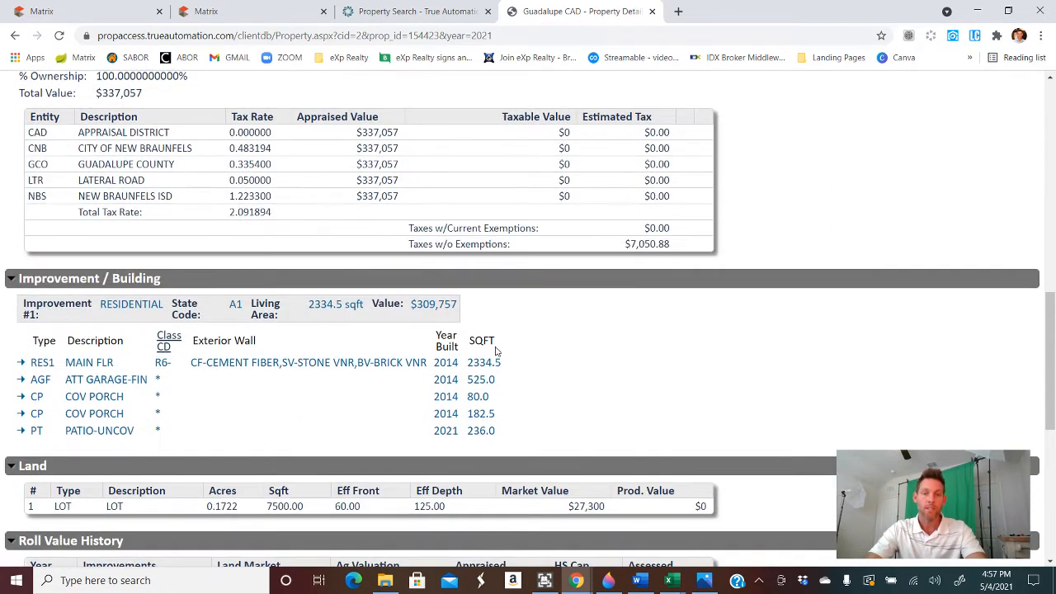
scroll(down, 3)
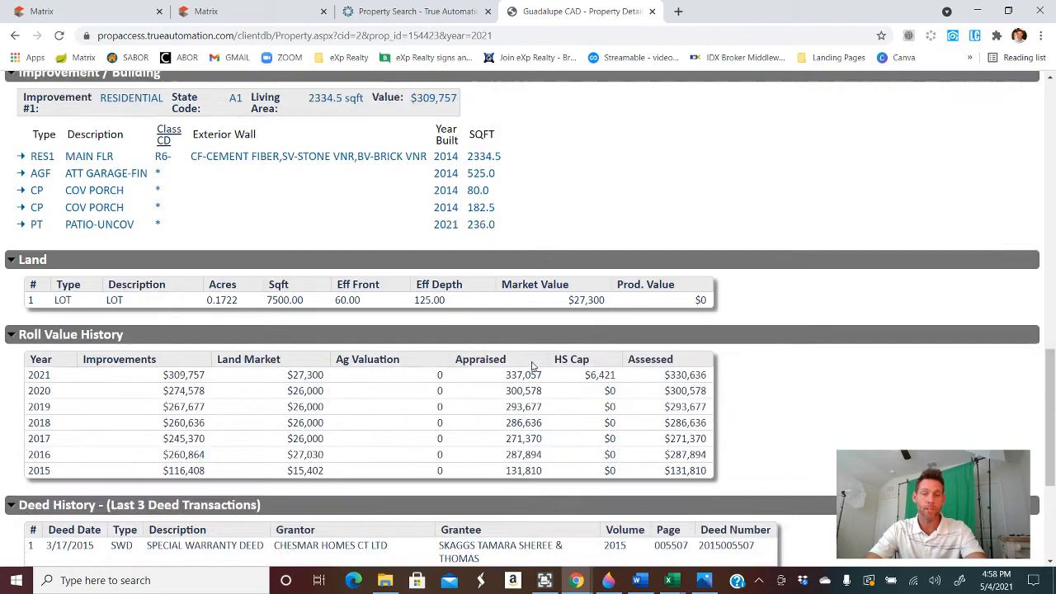
scroll(down, 3)
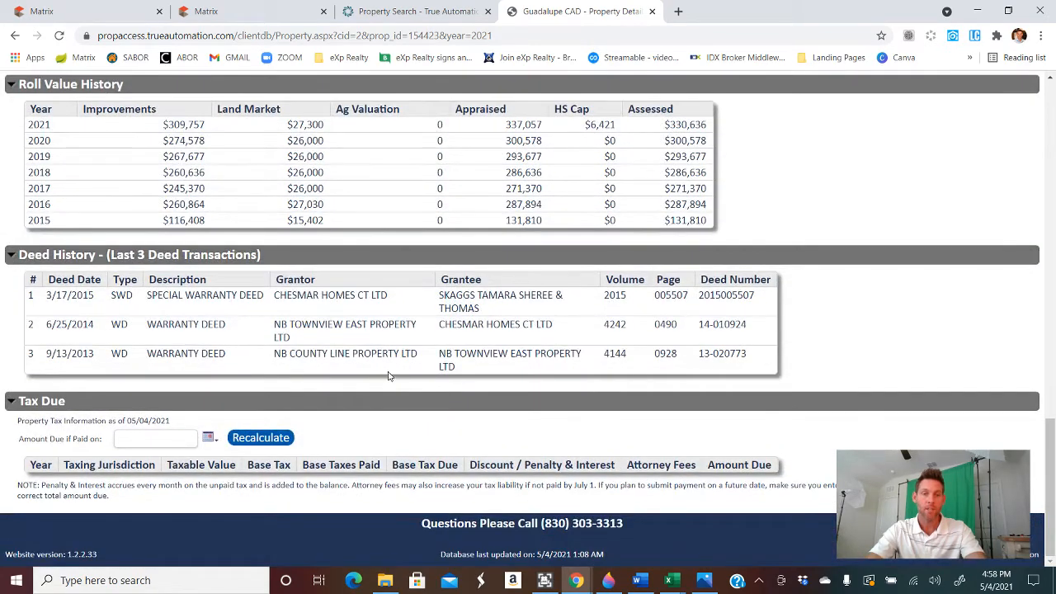
scroll(down, 3)
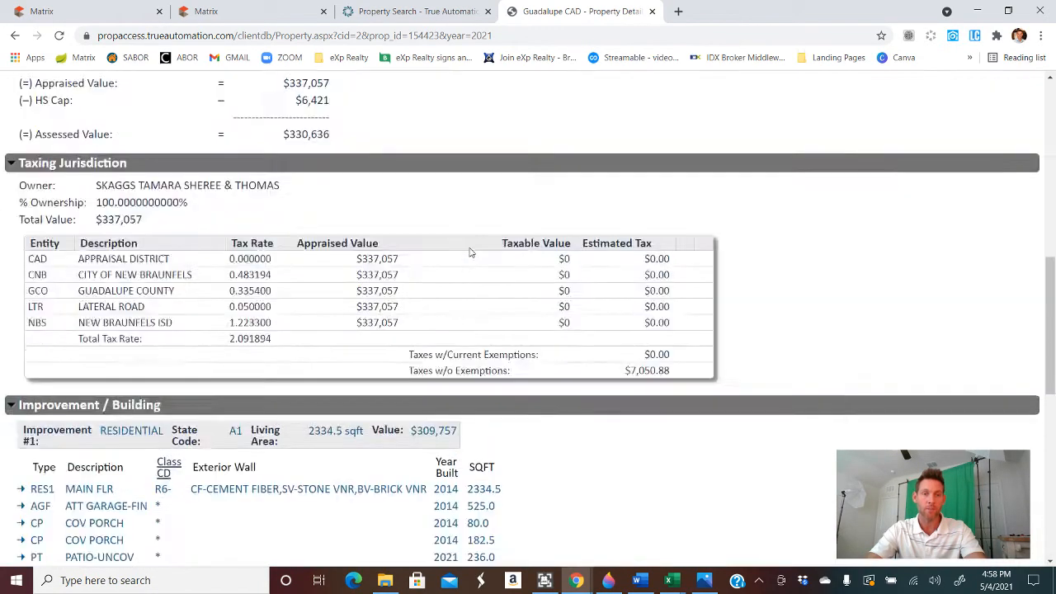
scroll(up, 3)
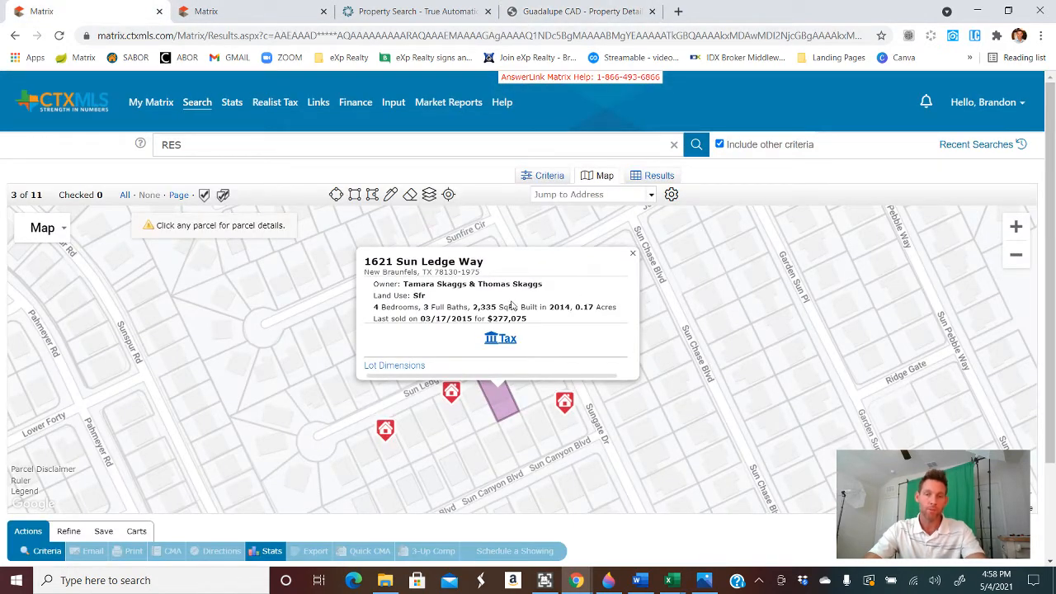
click(549, 175)
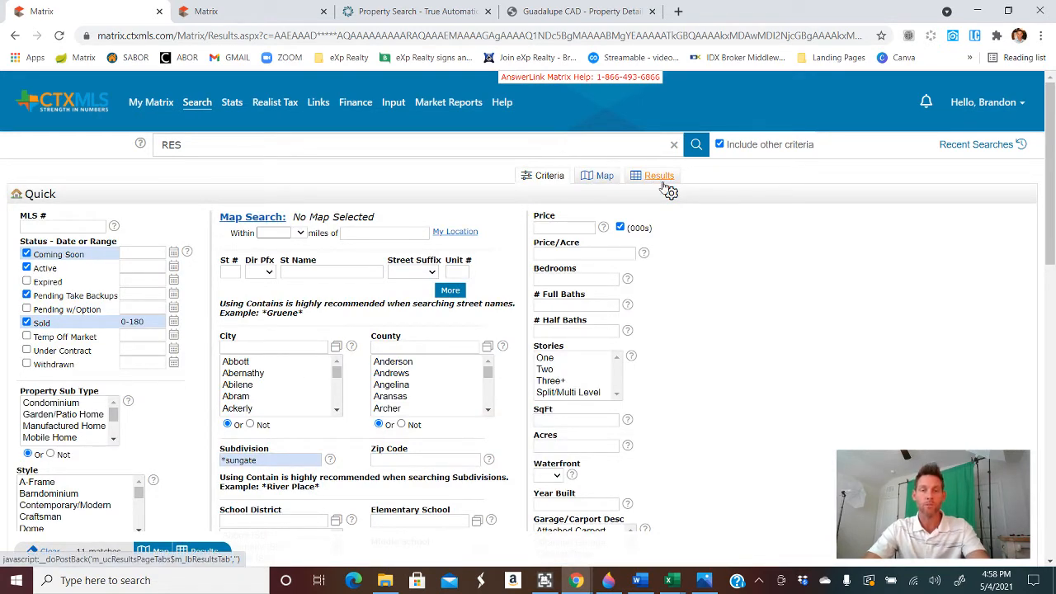
- Show the 11 Sungate listings in the results grid
click(658, 175)
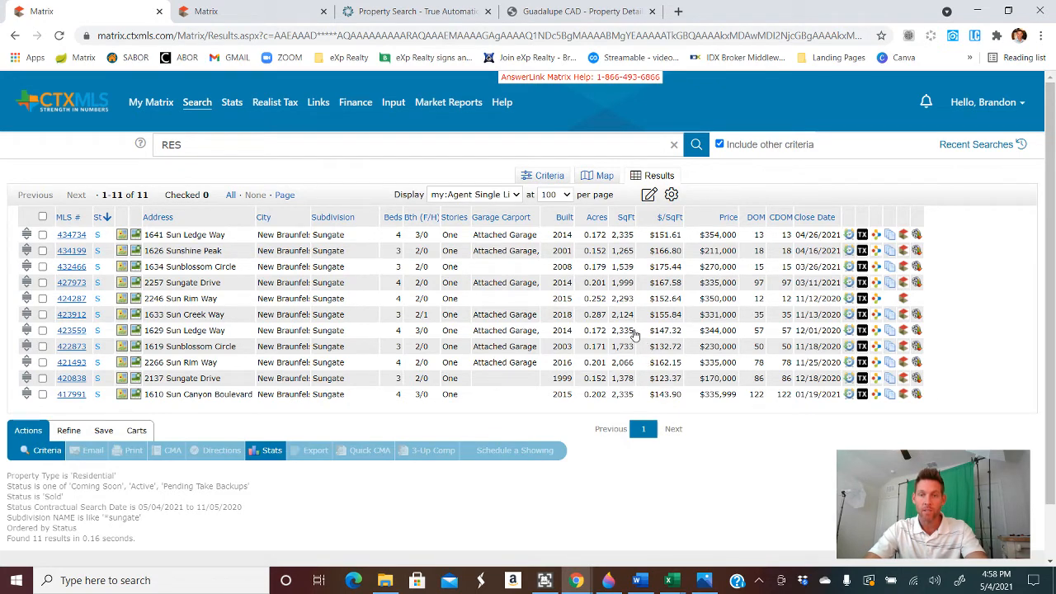
mouse_move(694, 313)
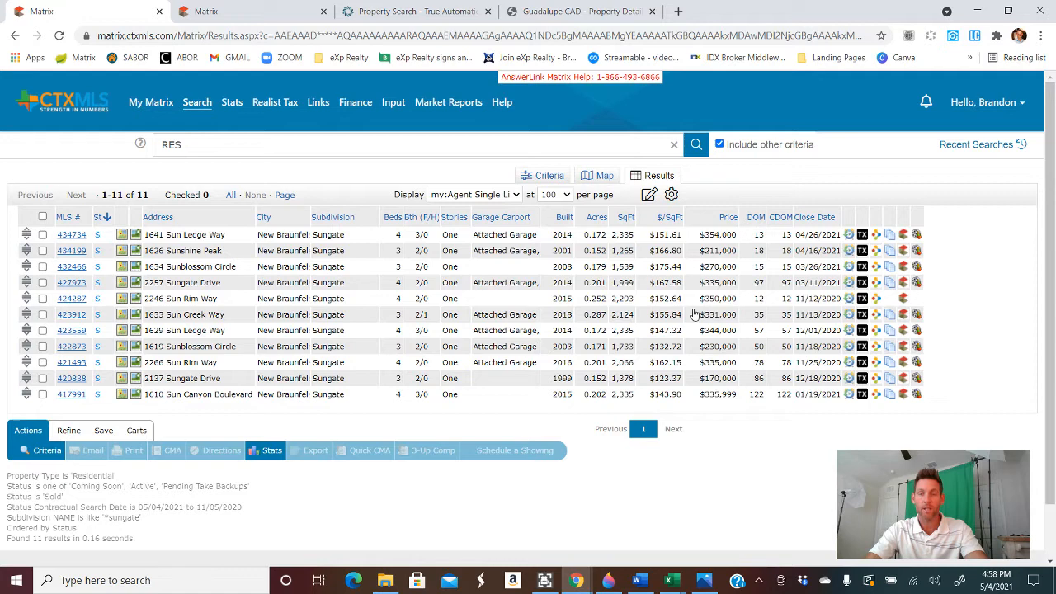
mouse_move(674, 326)
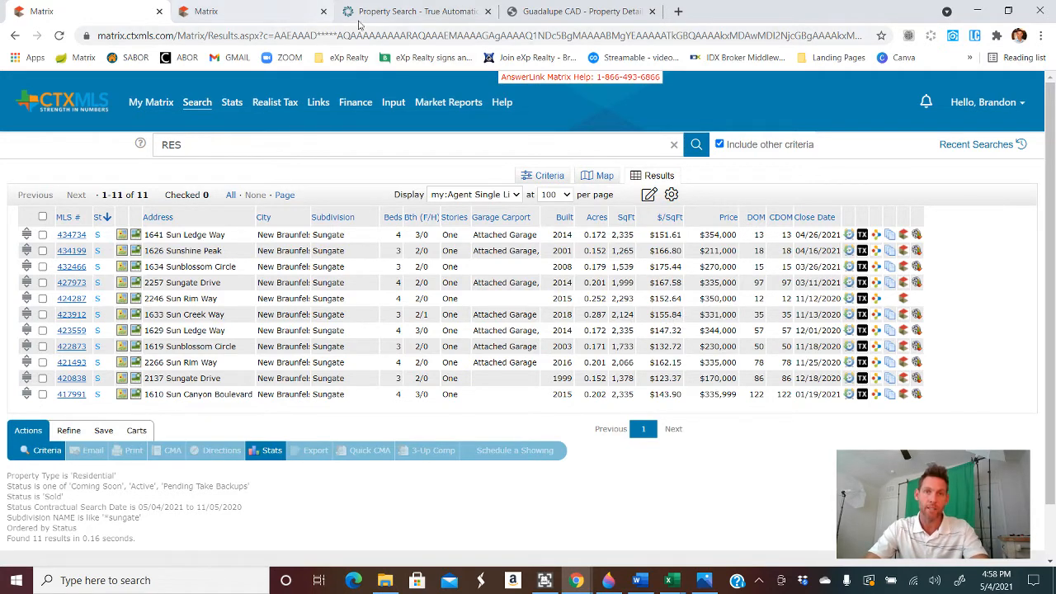
click(589, 12)
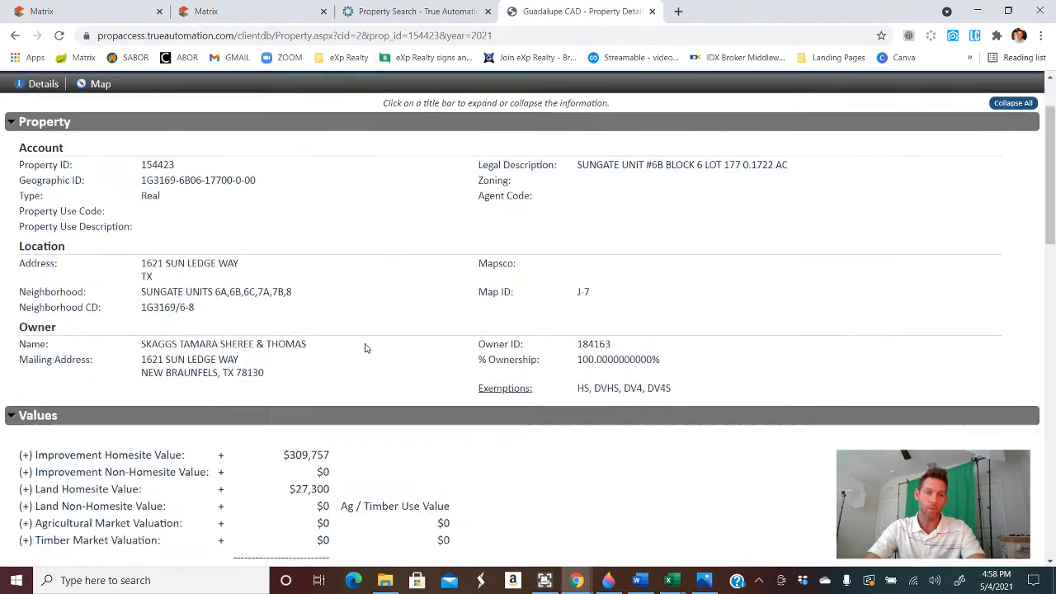
scroll(down, 3)
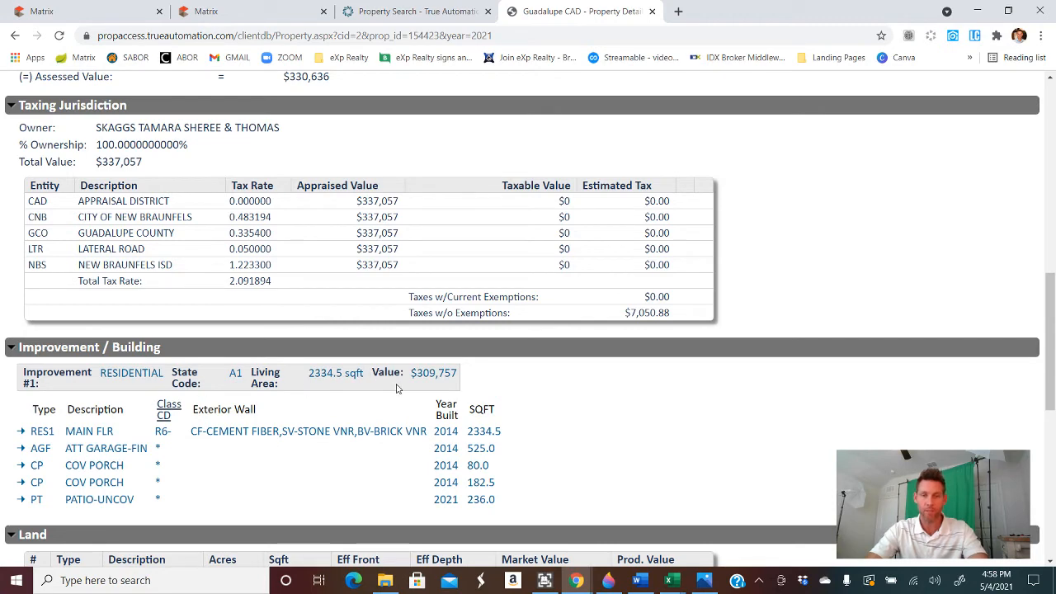
mouse_move(476, 335)
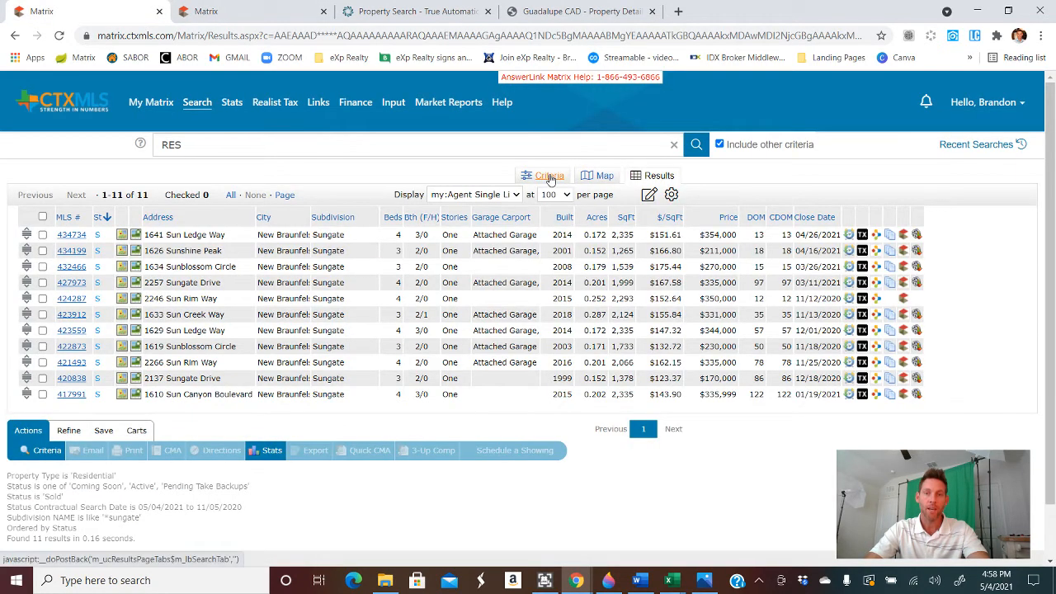
- Limit the Sungate search square footage to 2000-2600
click(549, 175)
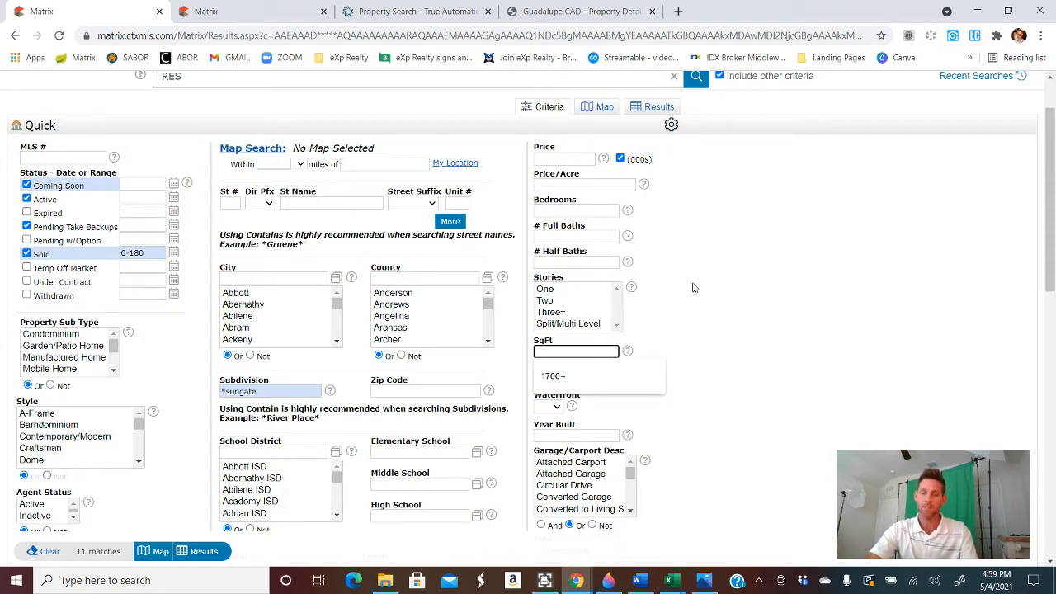
text(2000-2600)
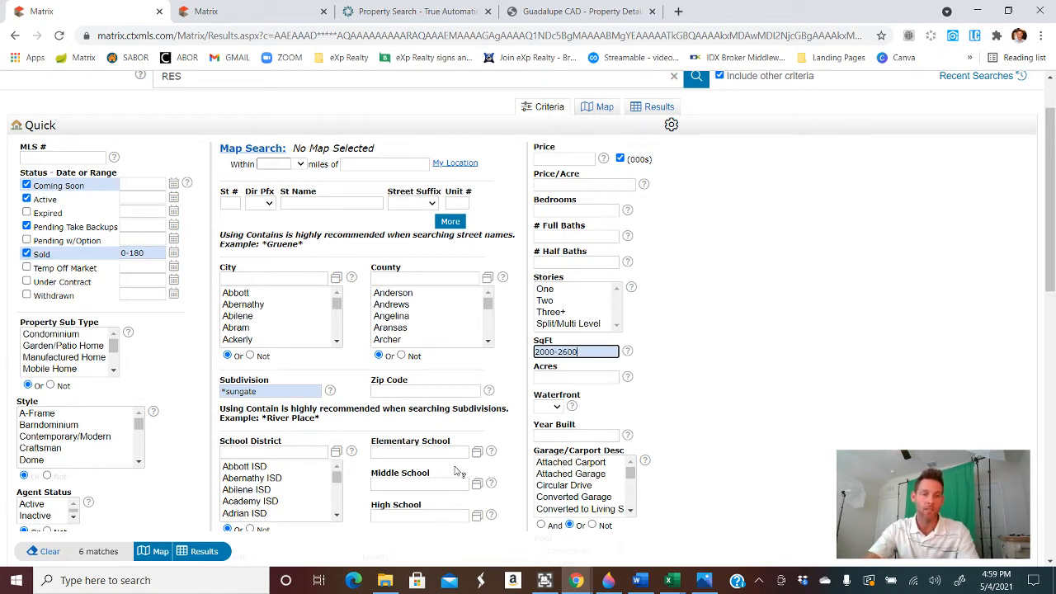
mouse_move(85, 551)
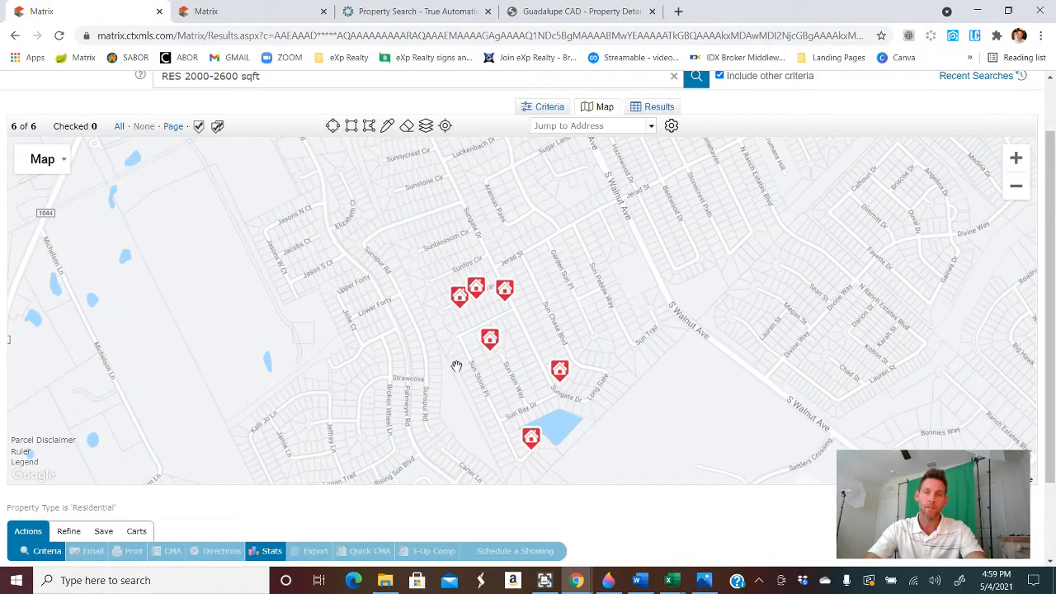
mouse_move(517, 310)
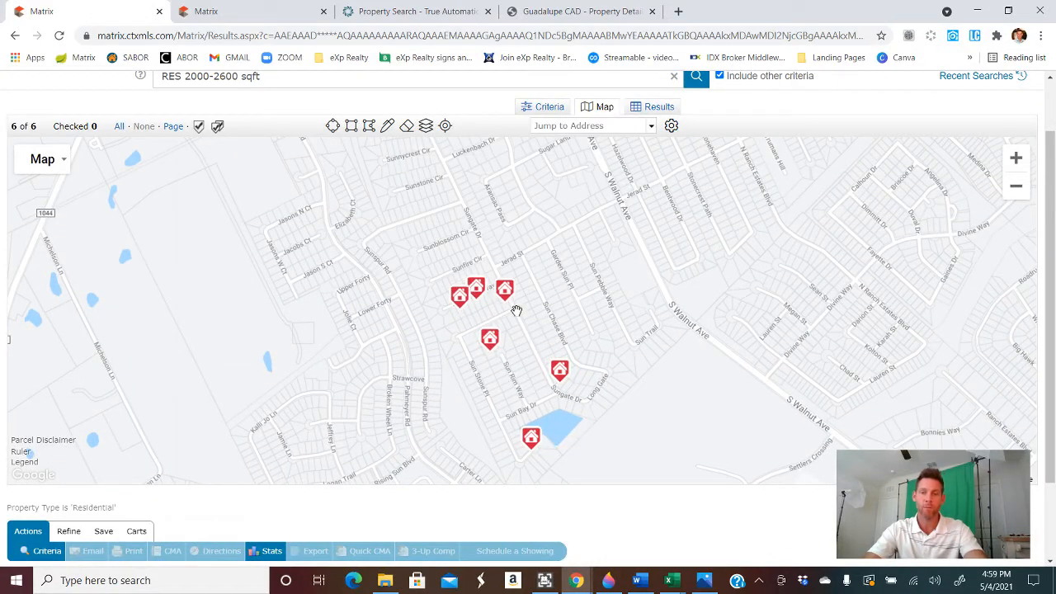
- Show the six Sungate sales in the Results grid with price per sqft, prices and close dates
click(659, 106)
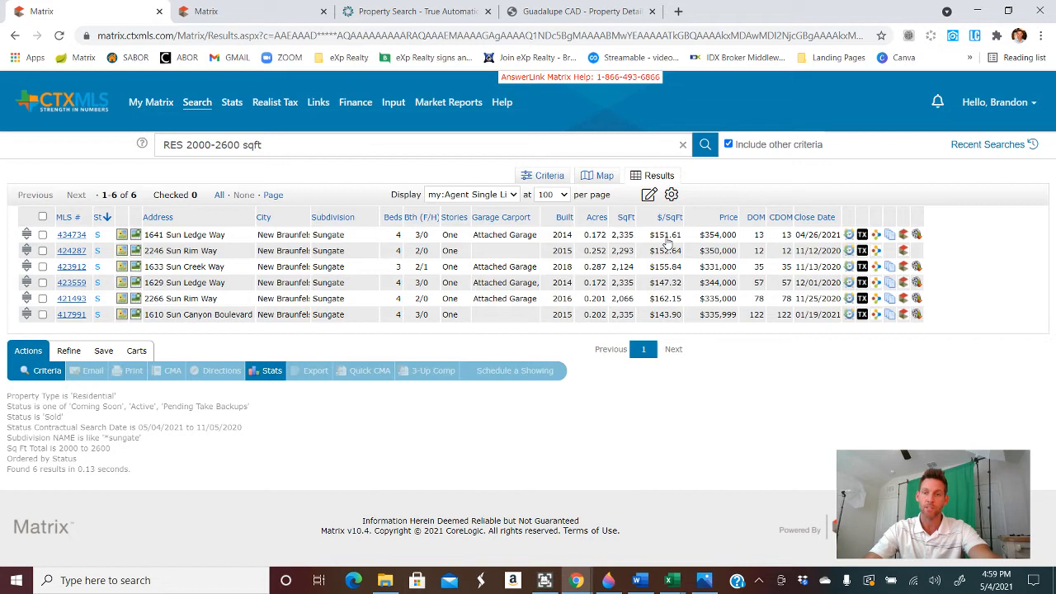
mouse_move(566, 246)
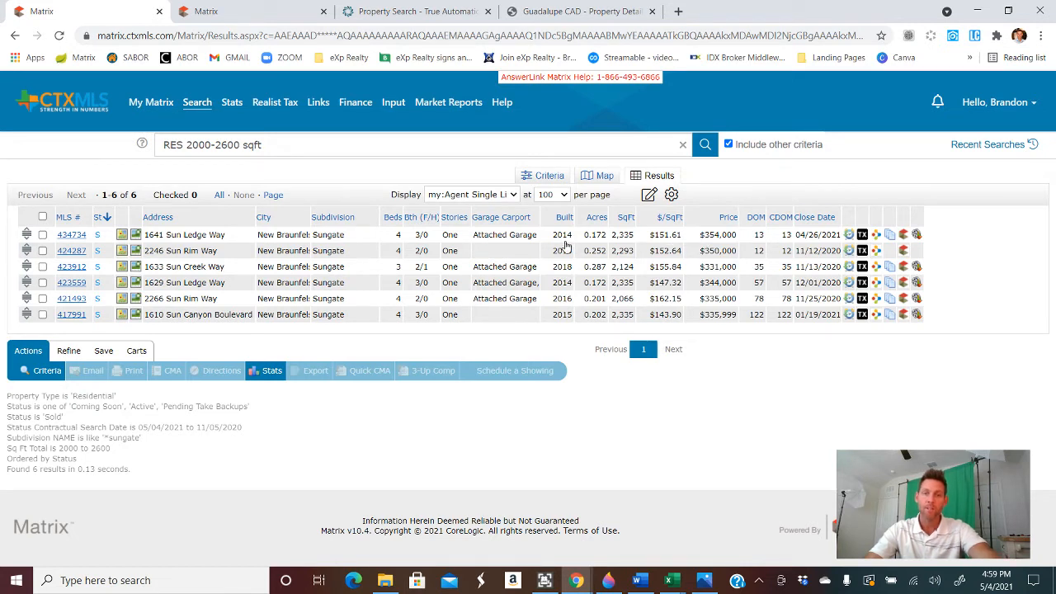
mouse_move(567, 253)
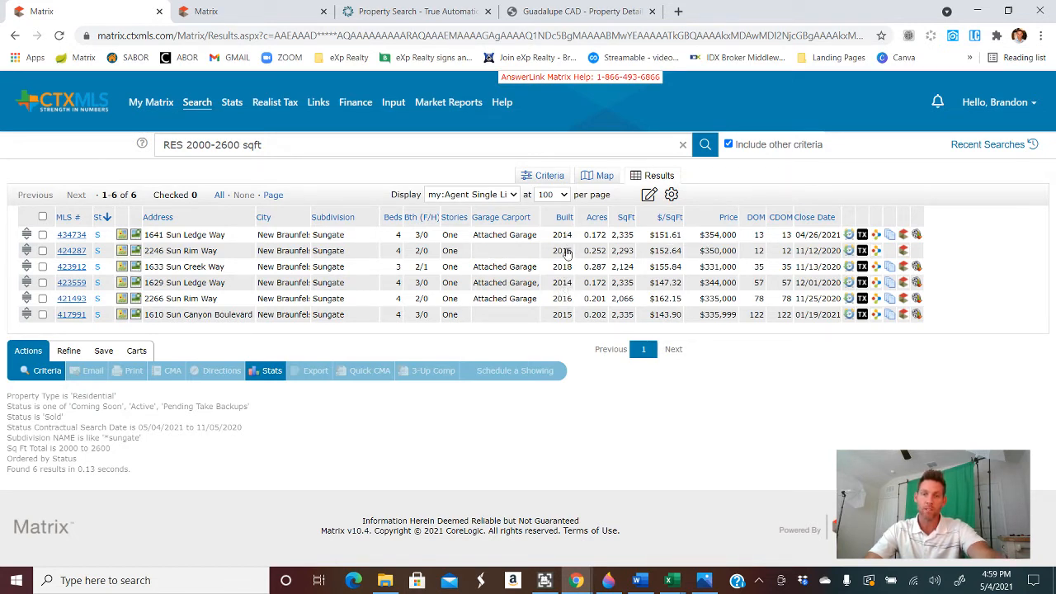
mouse_move(253, 245)
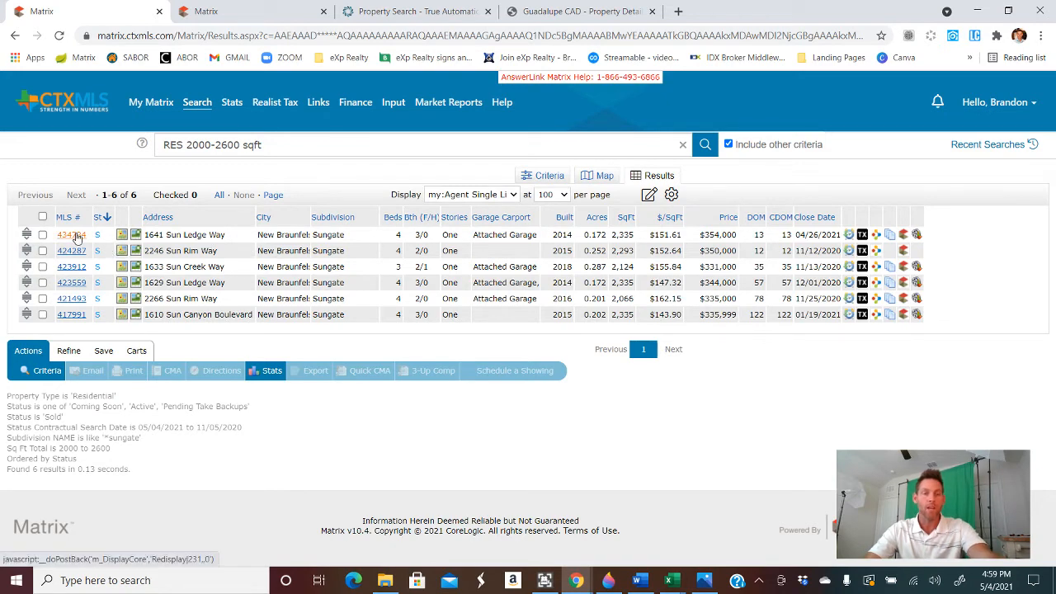
click(71, 235)
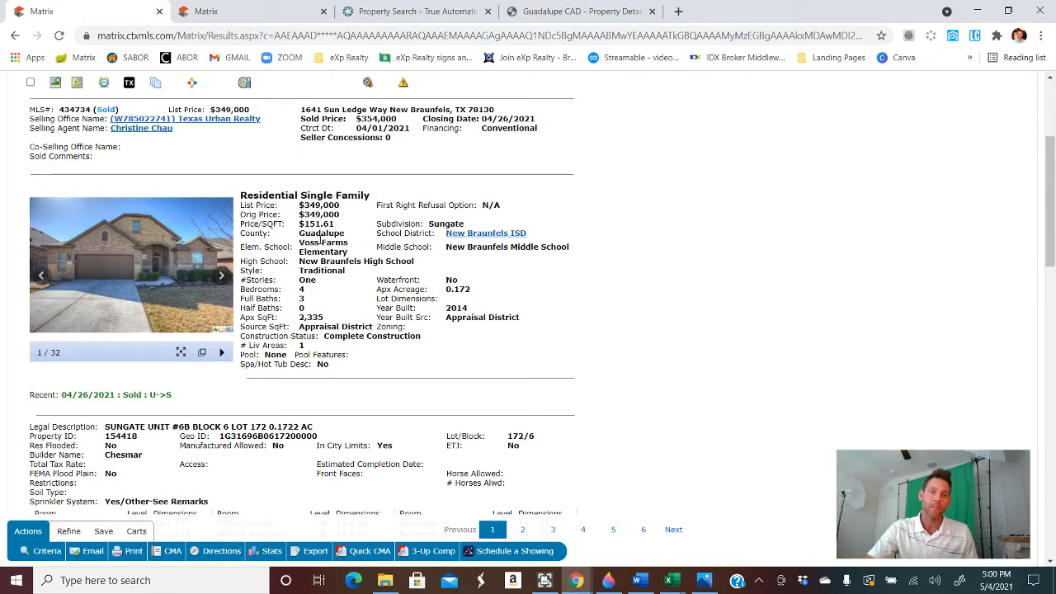
mouse_move(388, 194)
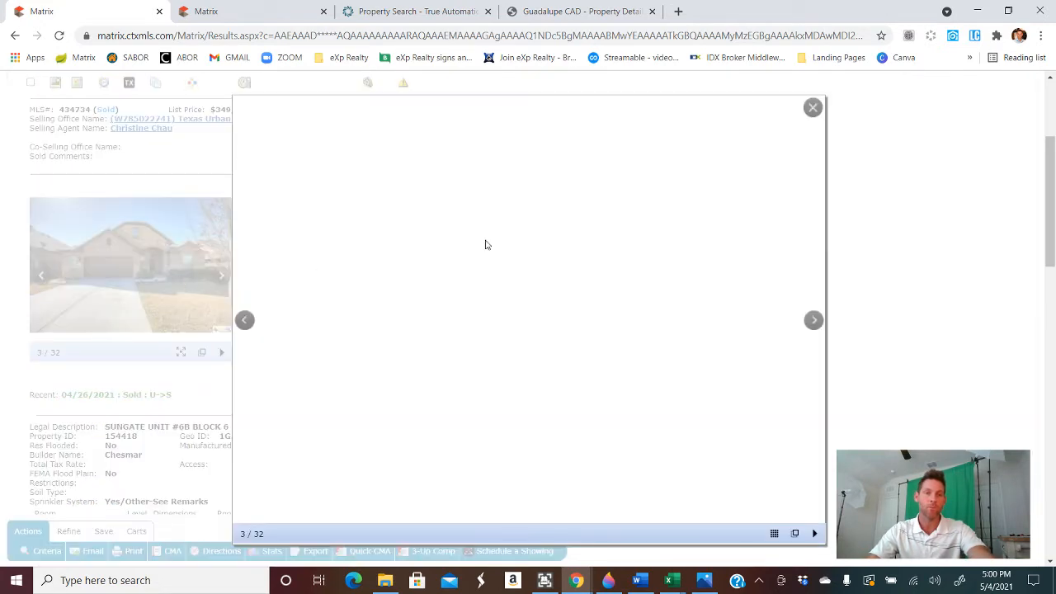
click(813, 320)
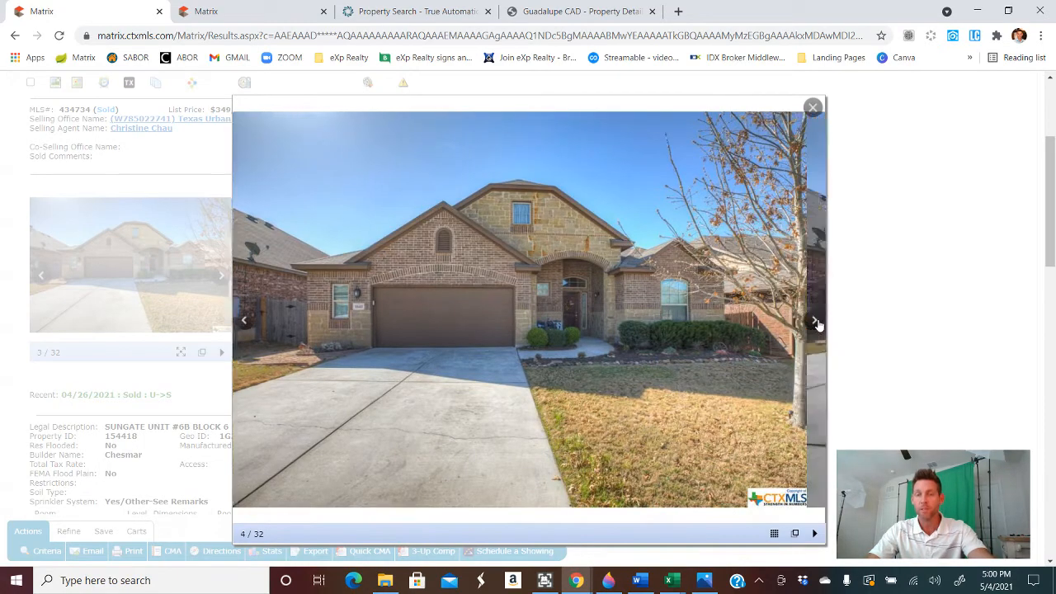
click(814, 321)
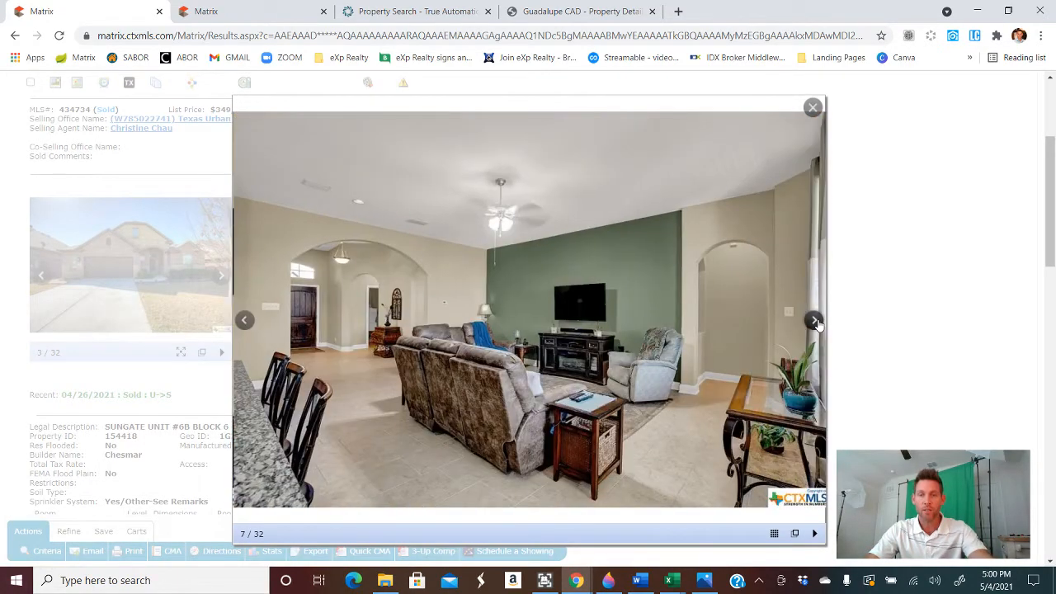
click(813, 321)
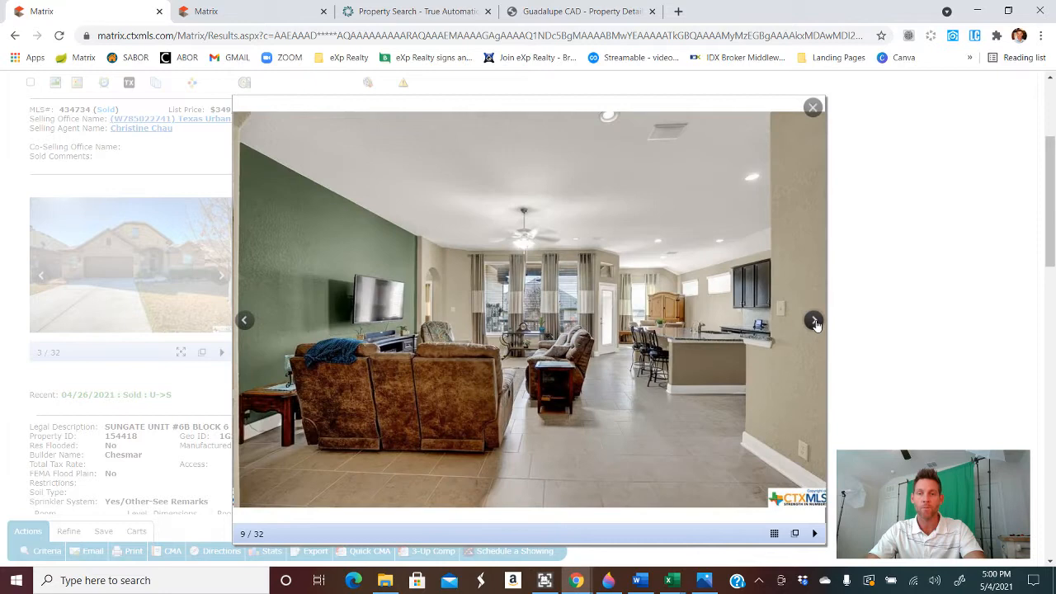
click(814, 321)
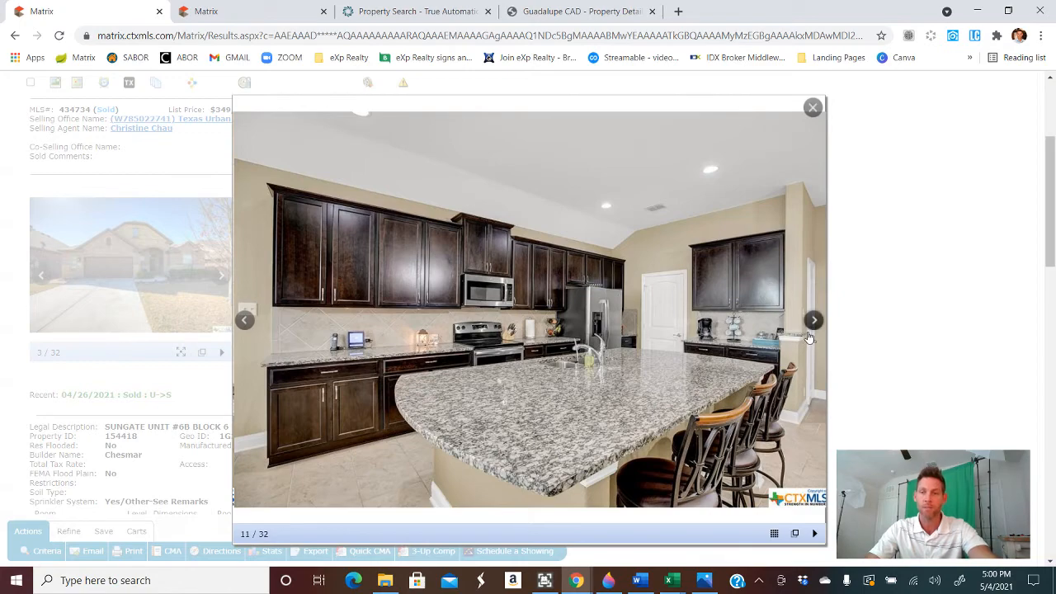
click(813, 319)
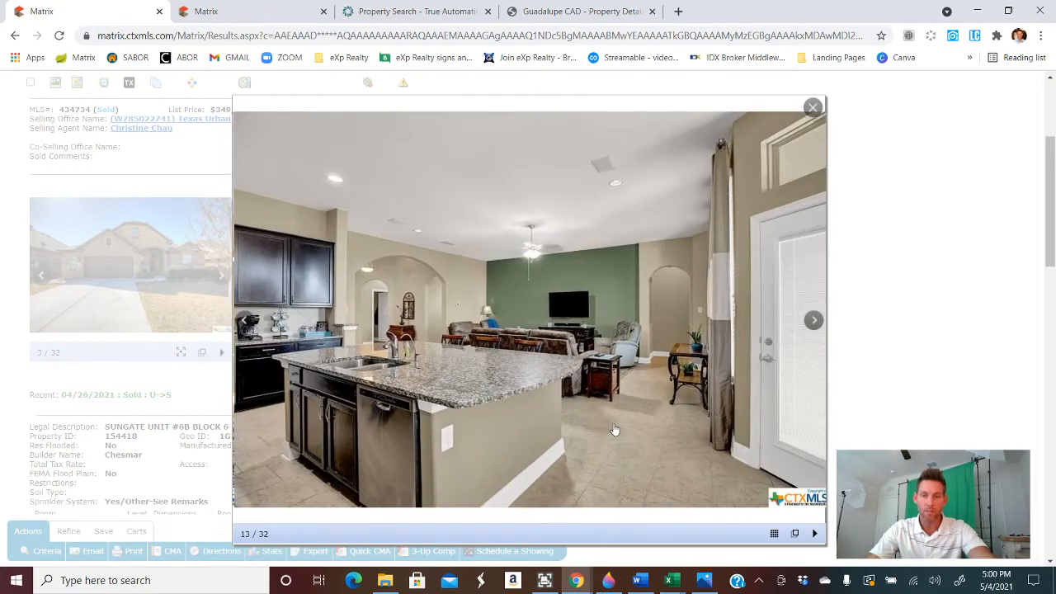
click(813, 320)
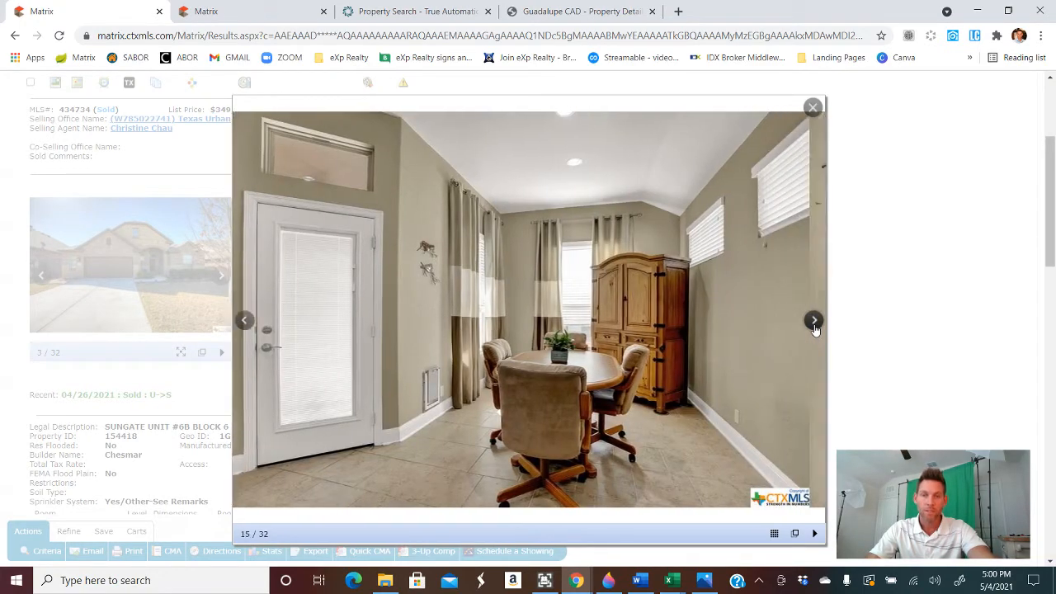
click(814, 321)
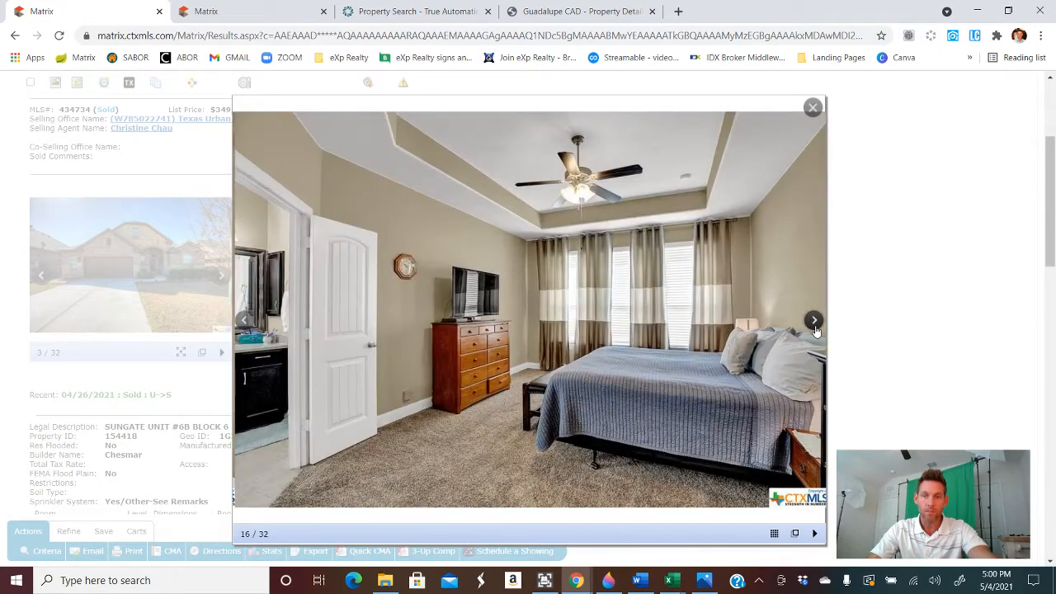
click(814, 320)
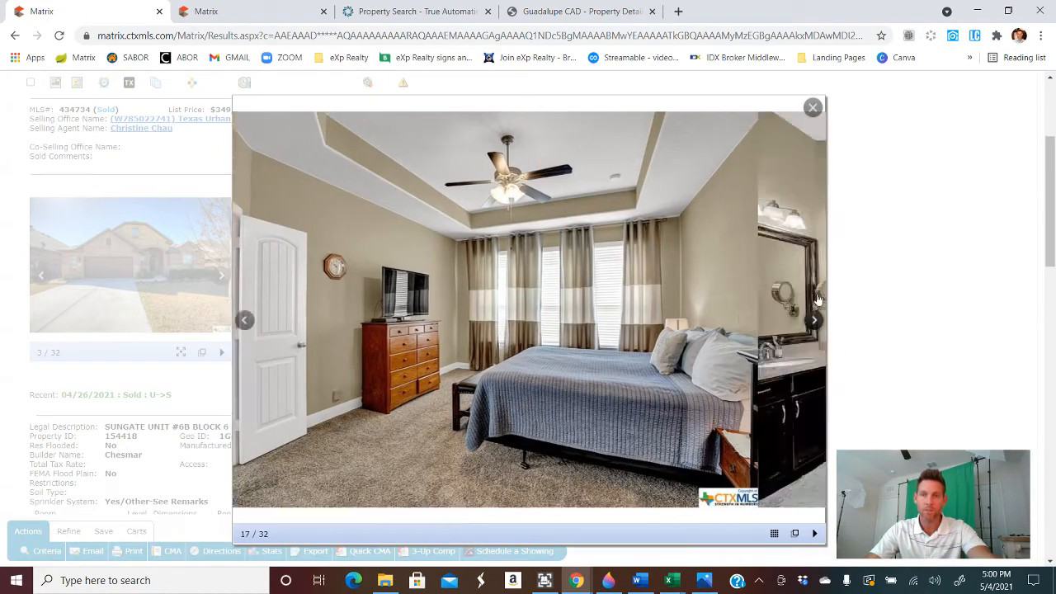
click(812, 107)
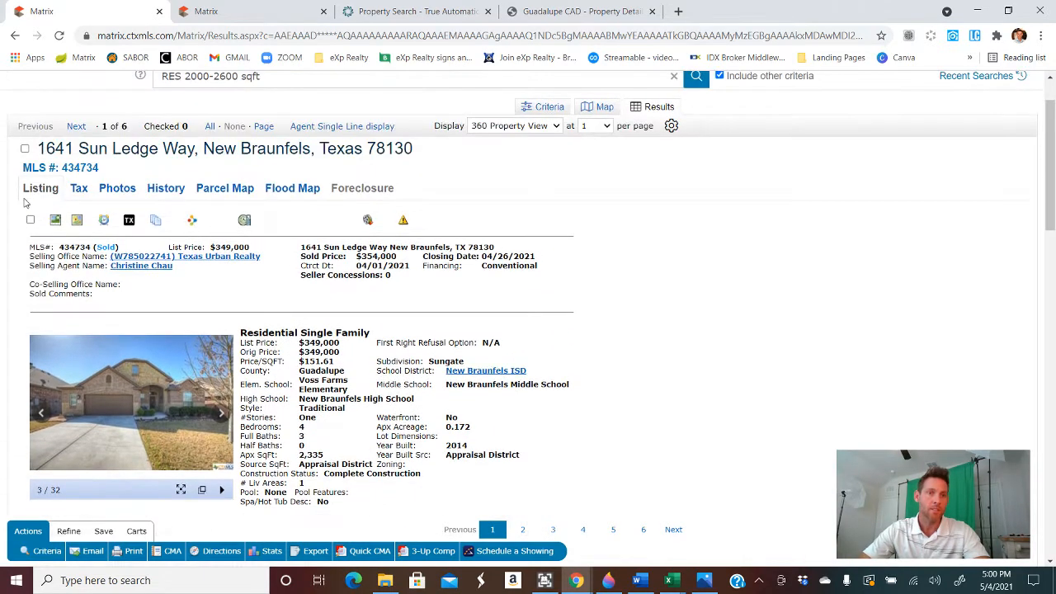
click(20, 150)
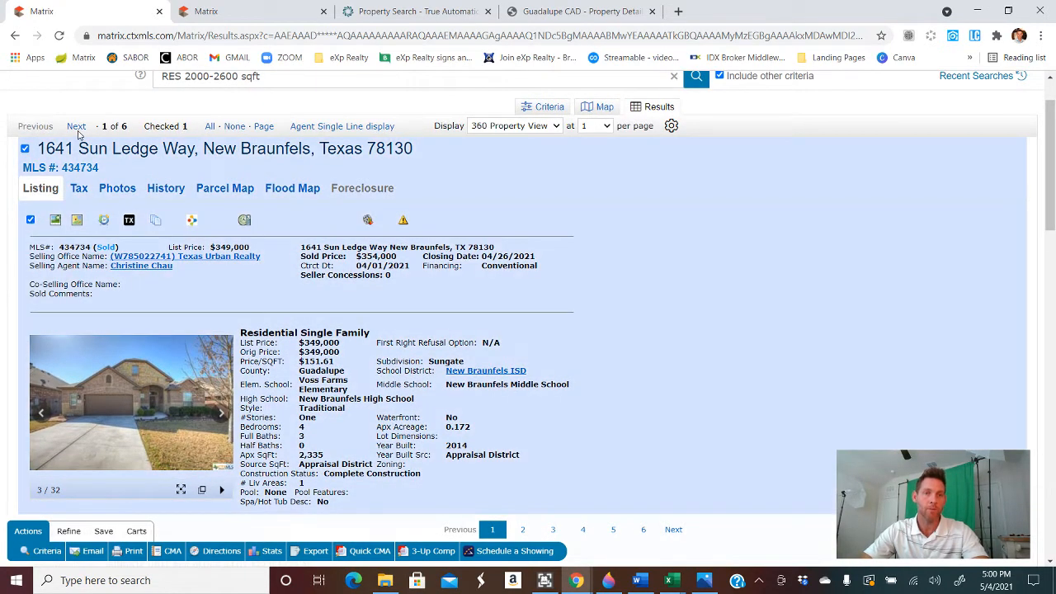
click(76, 125)
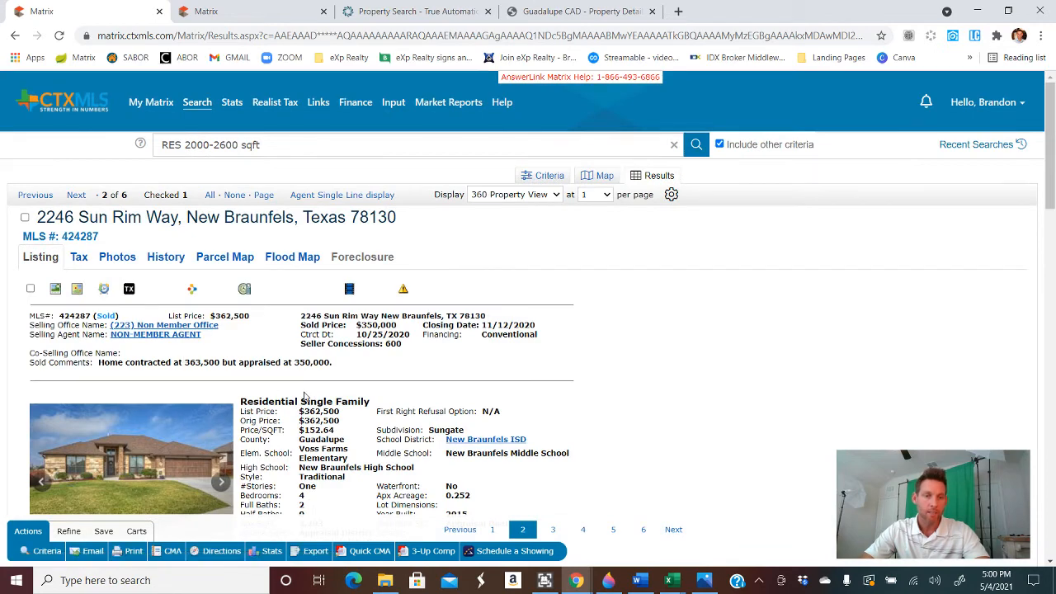
scroll(down, 3)
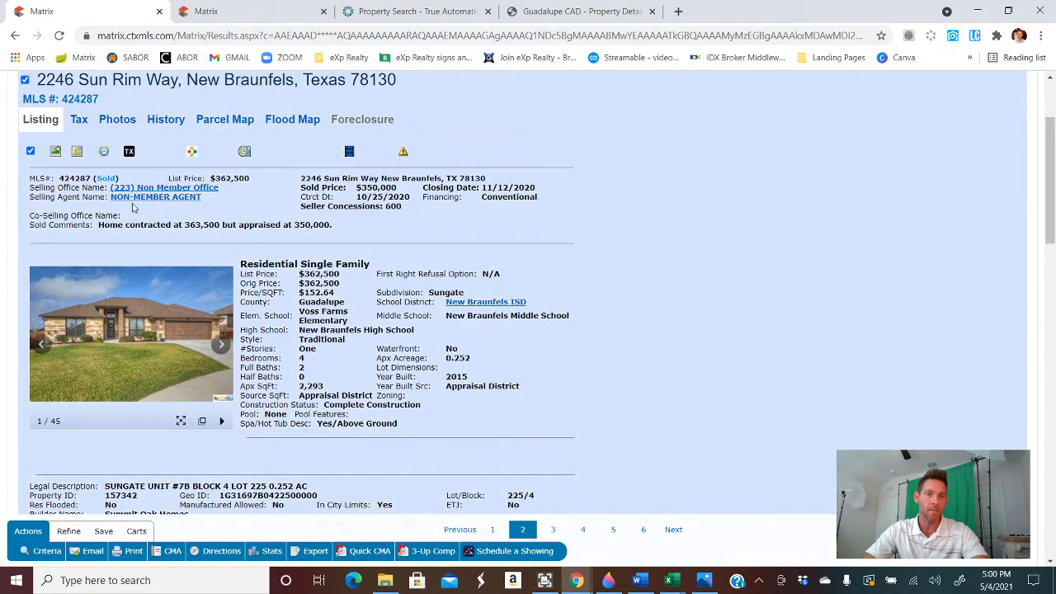
click(553, 529)
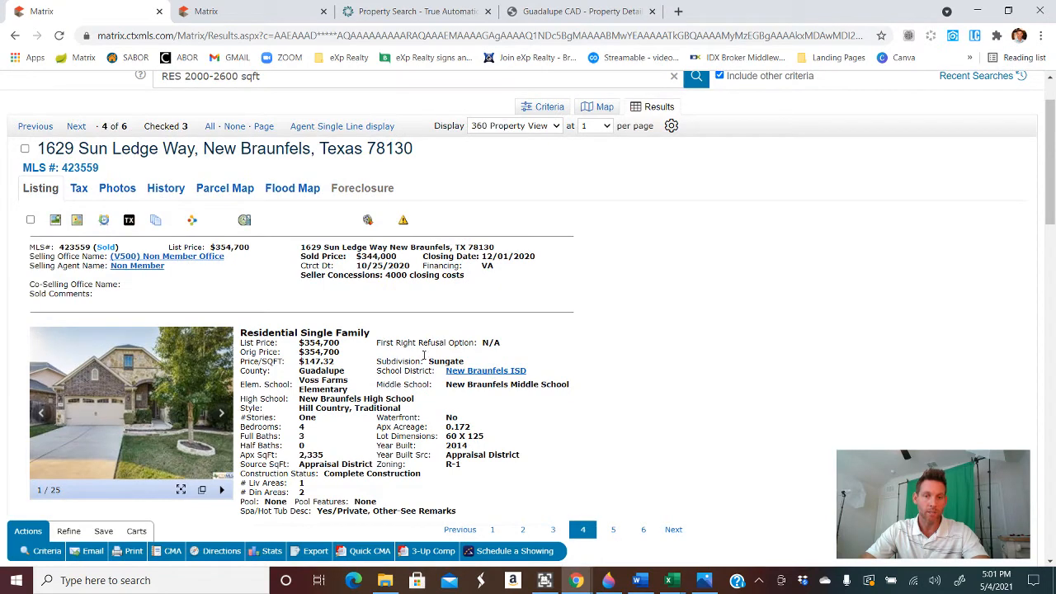
mouse_move(409, 284)
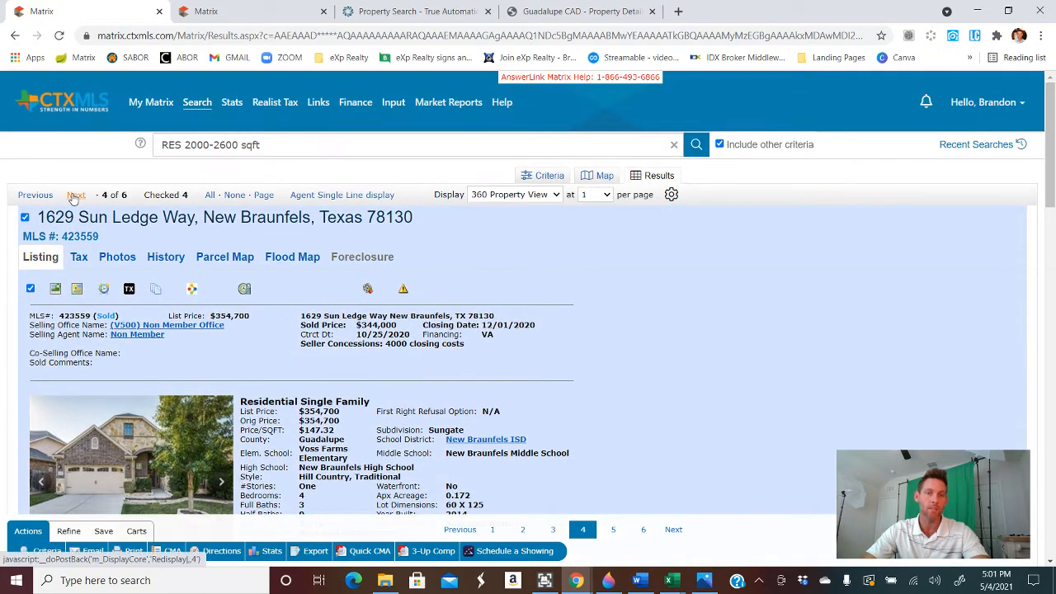
click(76, 195)
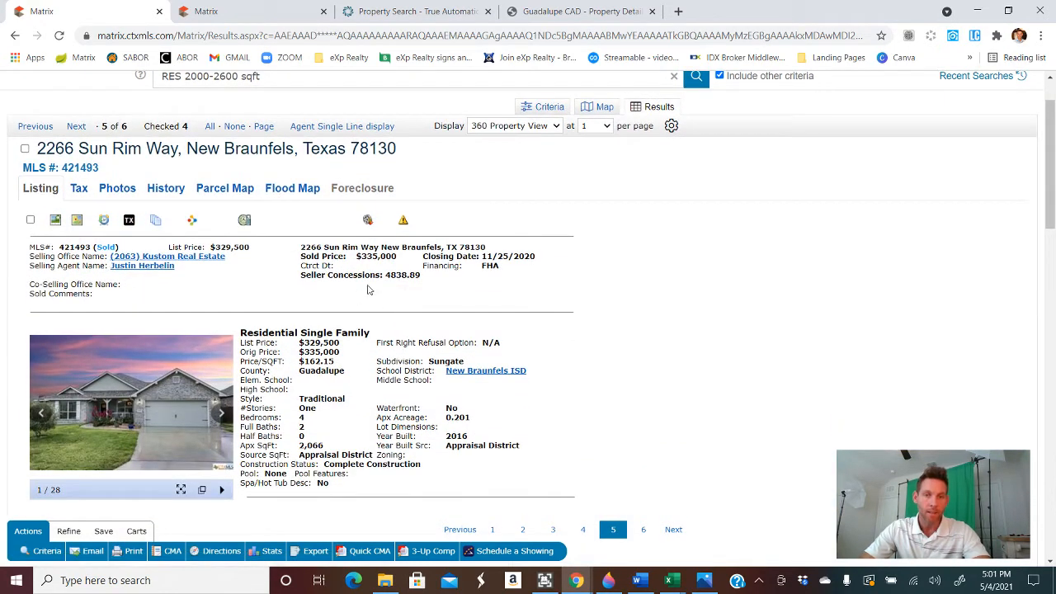
scroll(down, 3)
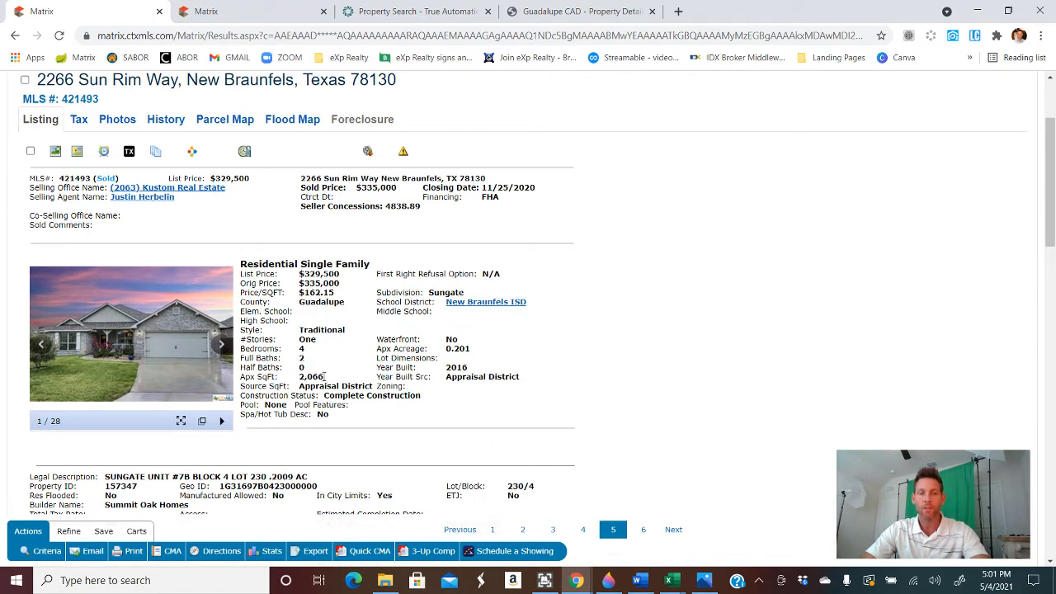
mouse_move(333, 377)
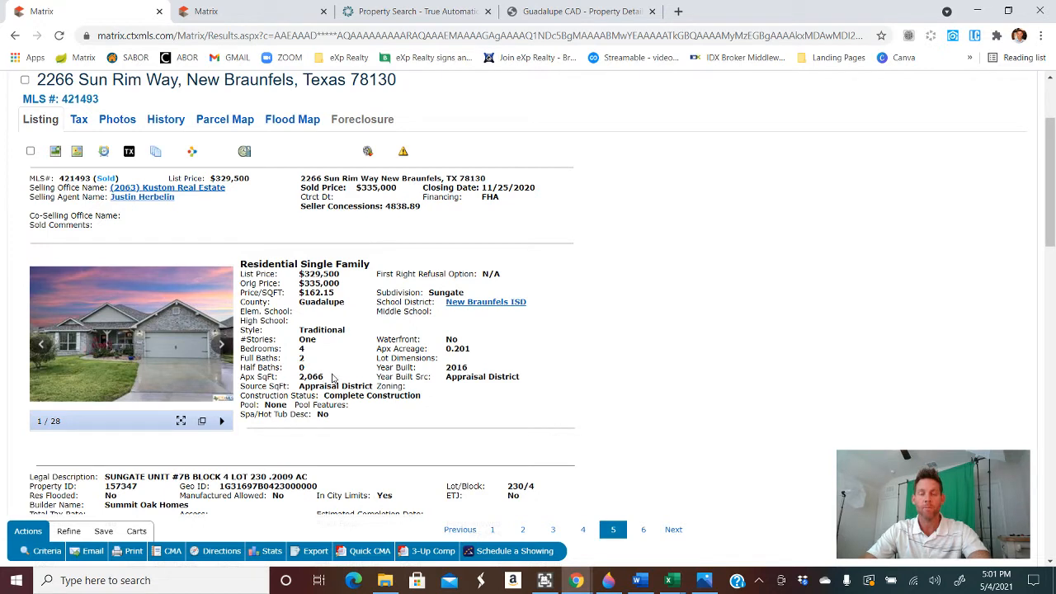
mouse_move(337, 372)
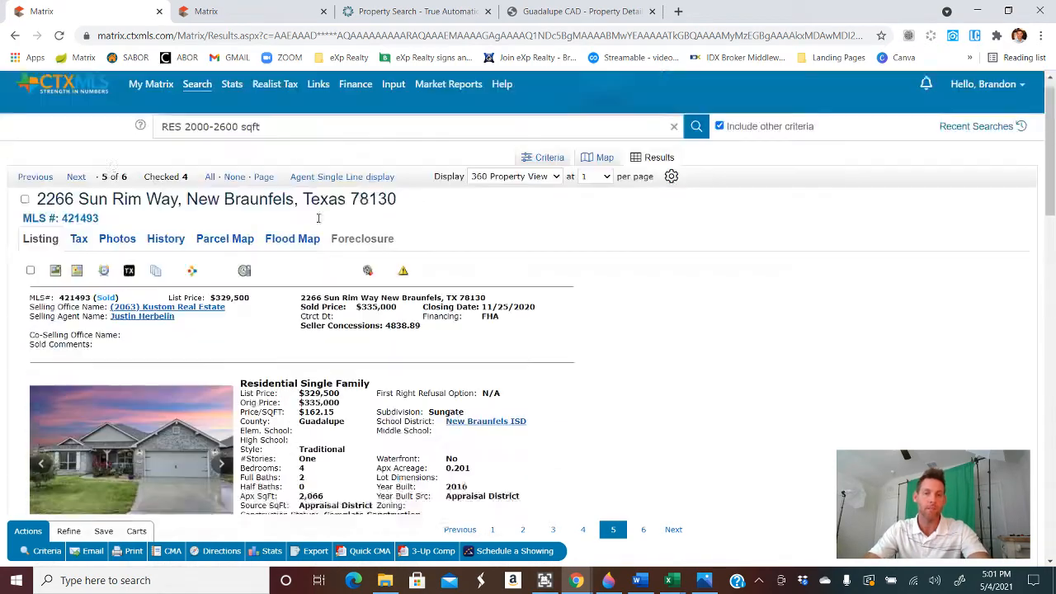
click(25, 216)
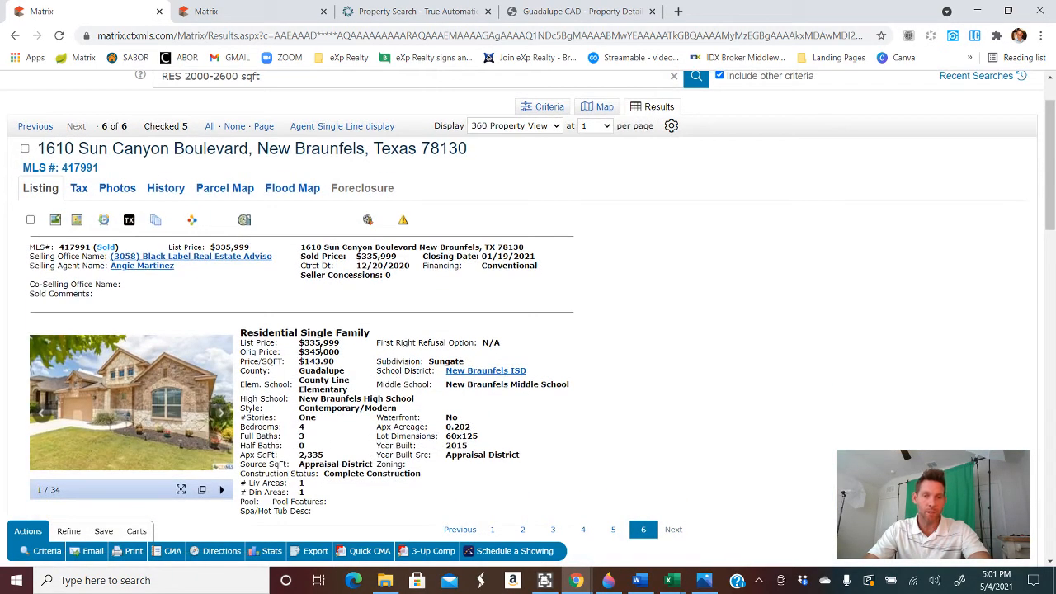
click(20, 153)
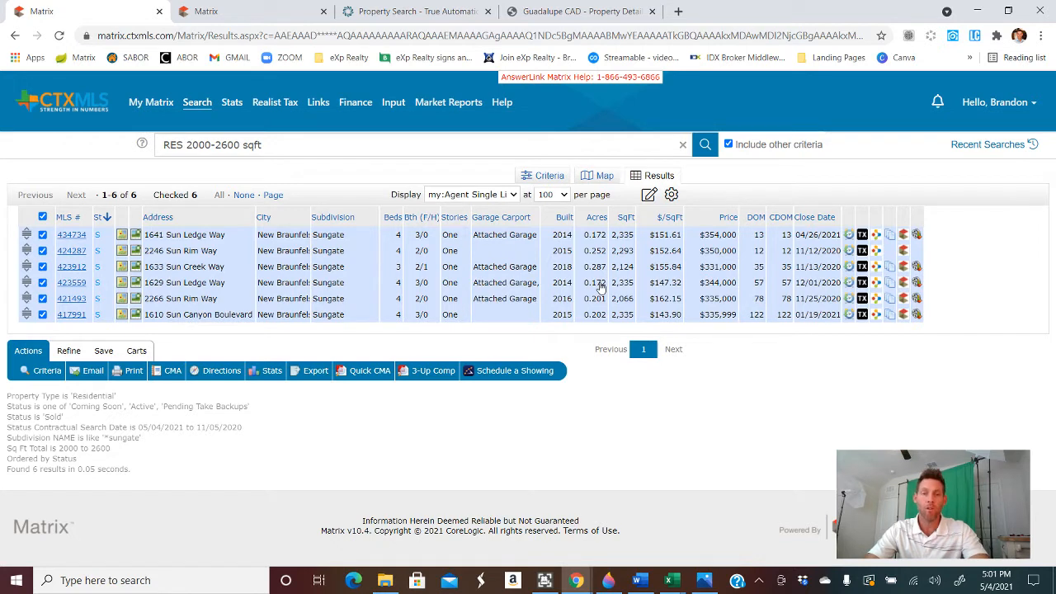
mouse_move(226, 344)
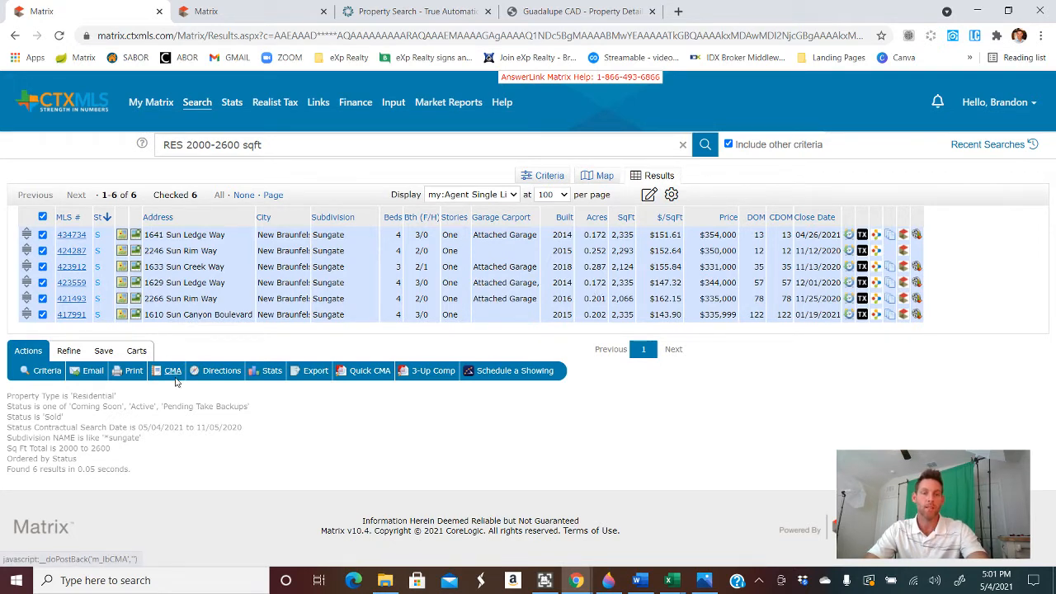
- Launch a CMA from the six checked Sungate sales, opening the wizard's Start step
click(172, 371)
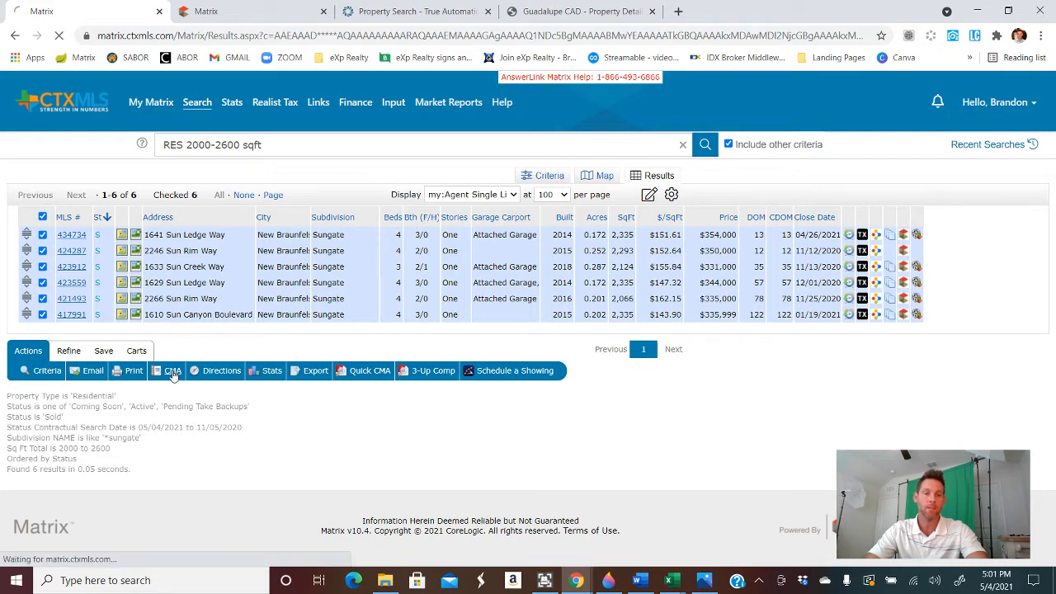
click(171, 371)
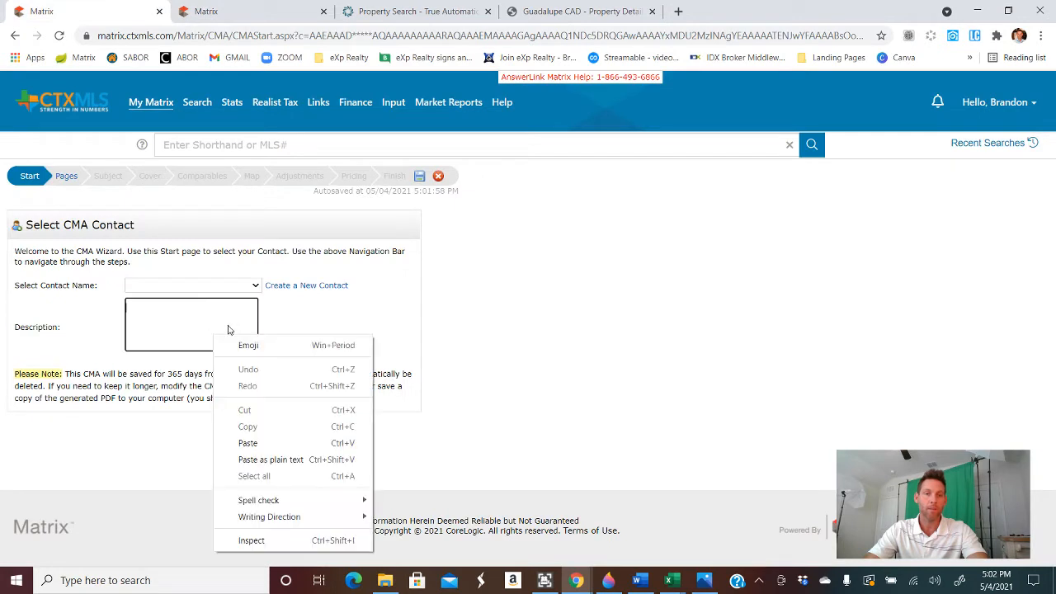
click(247, 443)
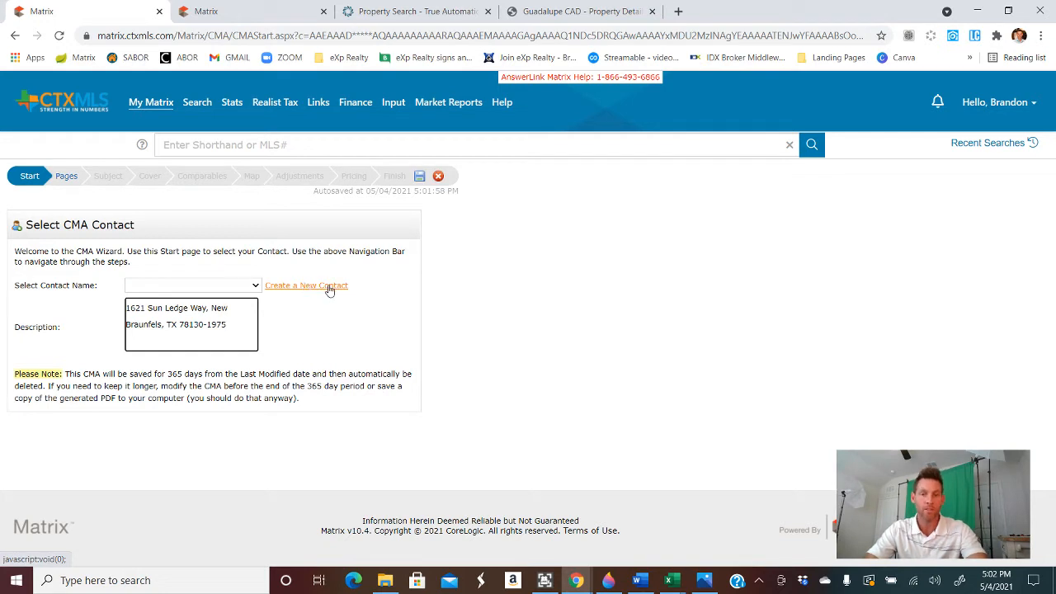
click(66, 176)
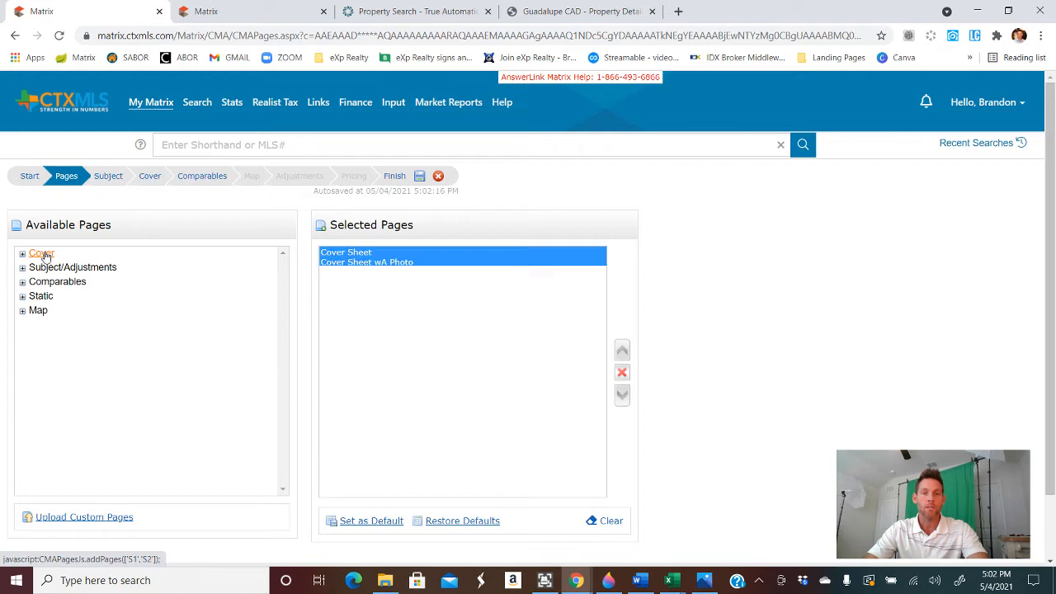
mouse_move(251, 212)
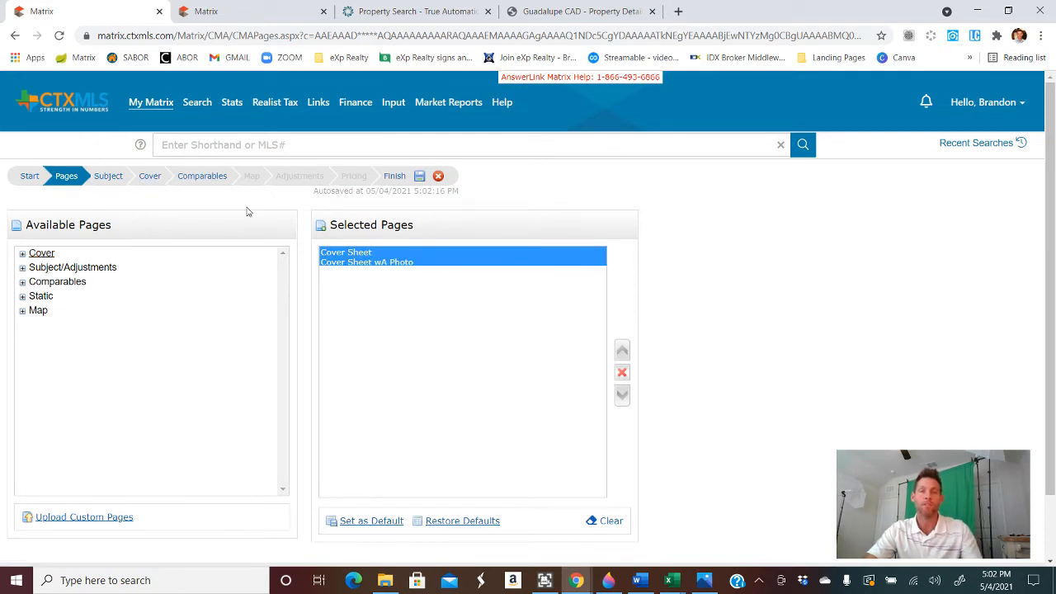
mouse_move(209, 256)
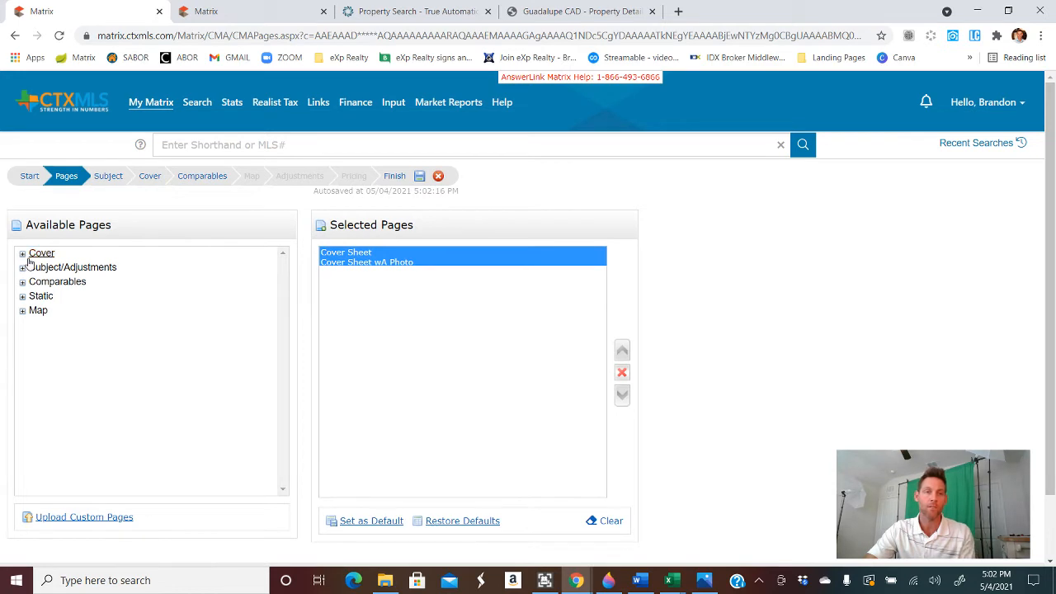
mouse_move(66, 267)
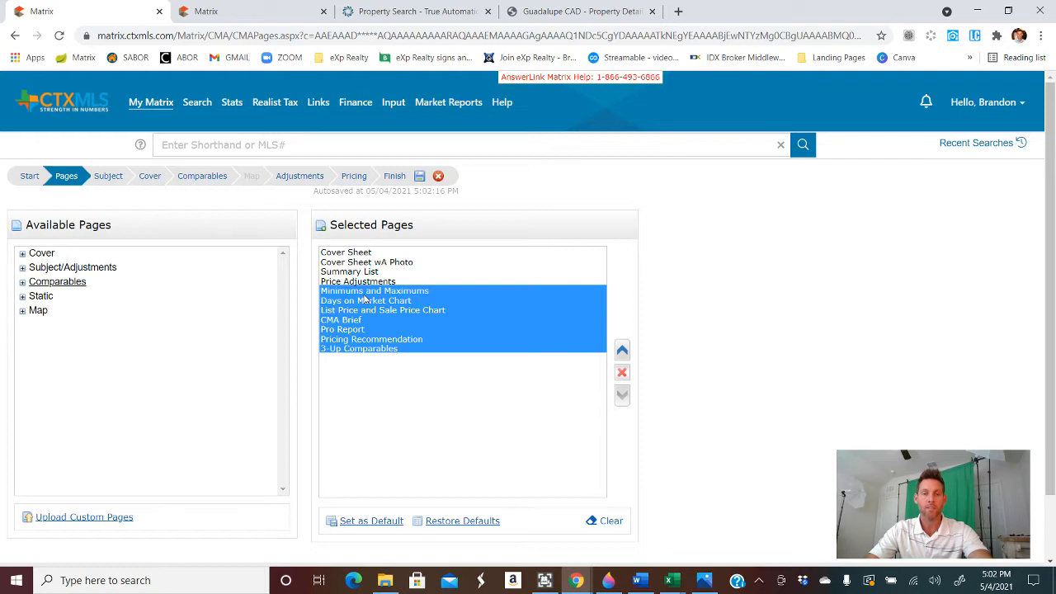
mouse_move(390, 333)
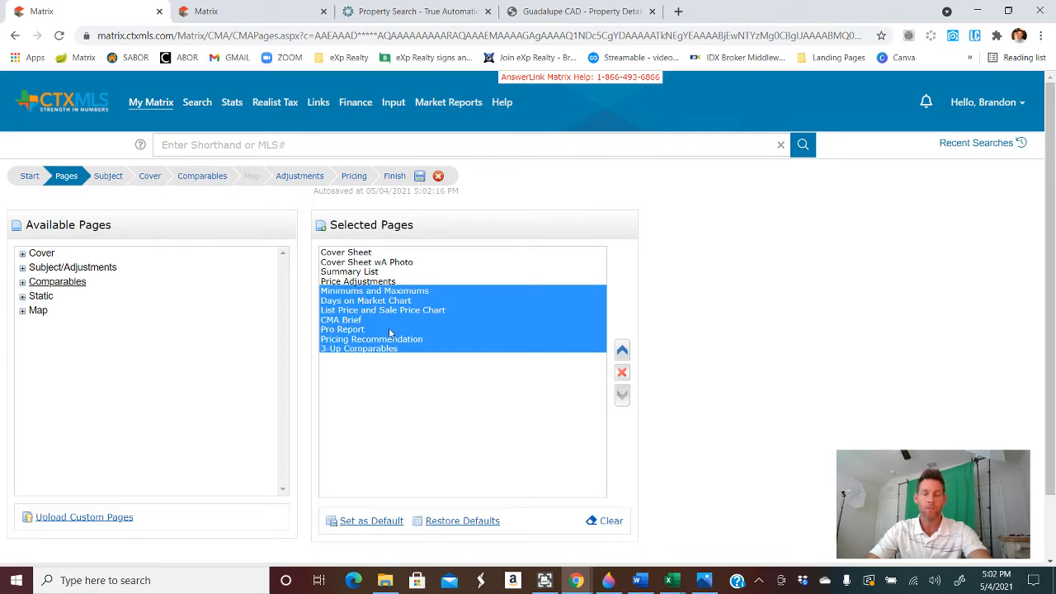
mouse_move(392, 340)
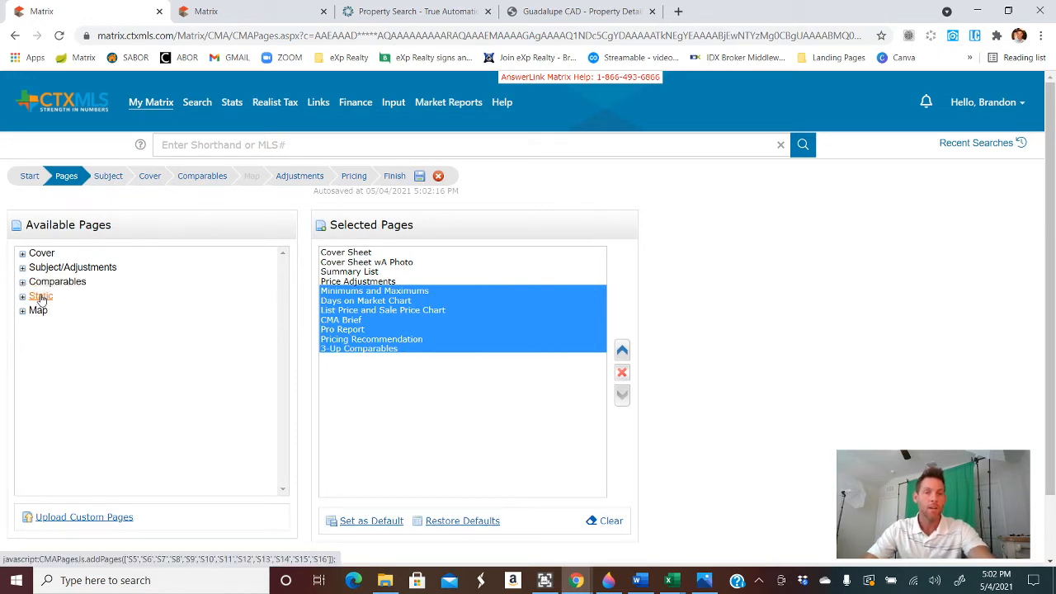
click(40, 295)
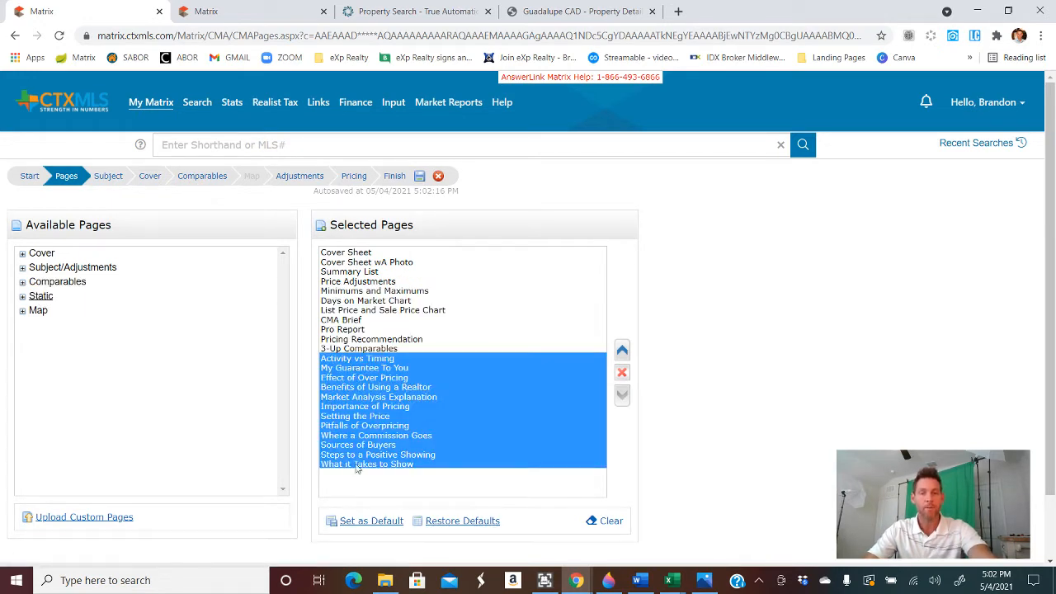
mouse_move(375, 436)
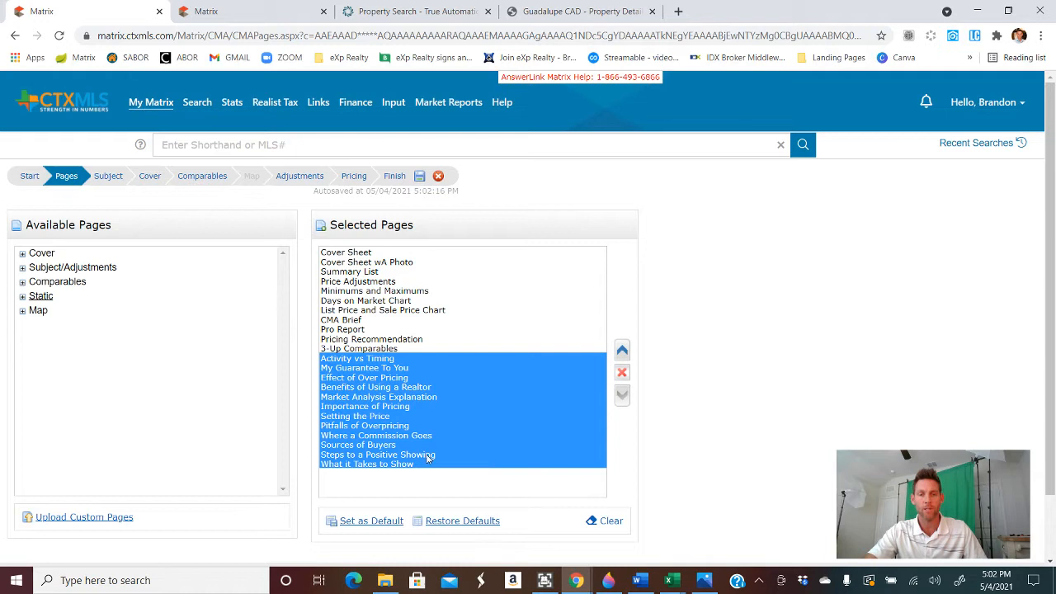
mouse_move(422, 377)
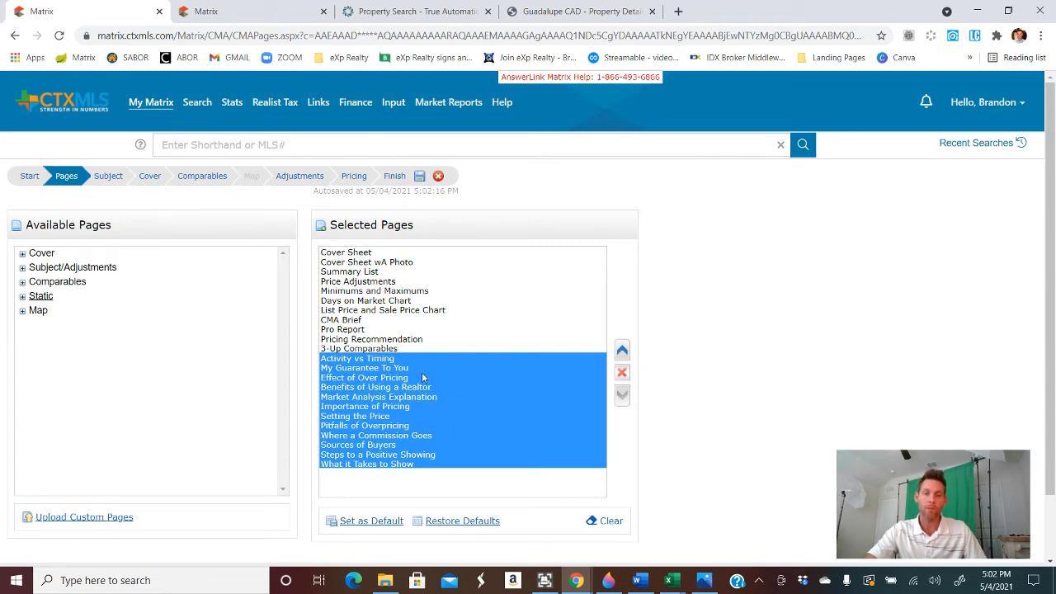
mouse_move(394, 367)
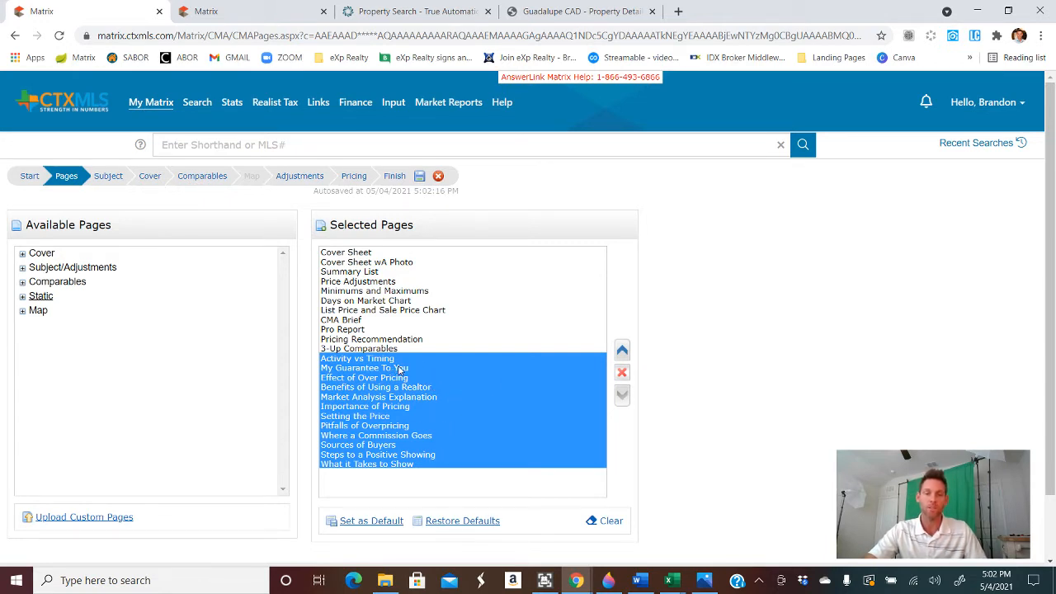
mouse_move(389, 368)
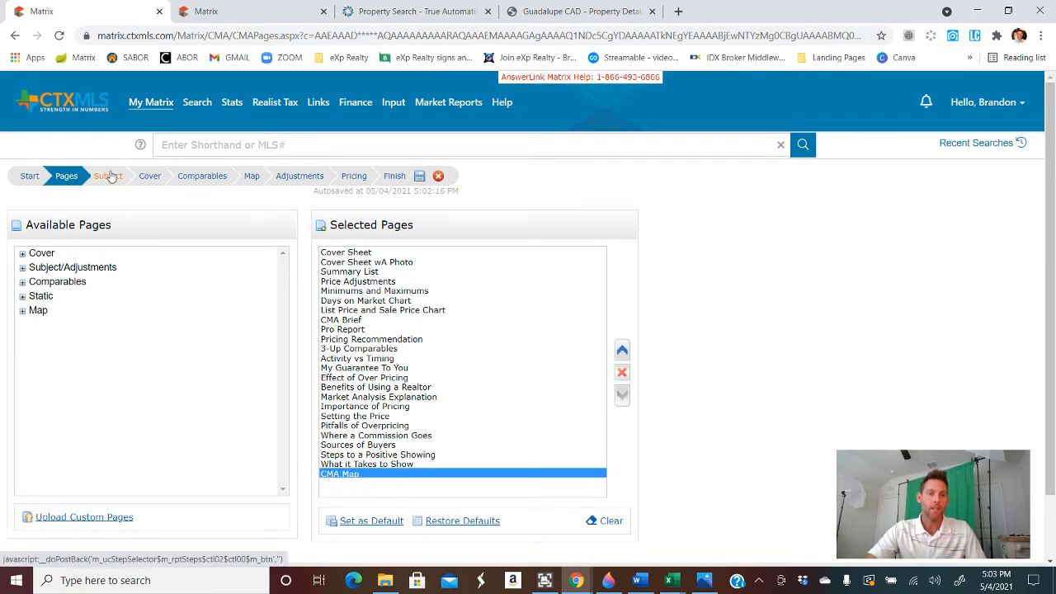
- Advance the CMA to the Subject Property step and switch to the Guadalupe CAD record
click(108, 176)
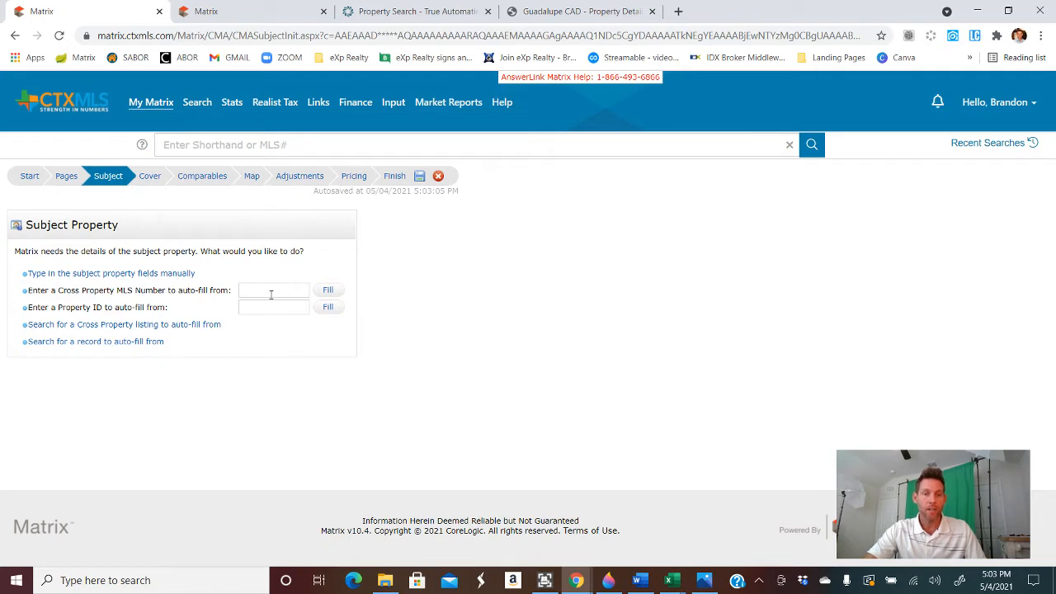
mouse_move(267, 310)
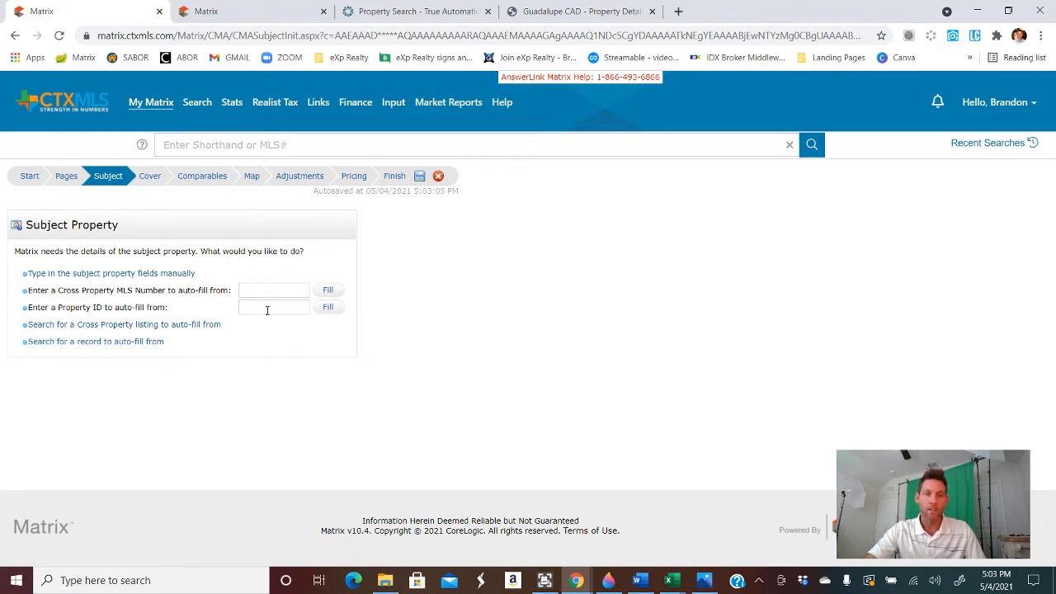
mouse_move(408, 13)
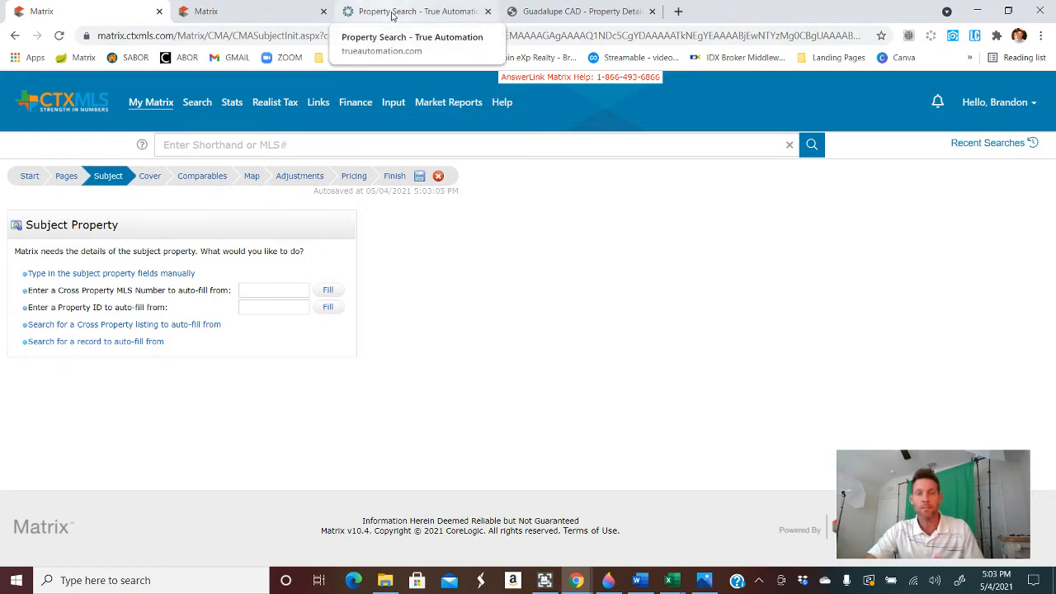
click(581, 13)
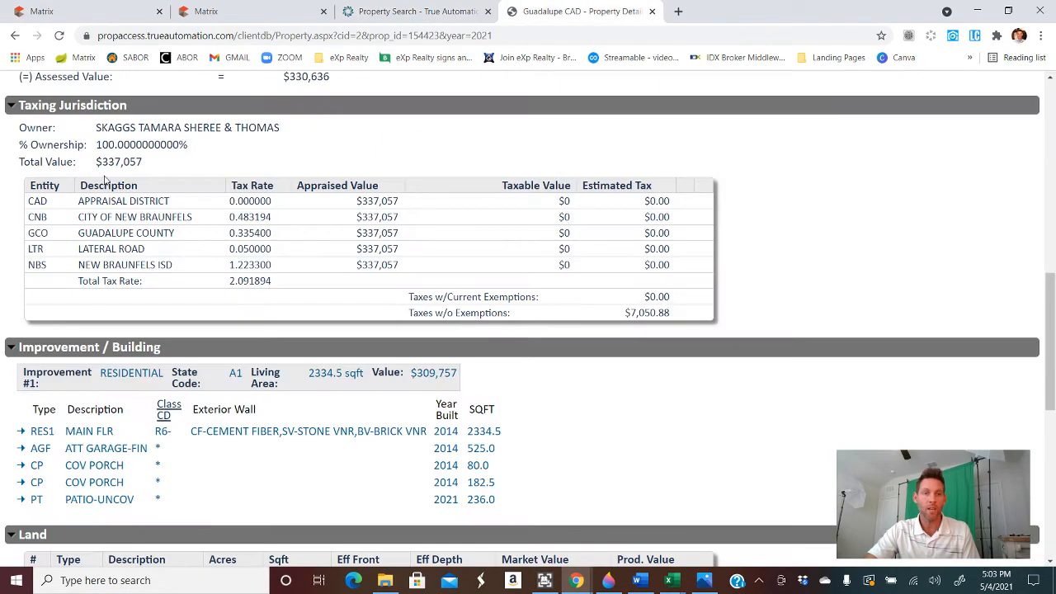
- Copy property ID 154423 from the top of the Guadalupe CAD record
scroll(up, 3)
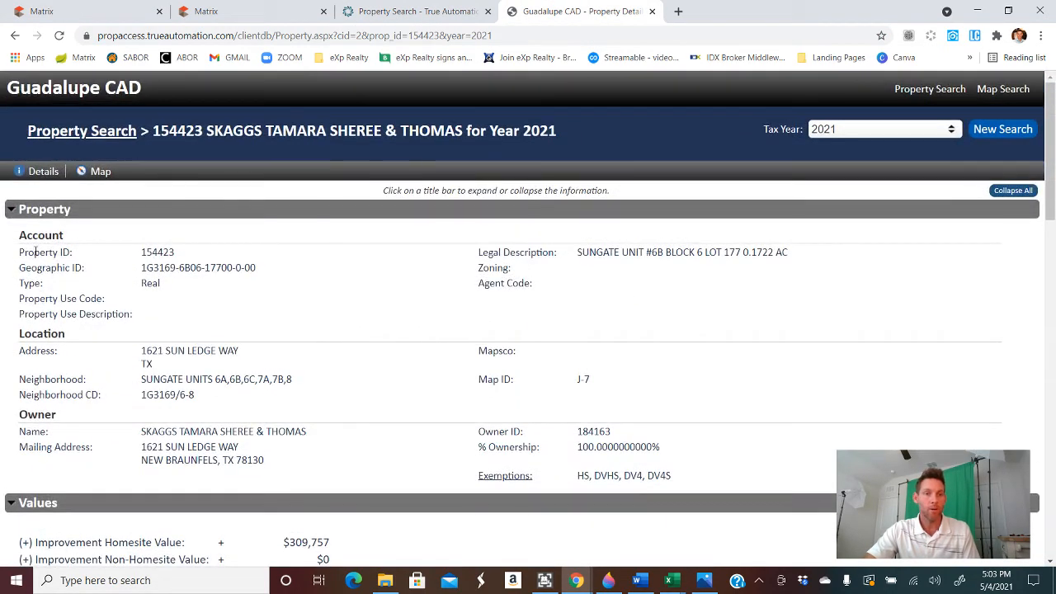
right_click(157, 251)
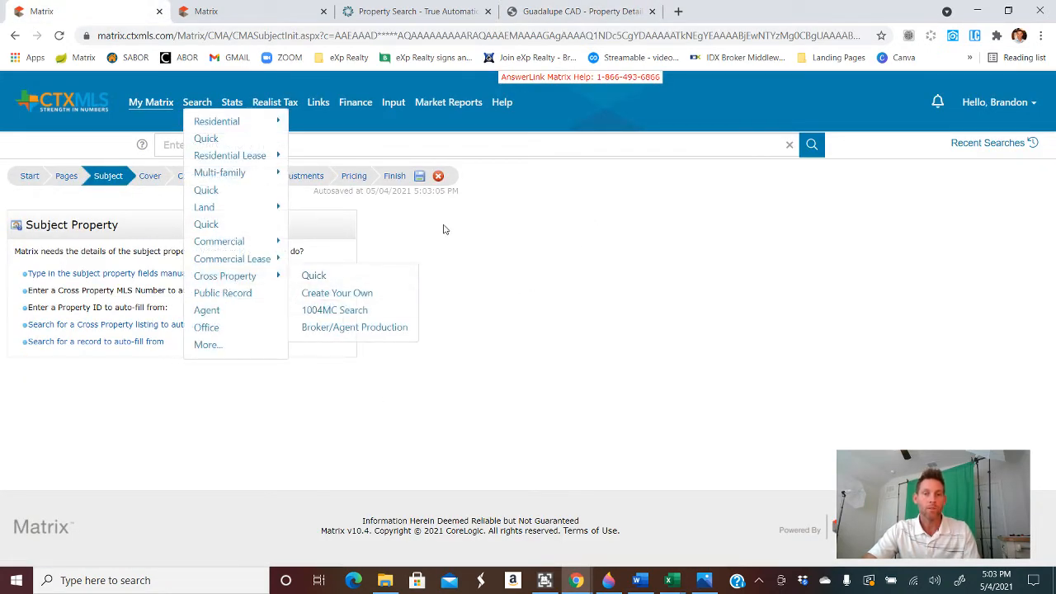
click(274, 306)
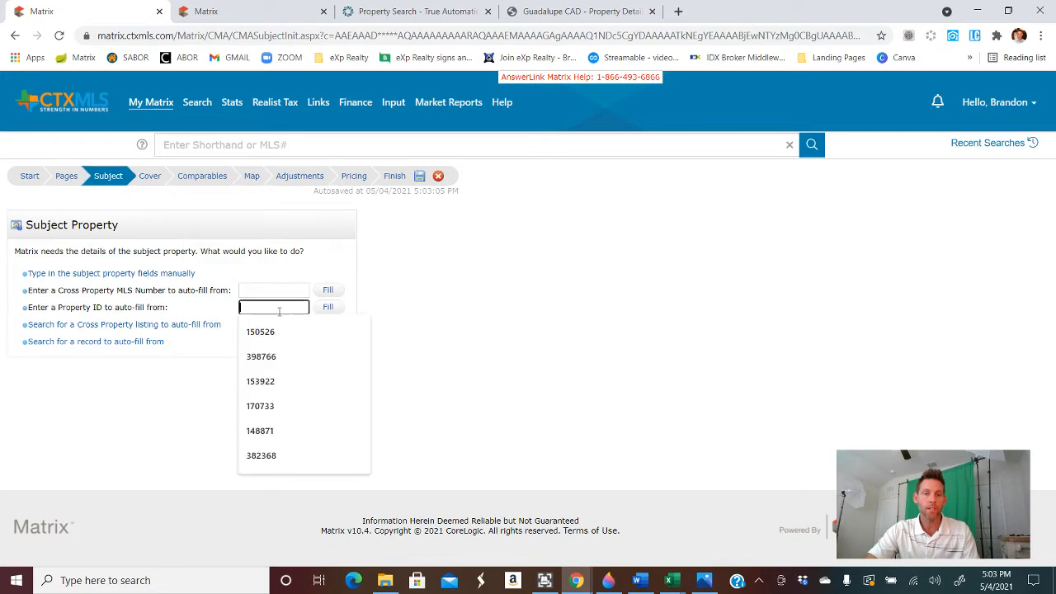
text(154423)
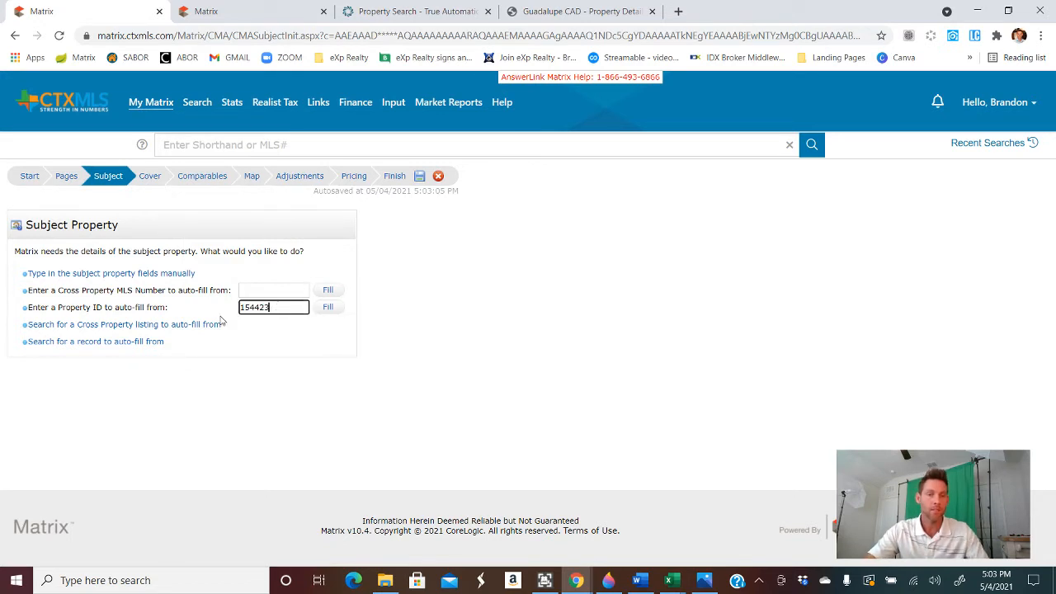
click(328, 307)
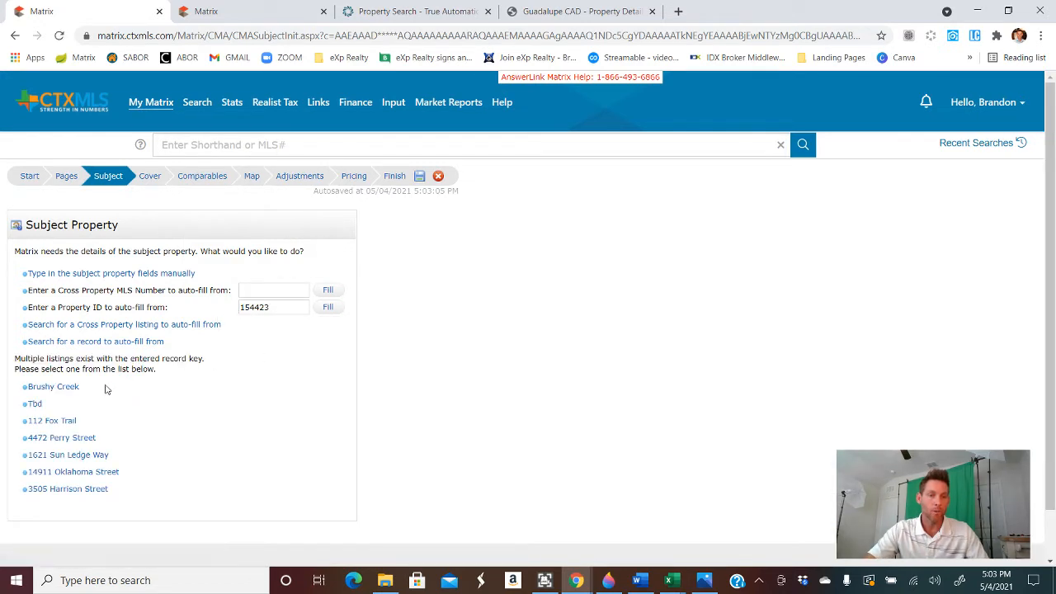
click(67, 455)
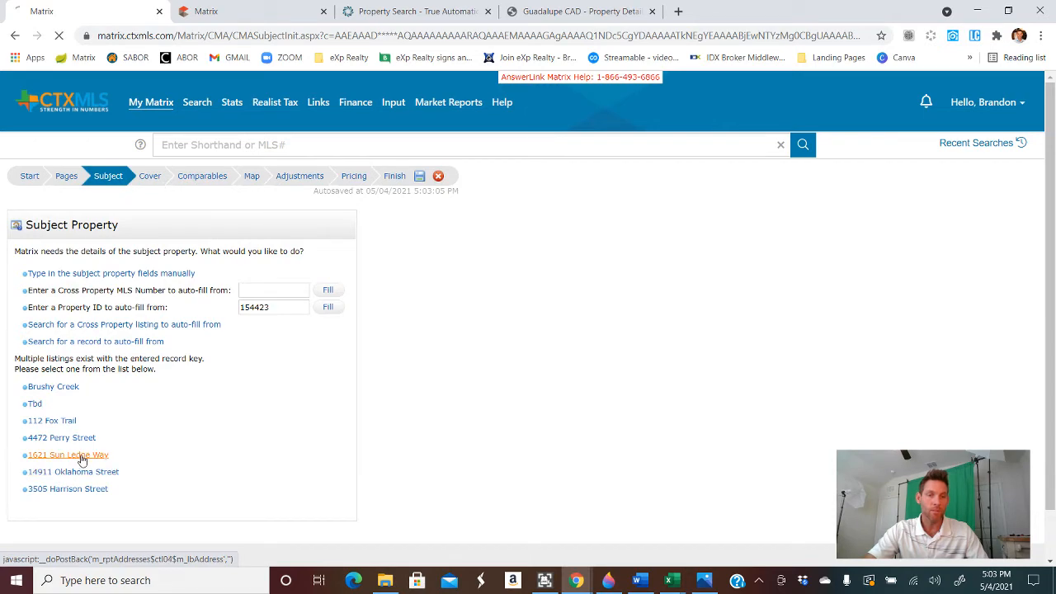
click(68, 455)
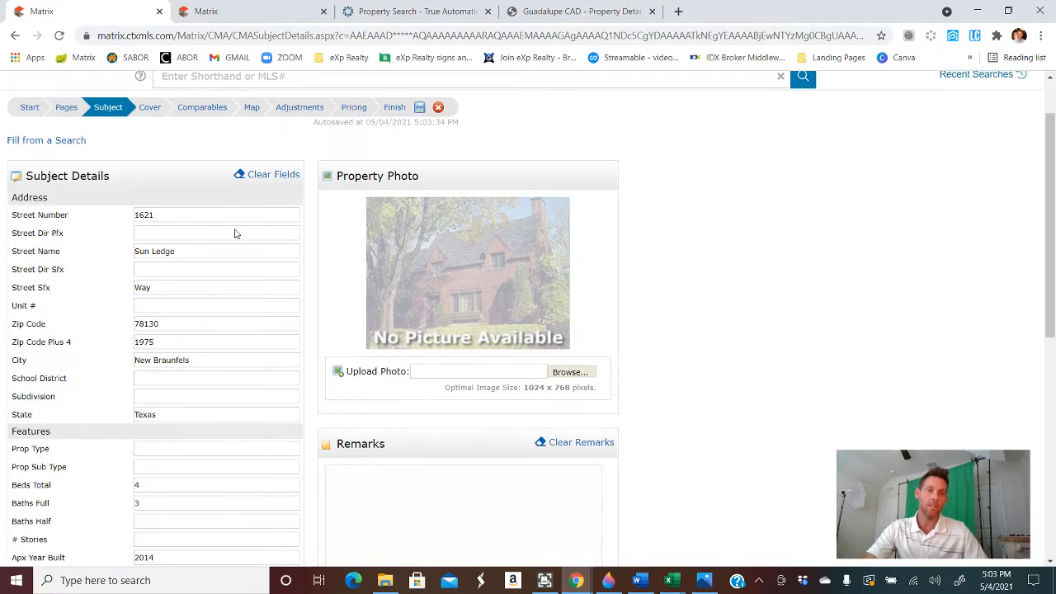
mouse_move(314, 279)
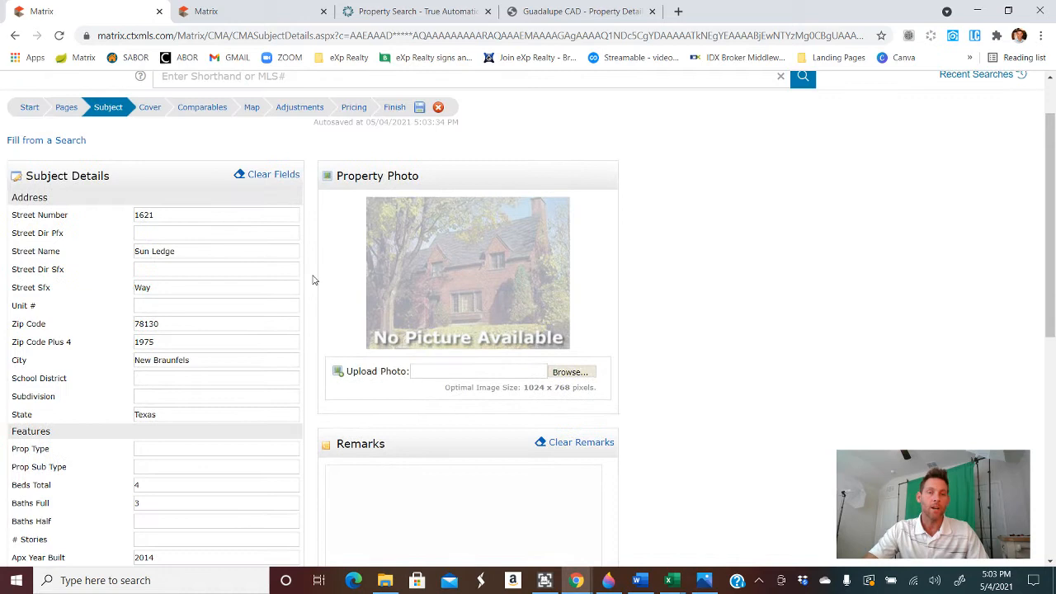
mouse_move(477, 283)
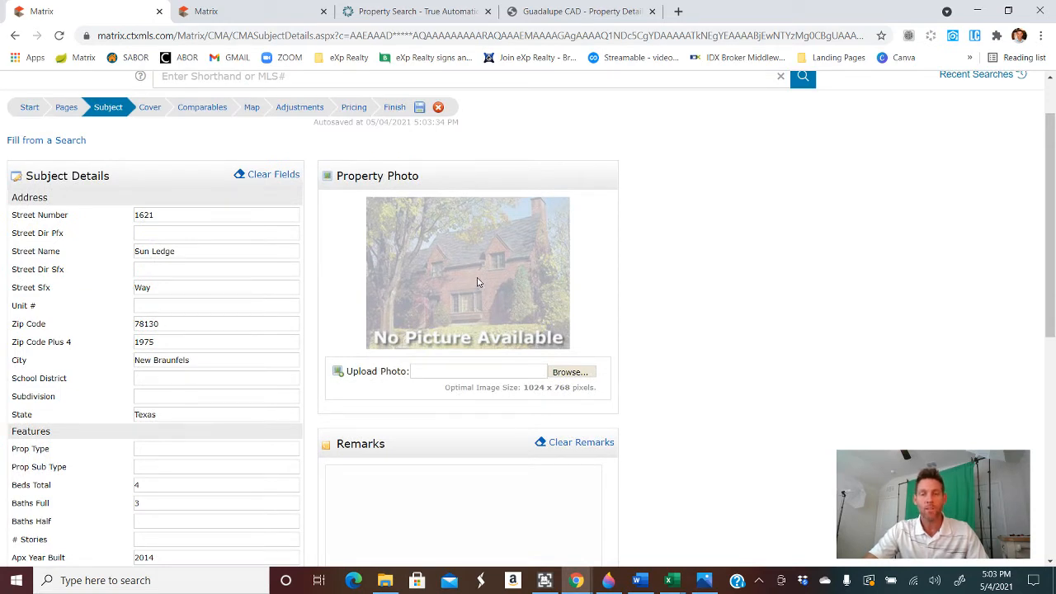
mouse_move(487, 283)
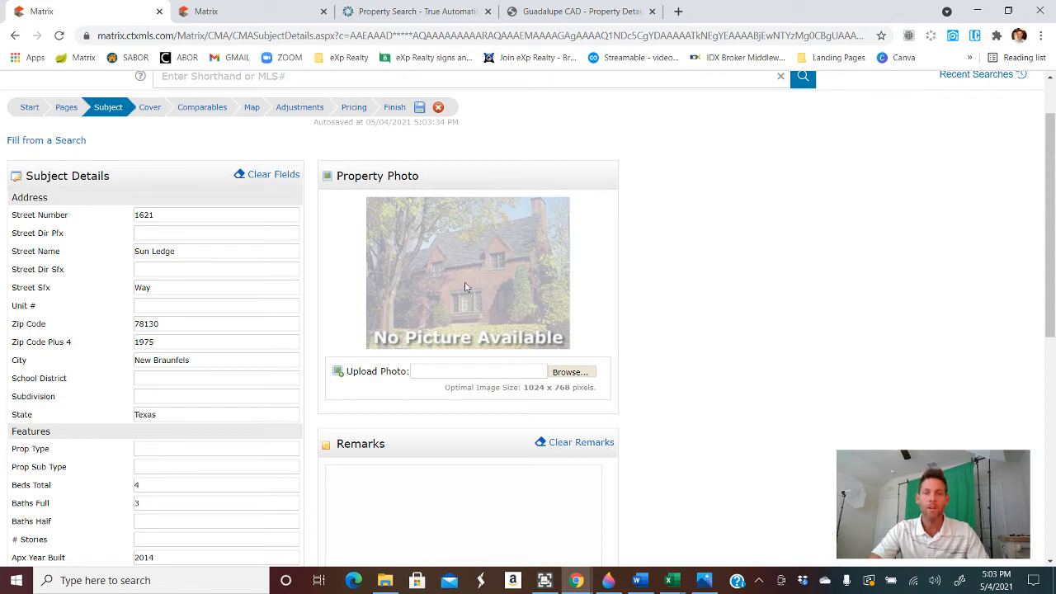
mouse_move(535, 332)
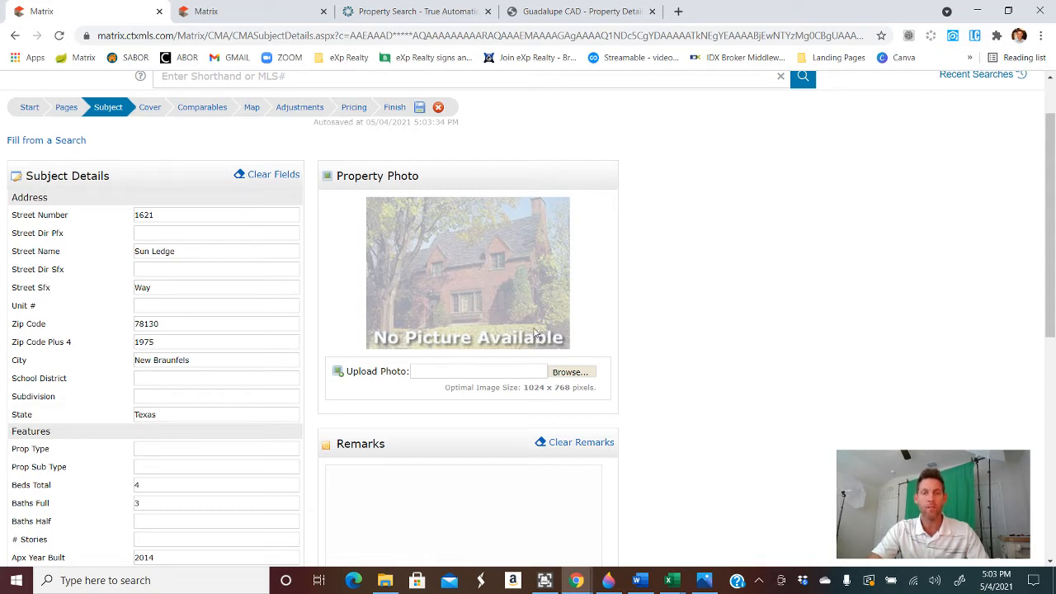
mouse_move(549, 247)
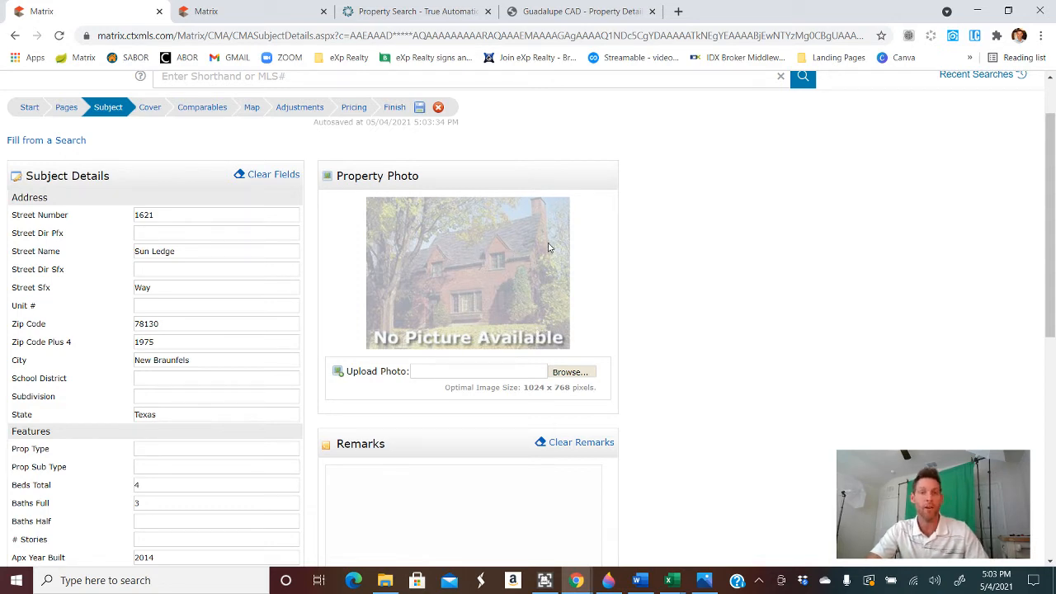
mouse_move(314, 245)
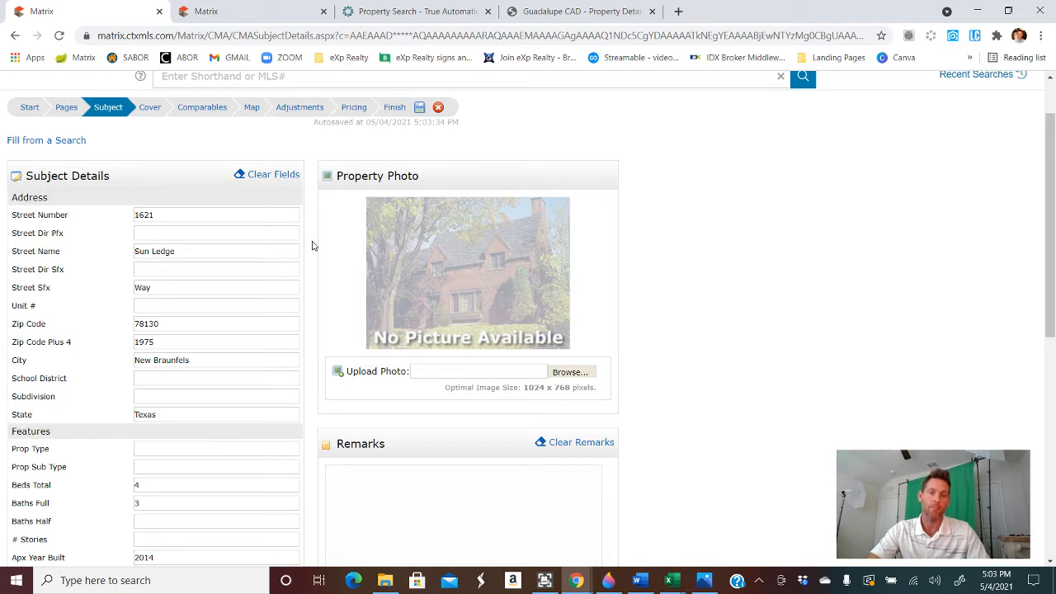
- Review the filled subject details and advance the wizard to the Cover step
scroll(down, 3)
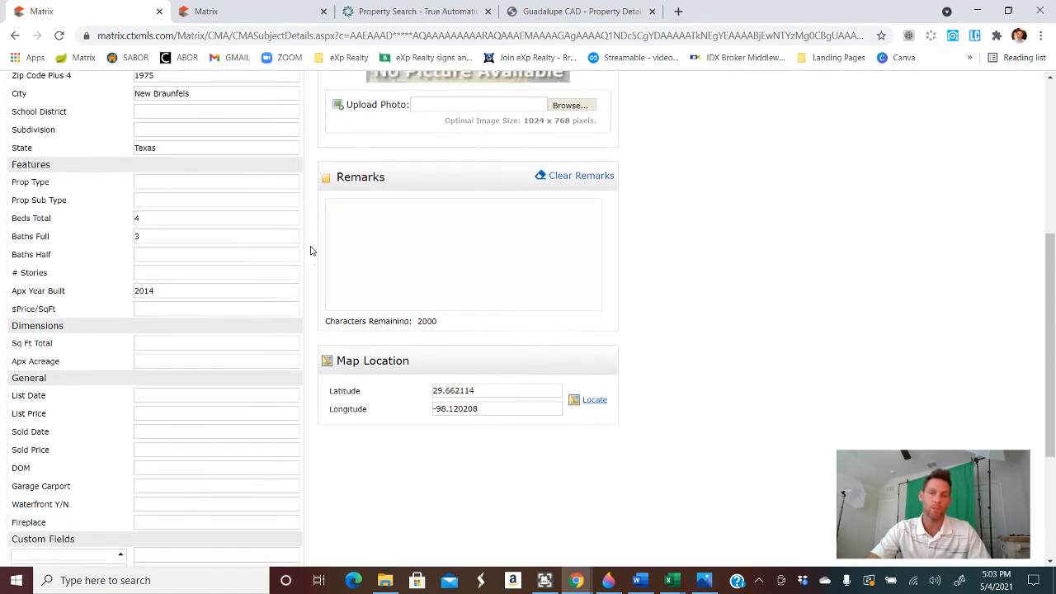
scroll(down, 3)
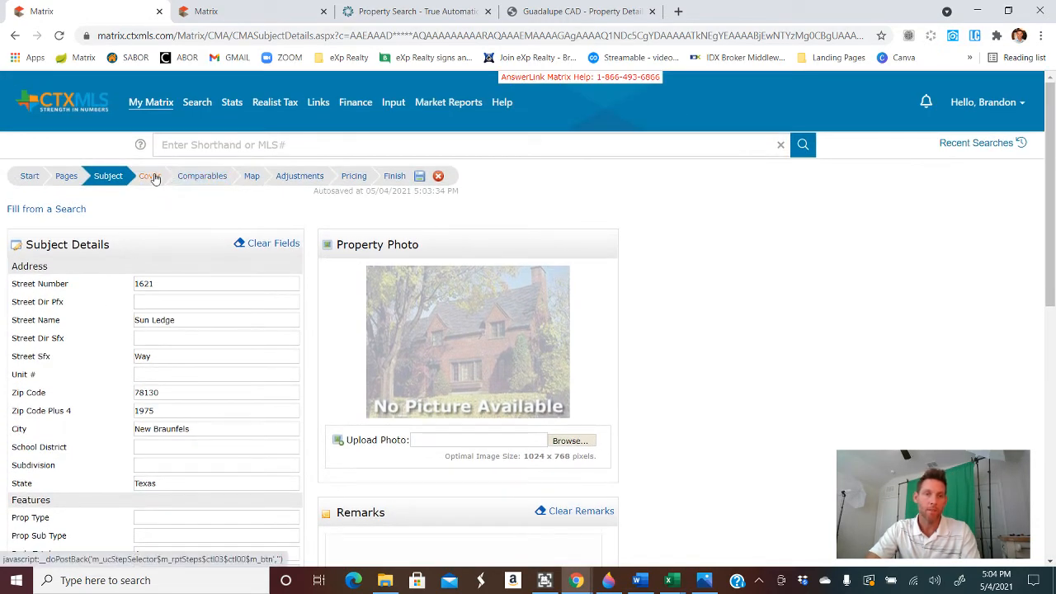
click(149, 175)
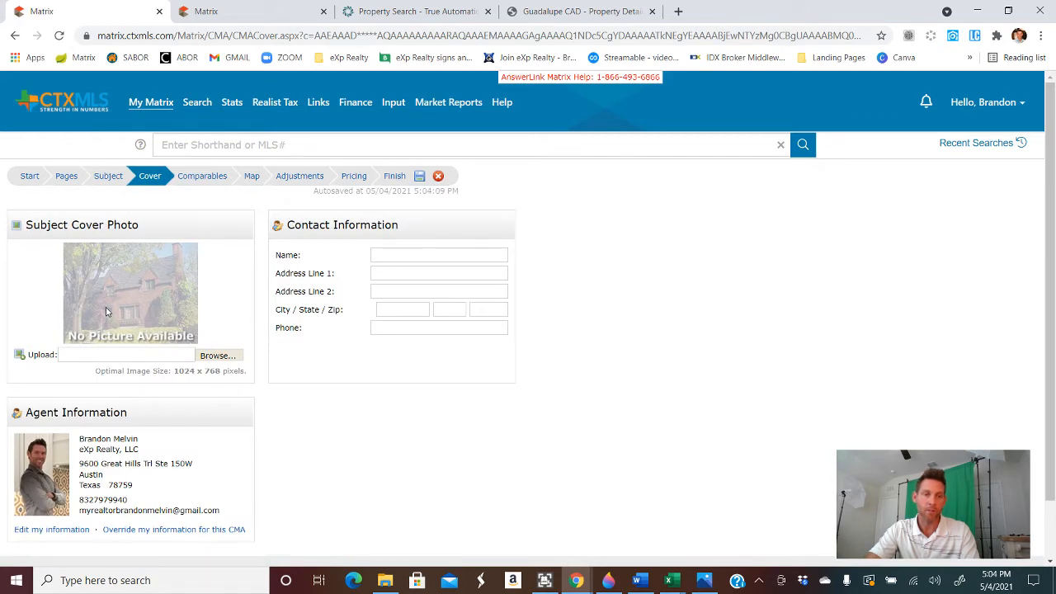
- Select all six Sungate comparables and open Add from Listings
click(202, 175)
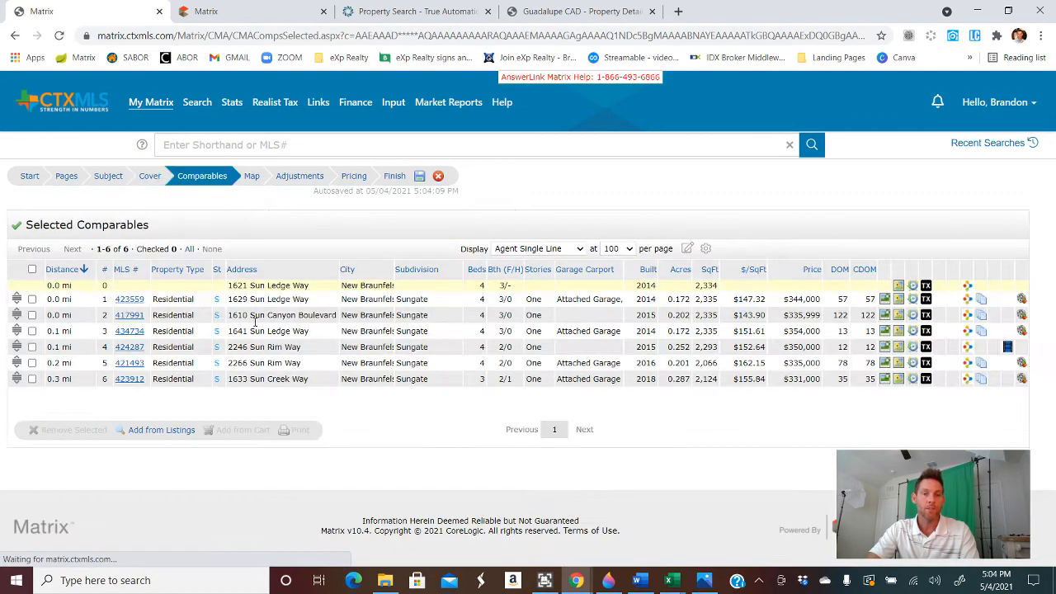
click(31, 269)
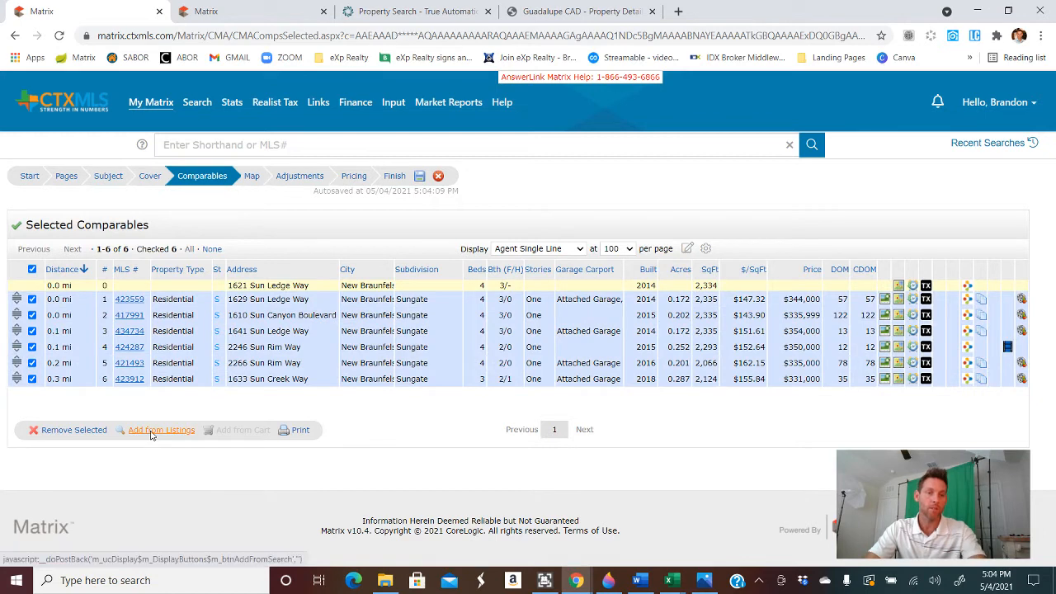
click(161, 429)
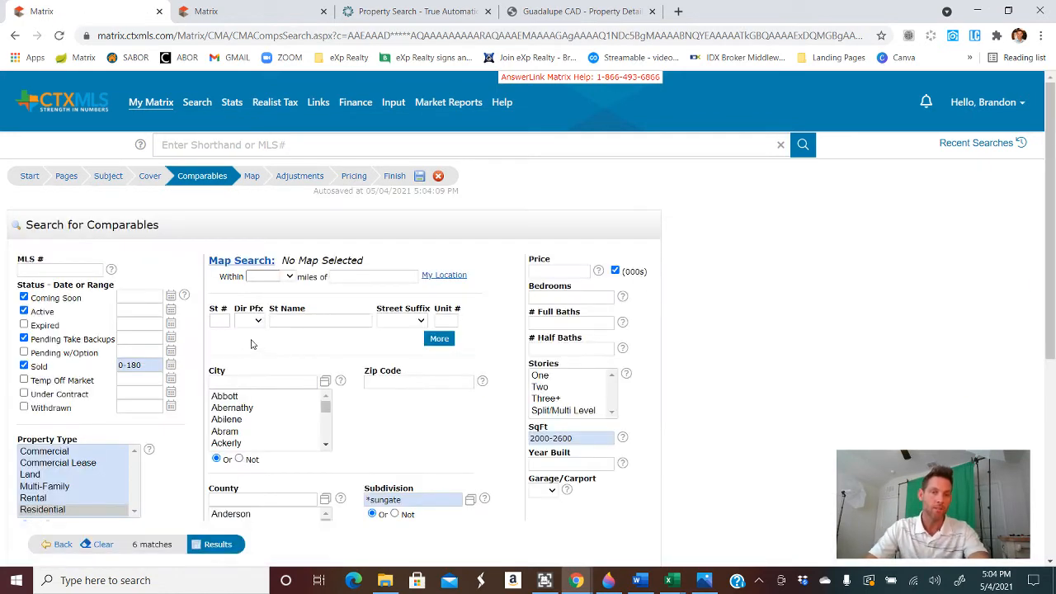
click(251, 176)
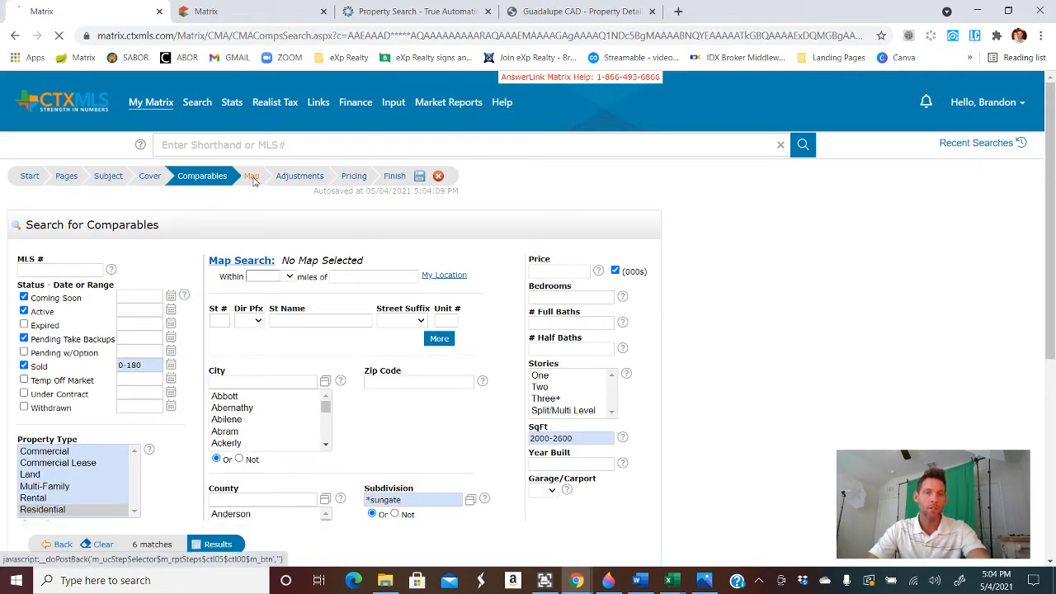
click(252, 175)
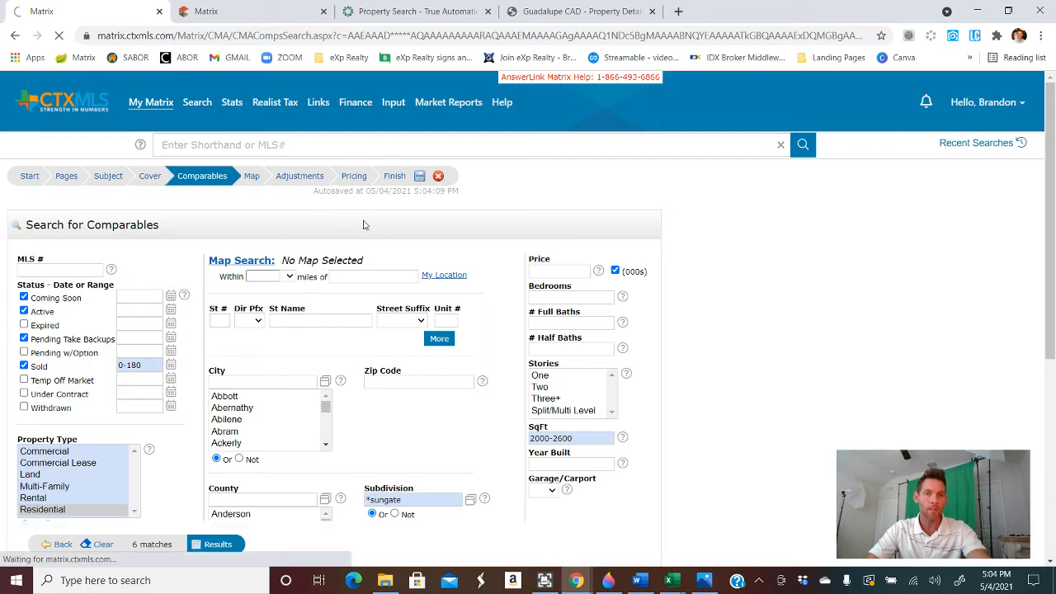
click(252, 175)
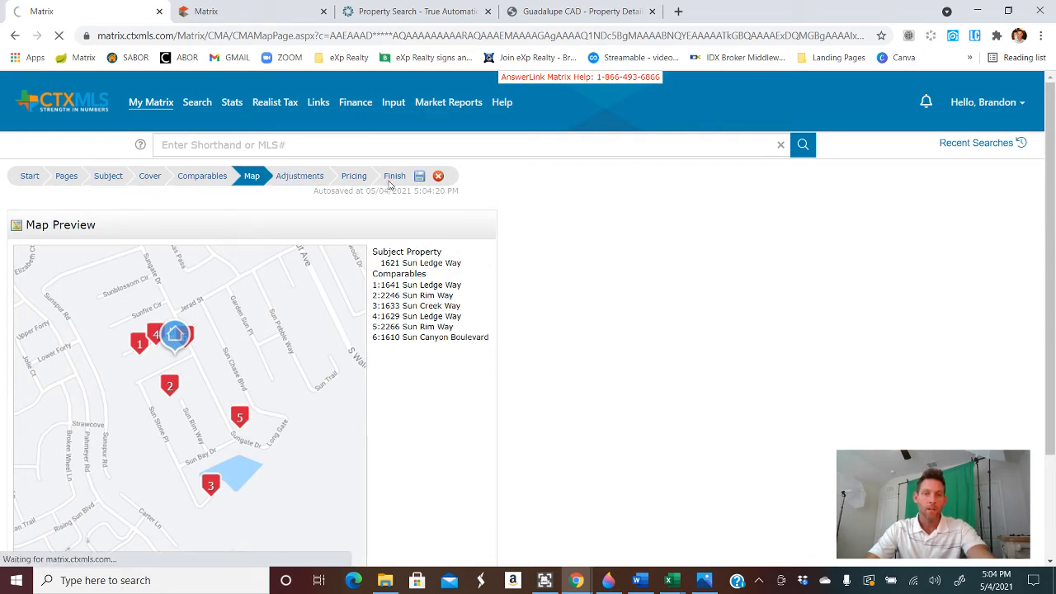
click(300, 175)
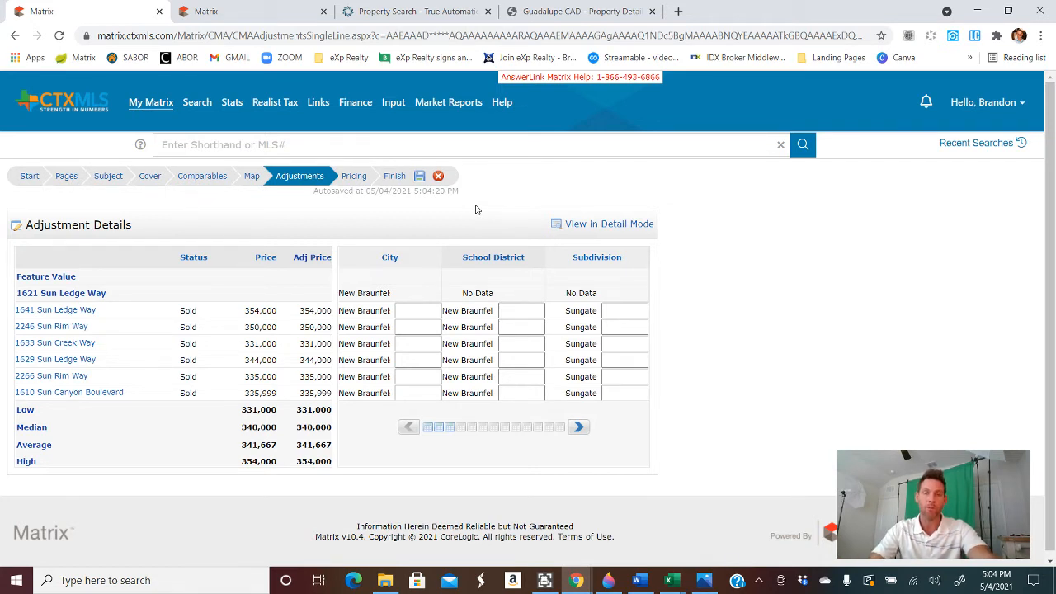
mouse_move(532, 196)
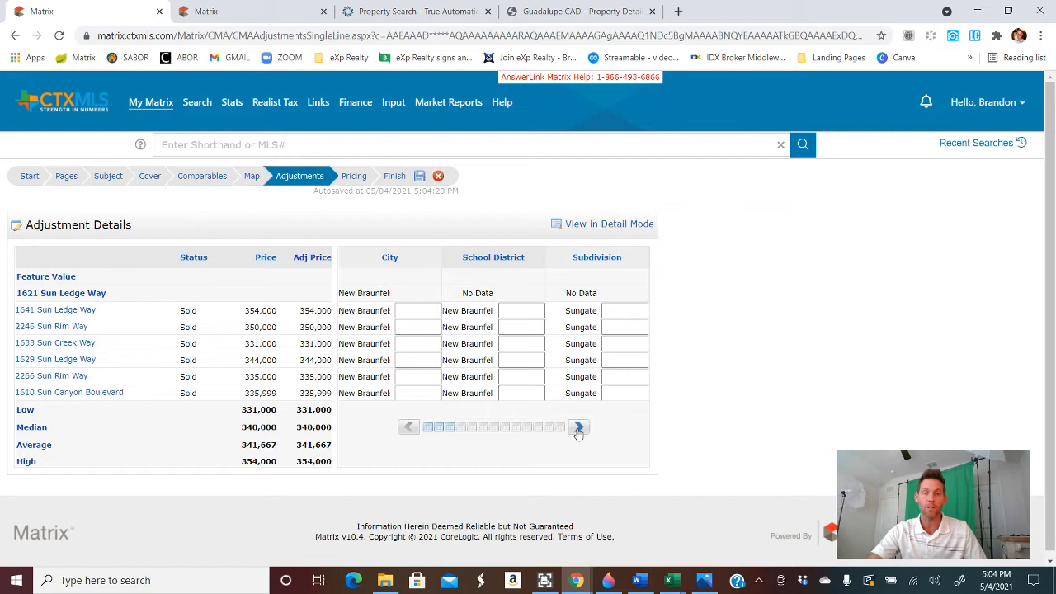
- Page the adjustment table ahead to the stories, year built and square footage columns
click(578, 427)
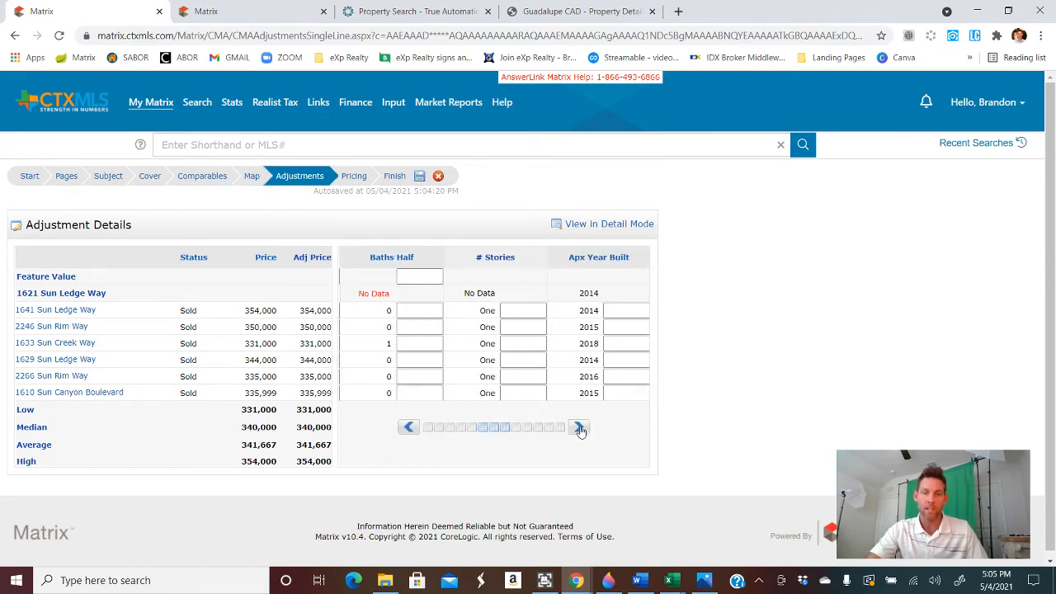
click(578, 428)
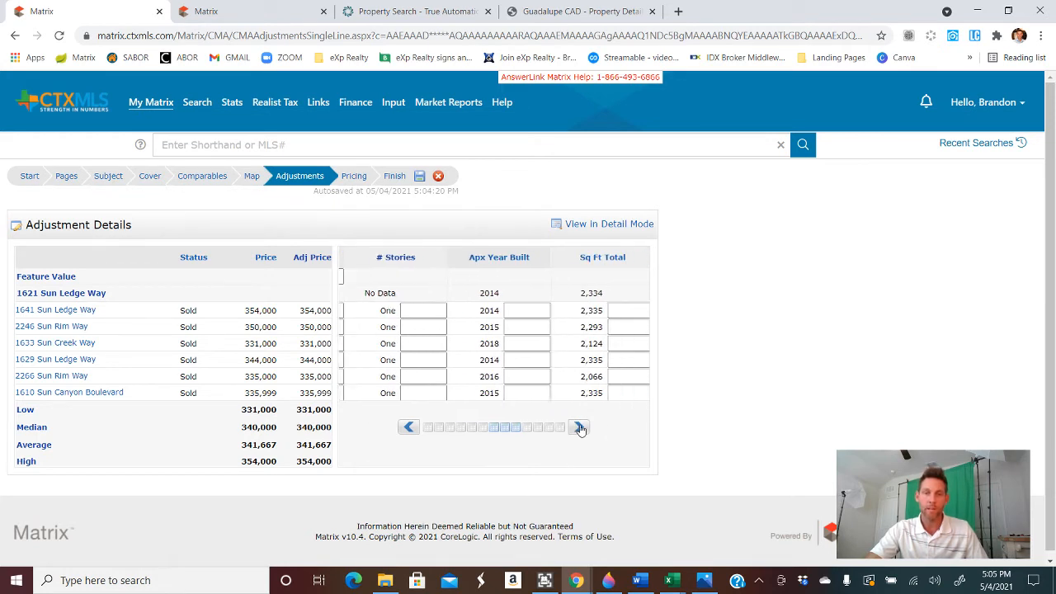
- Advance adjustments to acreage, then review the Pricing summary ($331,000–$354,000, $340,000 median)
click(578, 428)
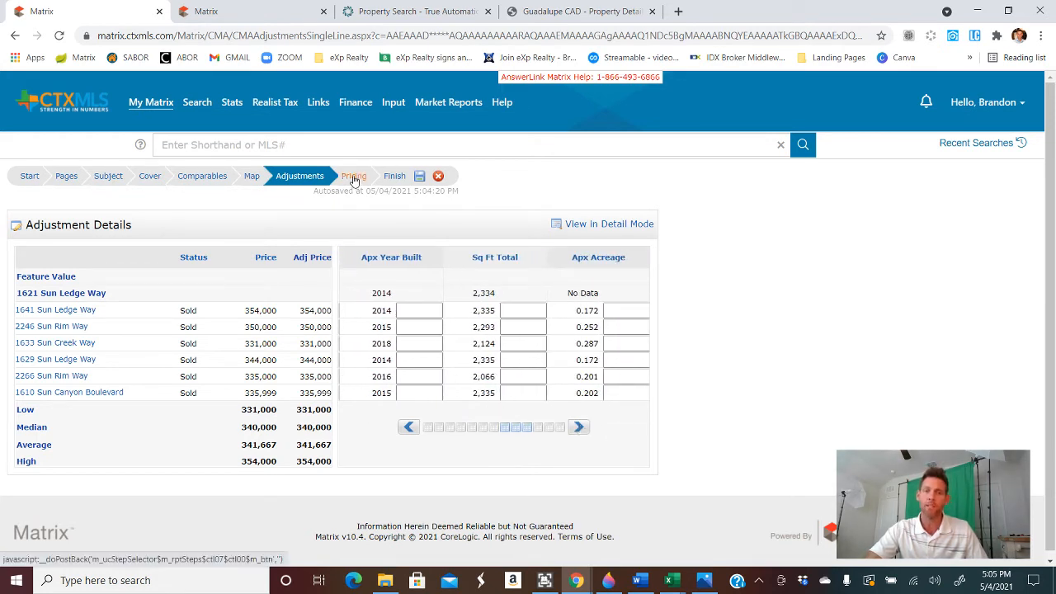
click(353, 176)
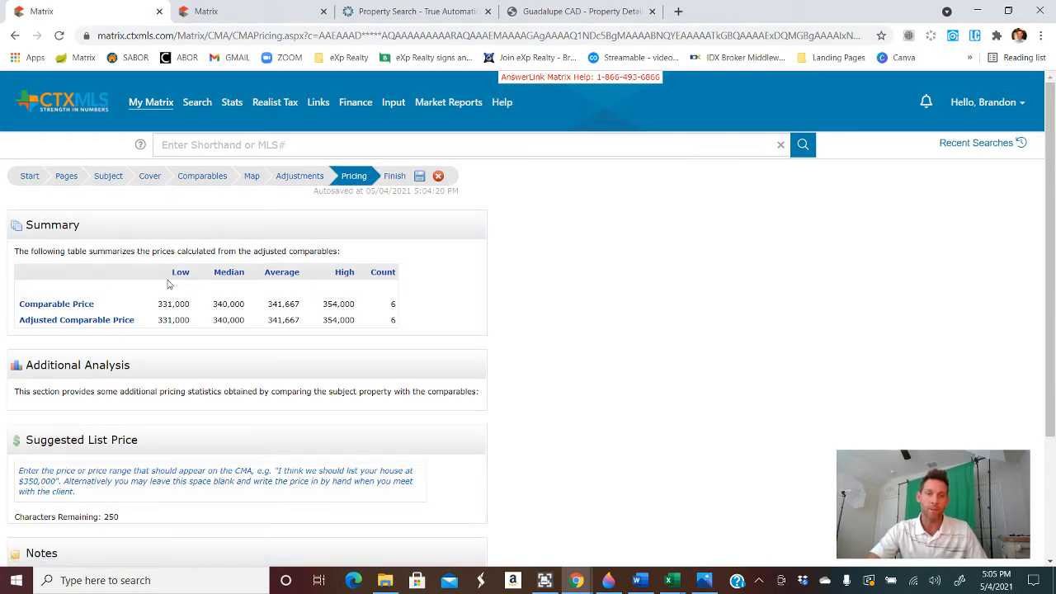
scroll(down, 3)
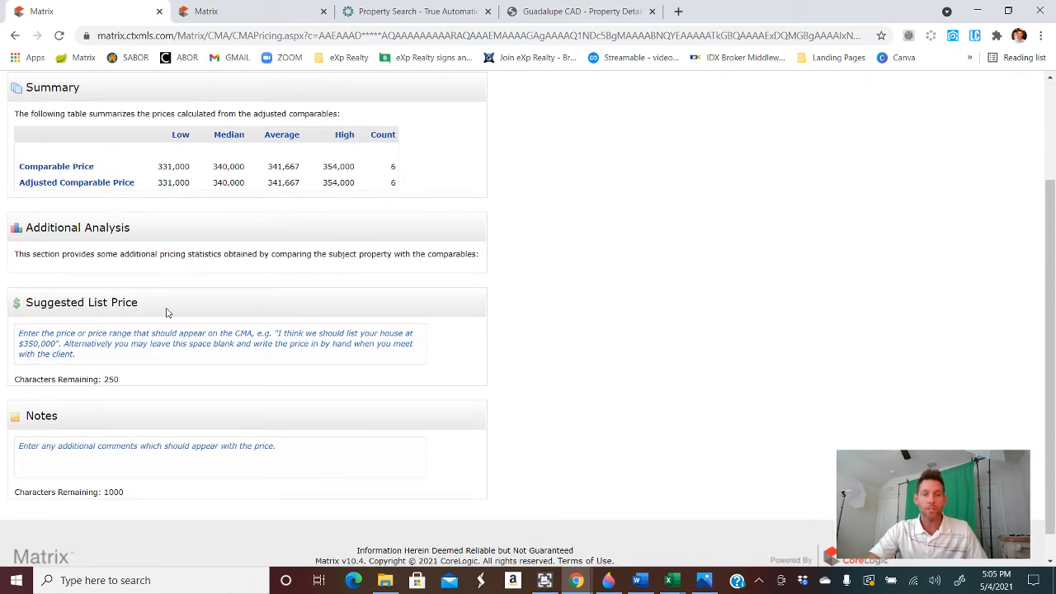
mouse_move(271, 336)
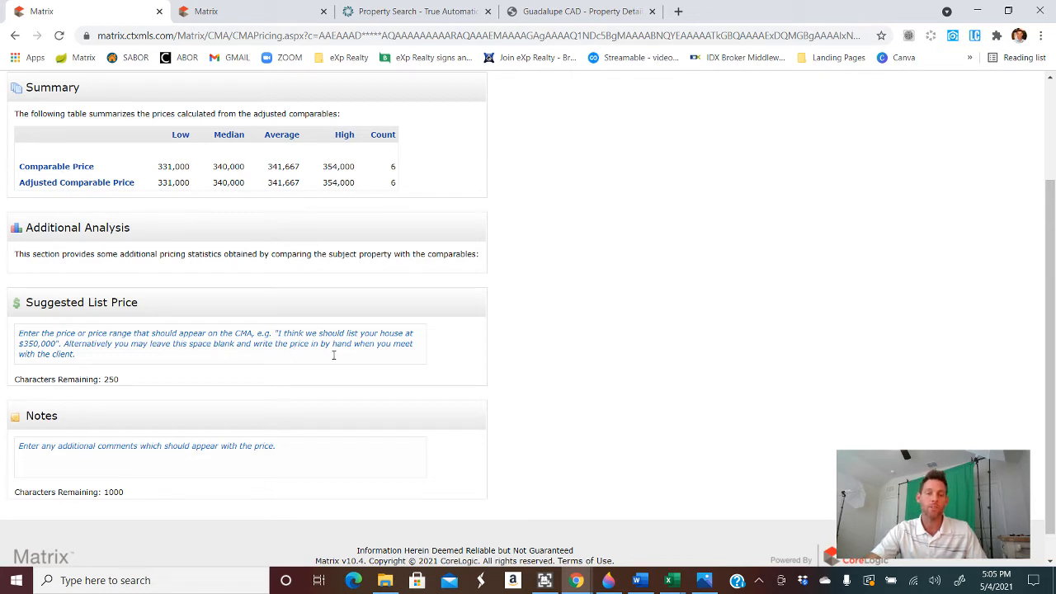
mouse_move(288, 351)
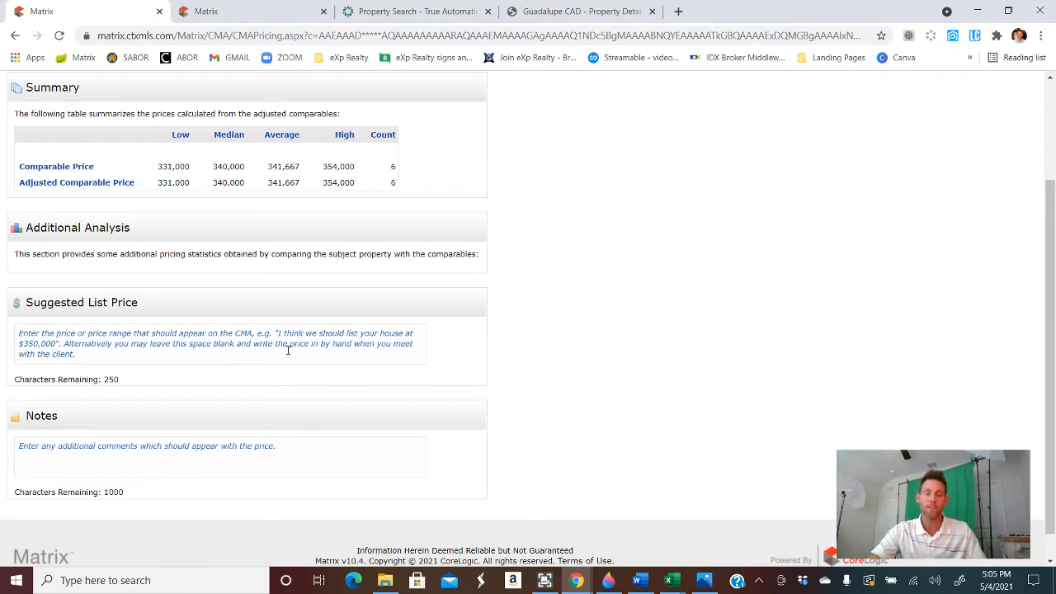
scroll(down, 3)
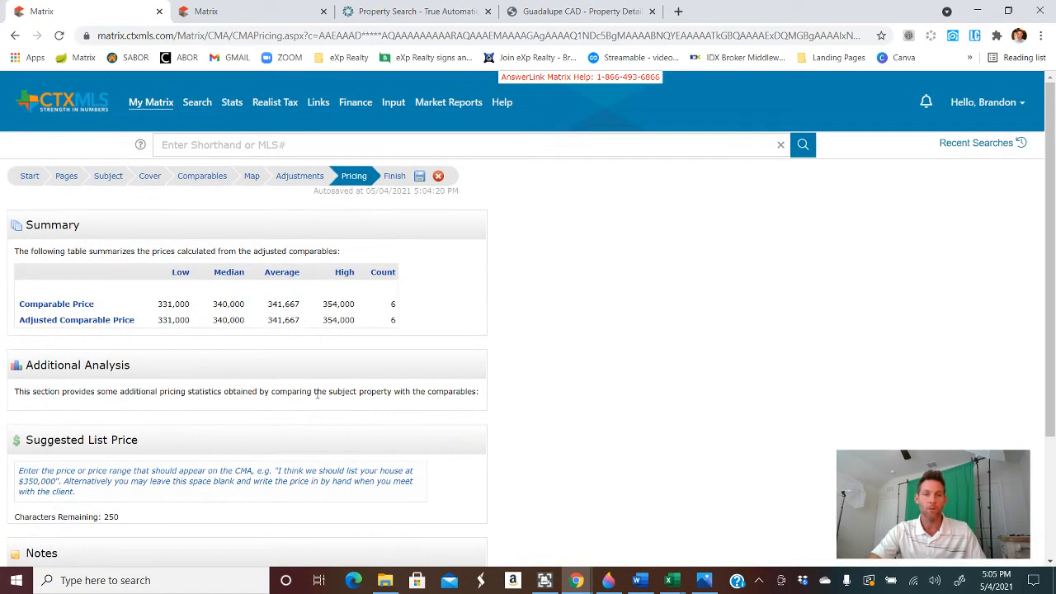
click(394, 176)
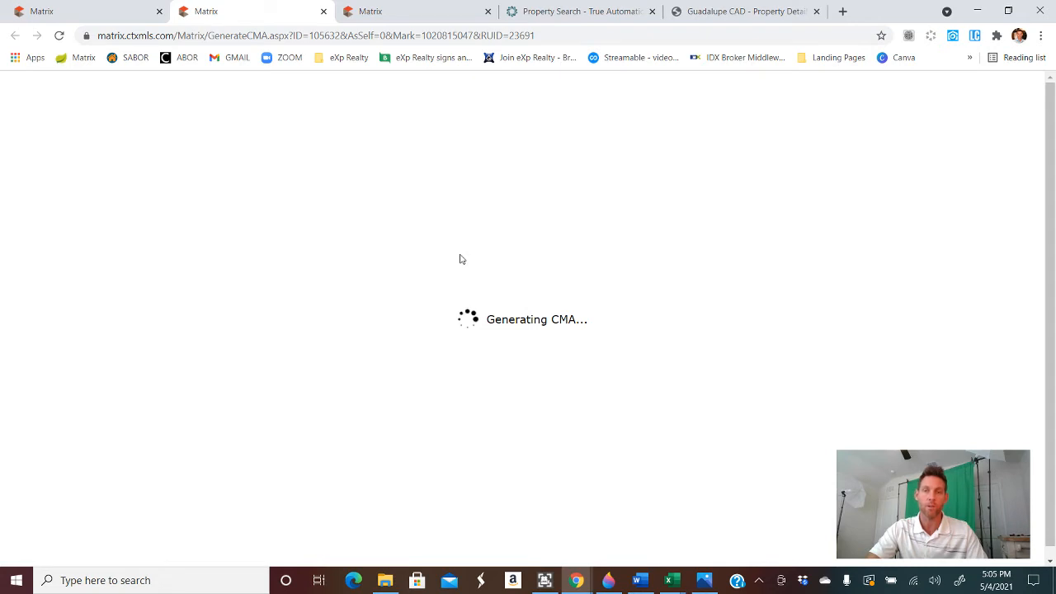
mouse_move(452, 266)
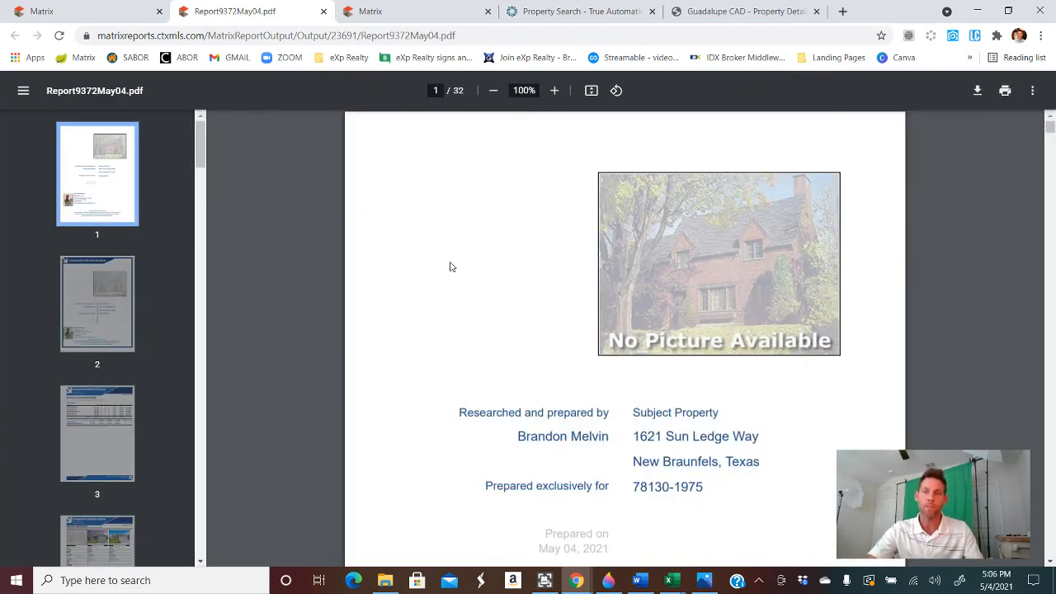
- Scroll the CMA PDF to page 3's comparables summary averaging $341,667
scroll(down, 3)
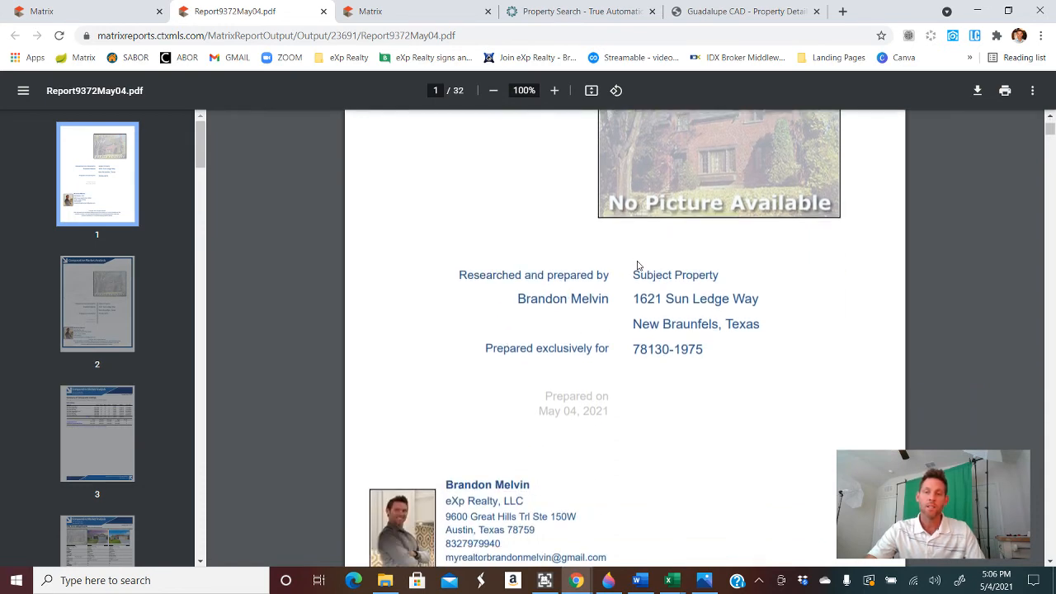
scroll(down, 3)
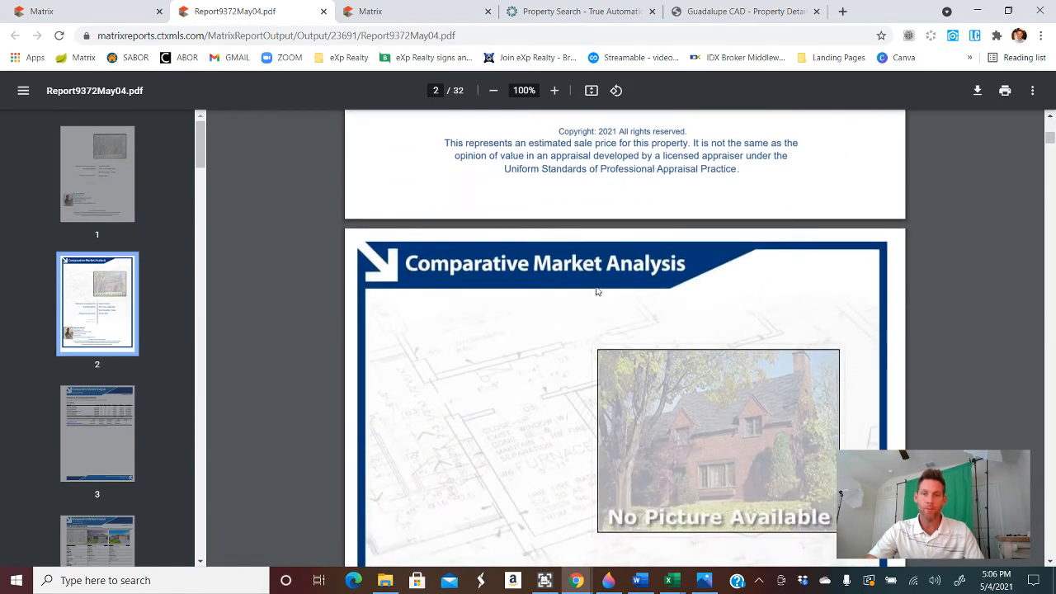
scroll(down, 3)
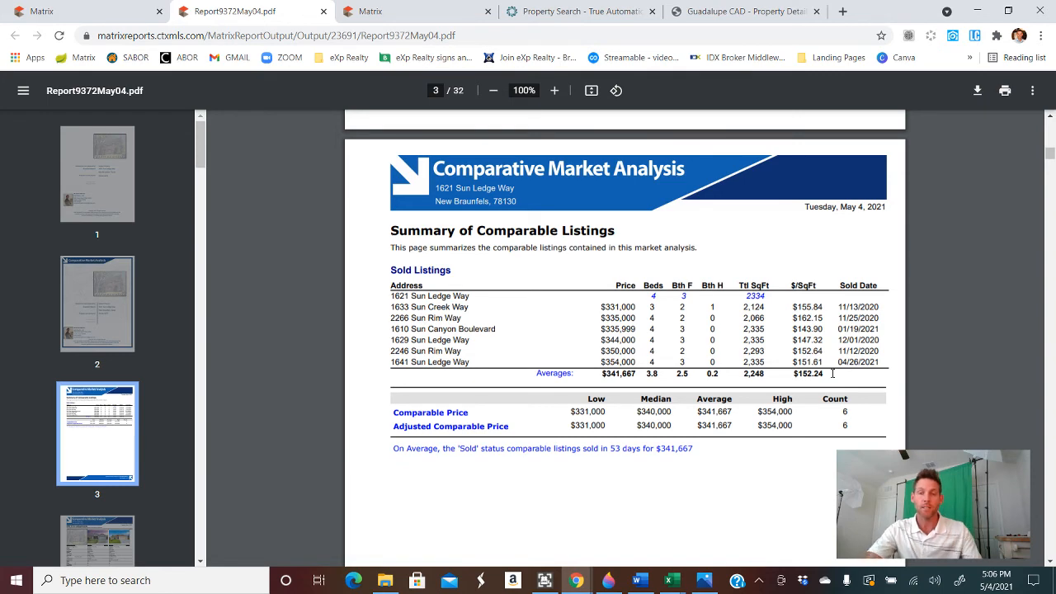
click(375, 12)
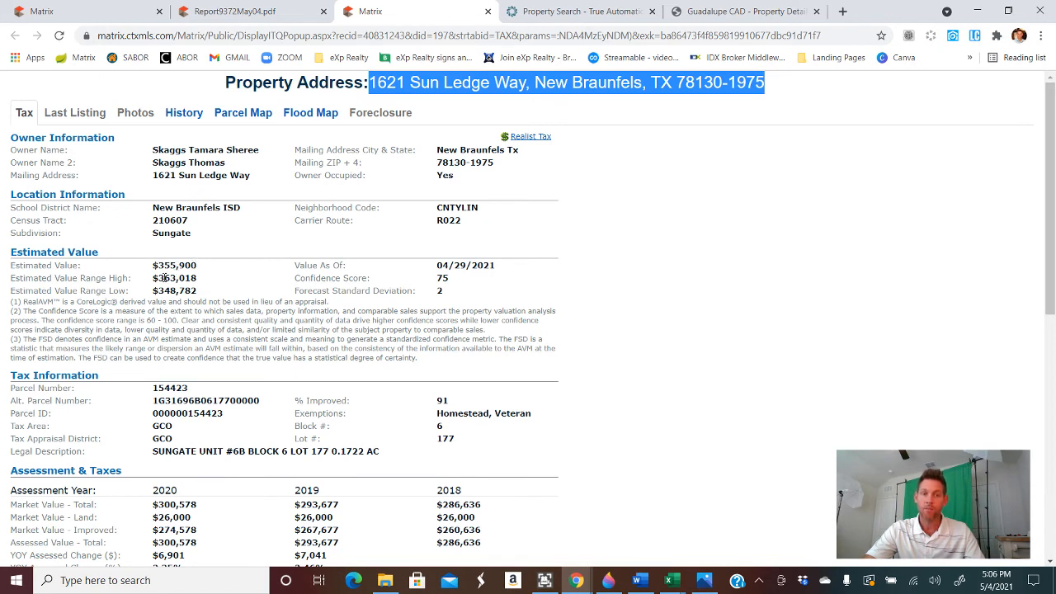
mouse_move(167, 293)
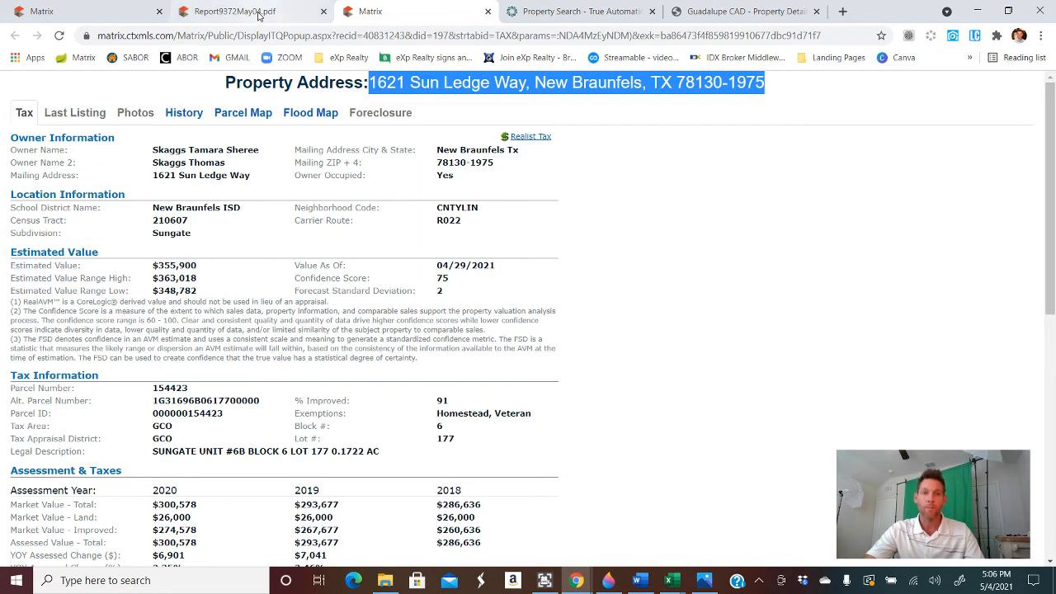
click(240, 11)
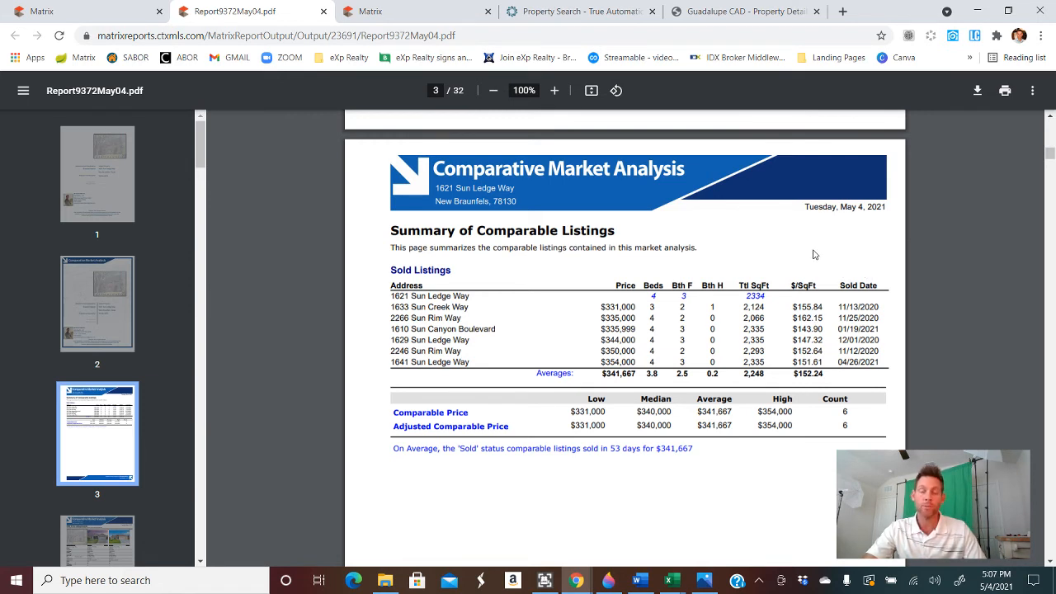
mouse_move(780, 250)
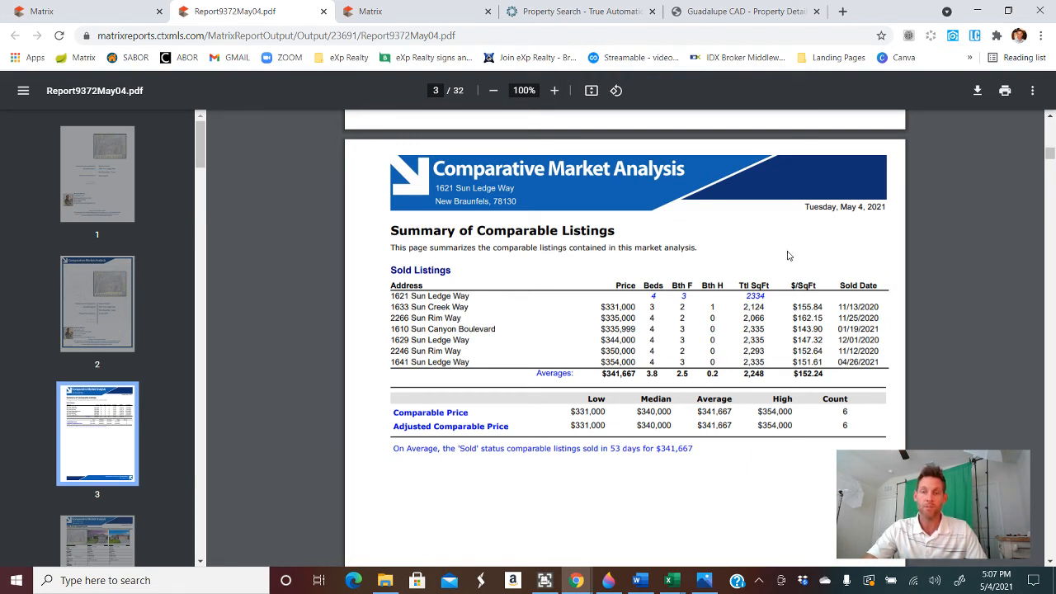
mouse_move(867, 256)
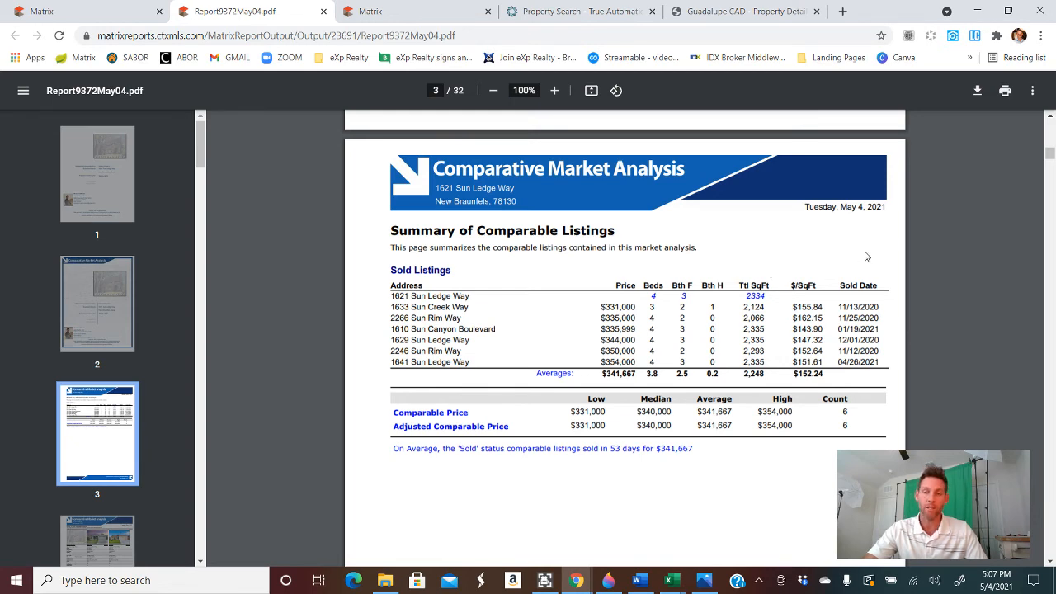
scroll(down, 3)
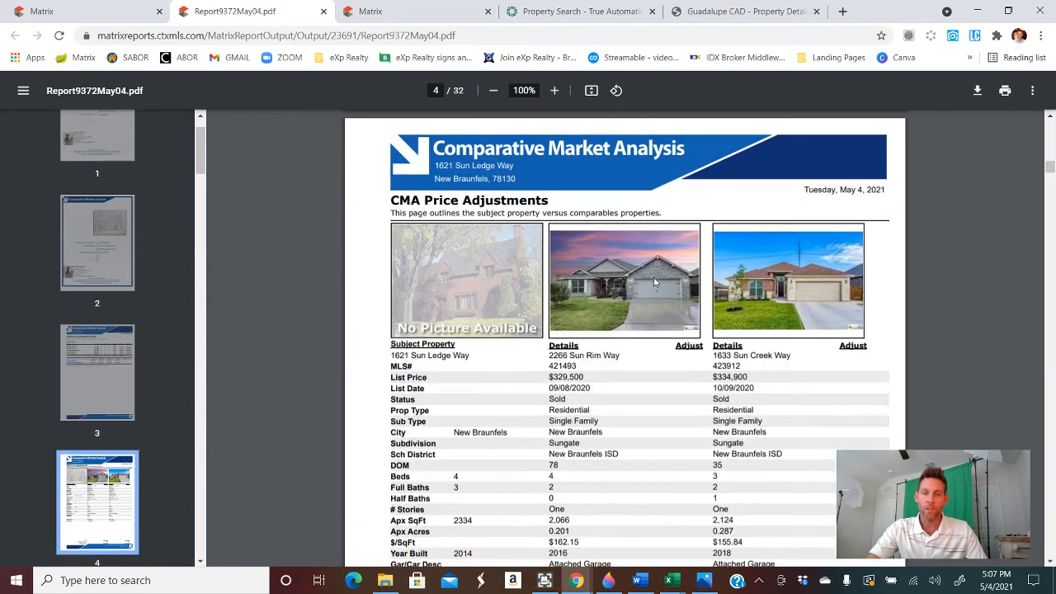
scroll(down, 3)
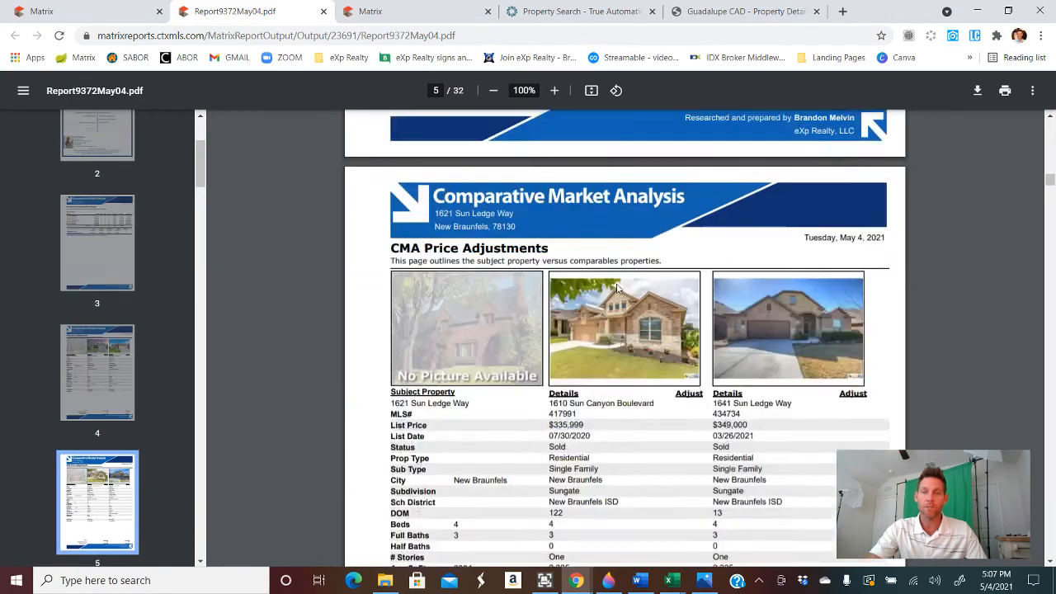
scroll(down, 3)
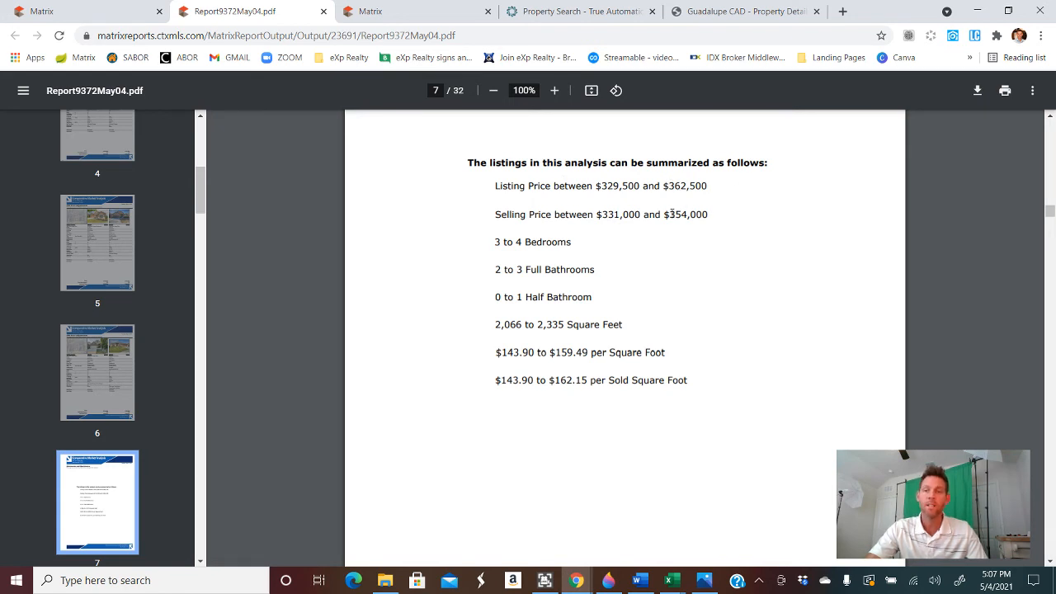
mouse_move(671, 333)
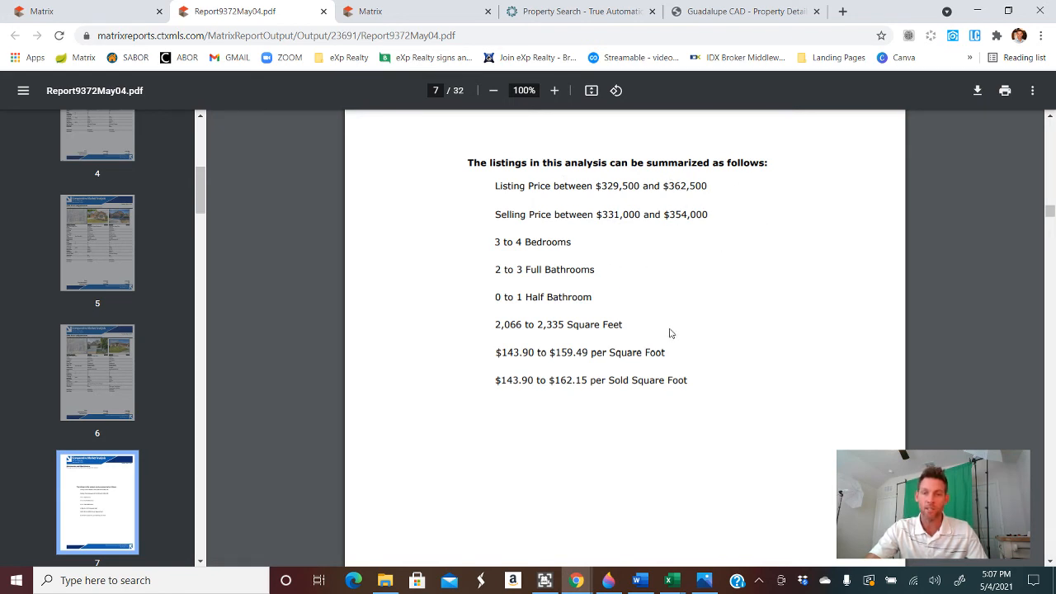
scroll(down, 3)
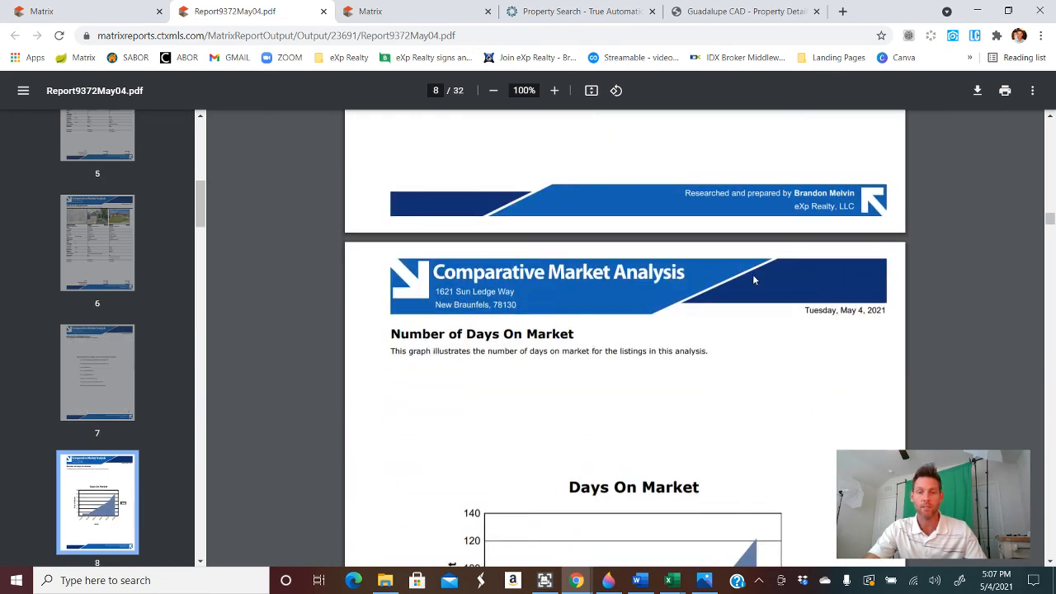
scroll(down, 3)
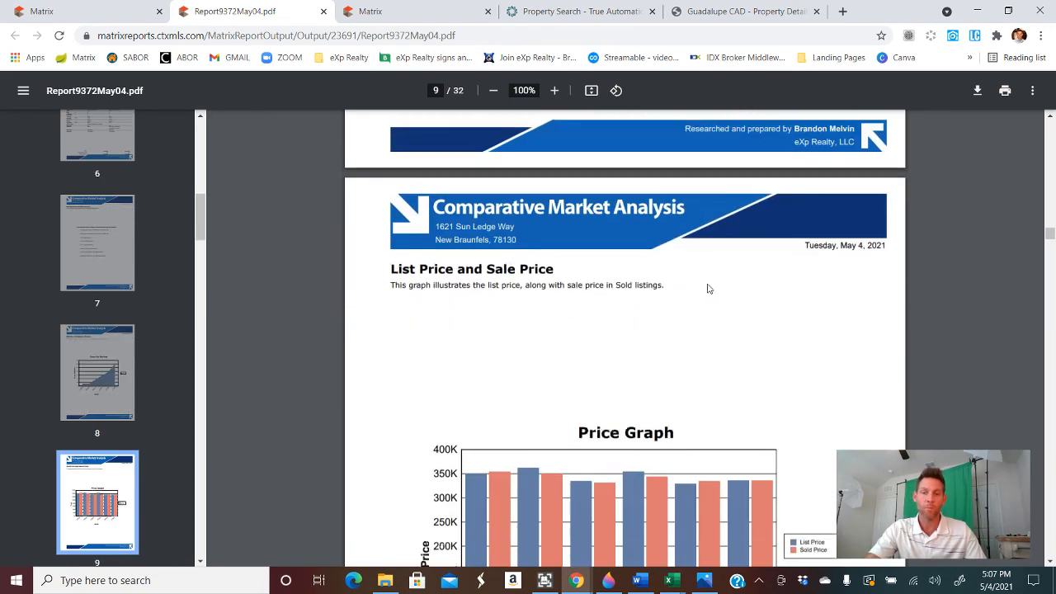
scroll(down, 3)
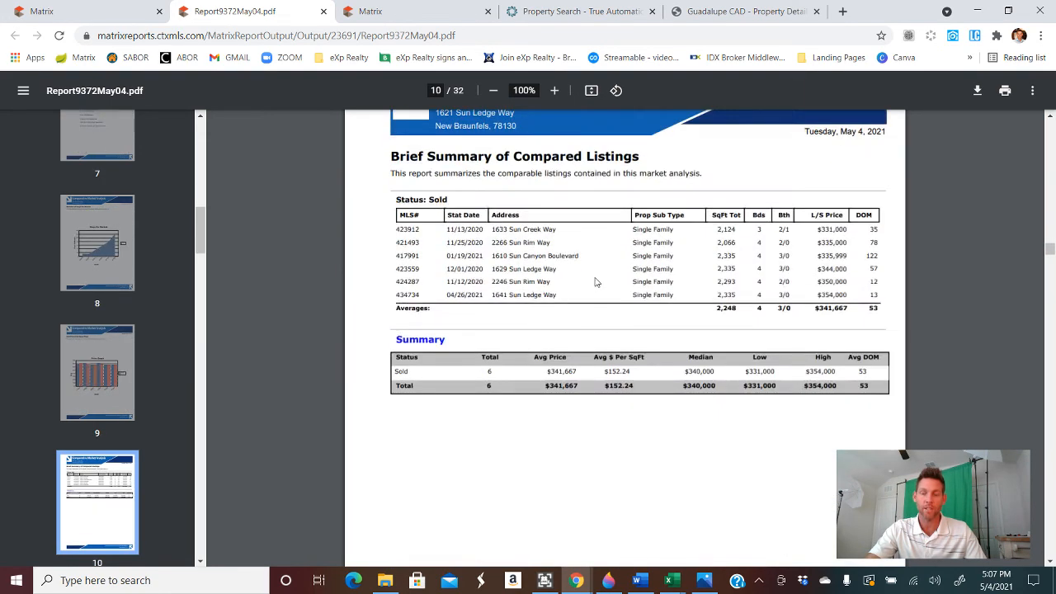
scroll(down, 3)
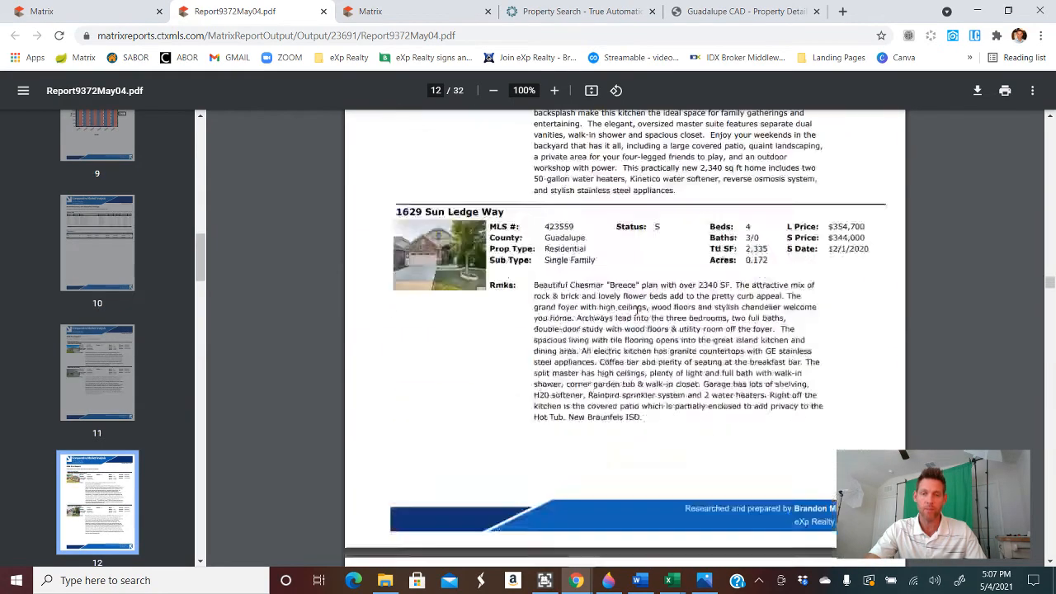
- Scroll the CMA from page 12 to page 23's Benefits of Using a Professional REALTOR®
scroll(down, 3)
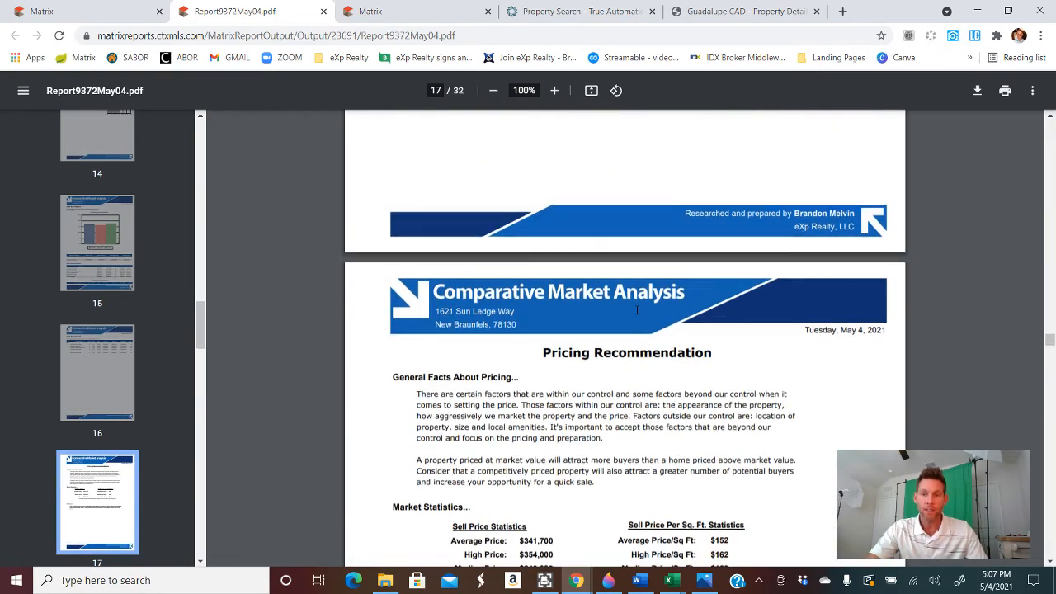
scroll(down, 3)
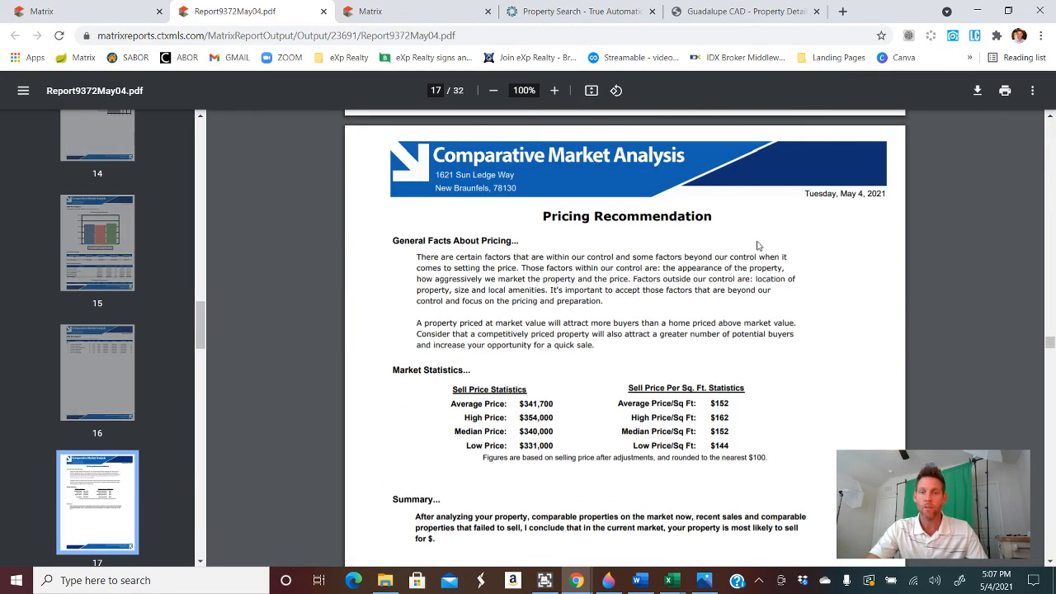
mouse_move(773, 222)
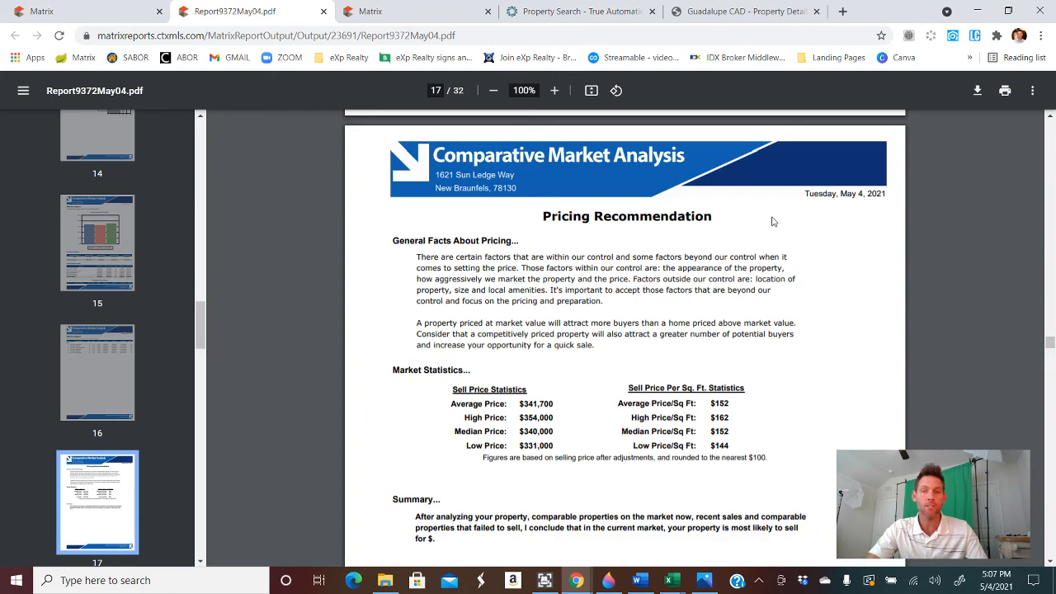
mouse_move(600, 217)
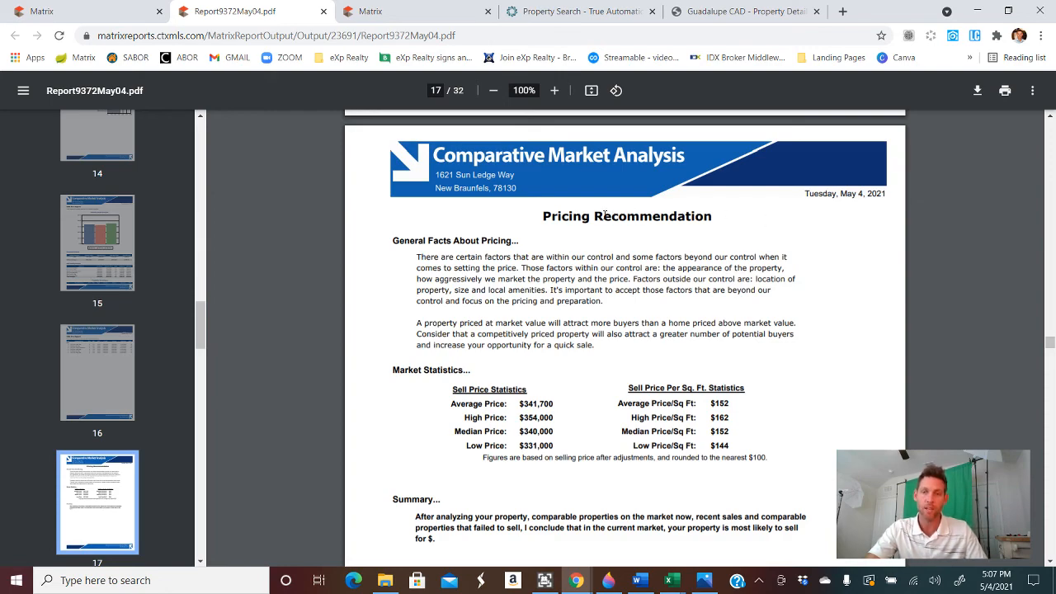
scroll(down, 3)
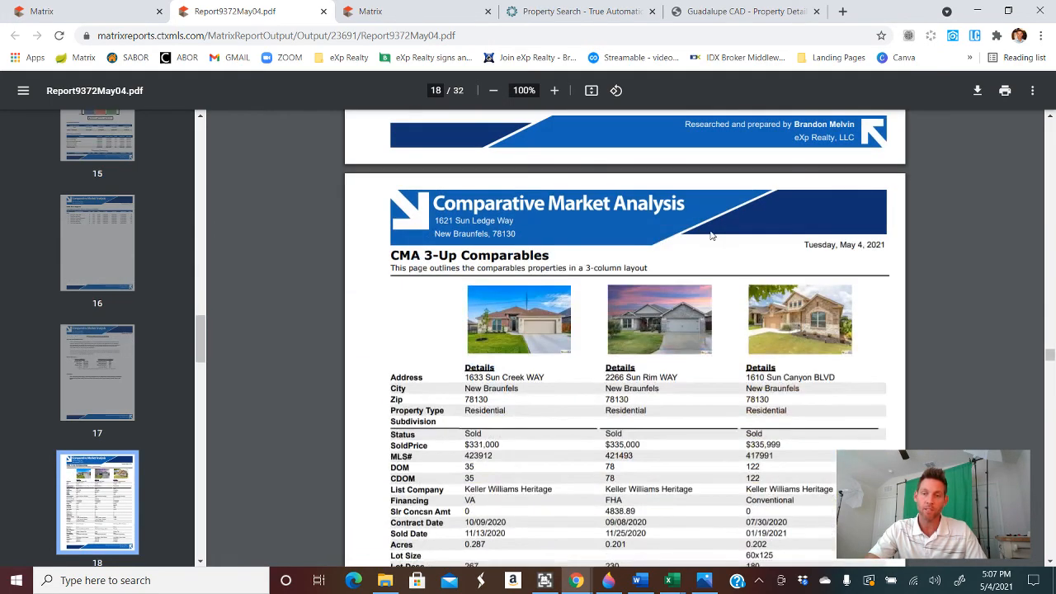
scroll(down, 3)
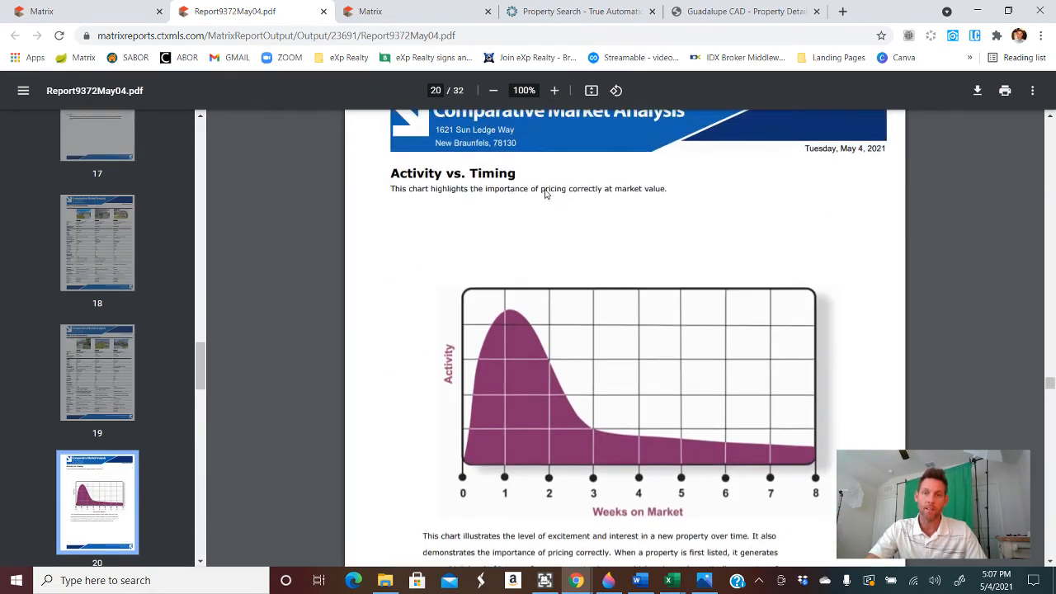
scroll(down, 3)
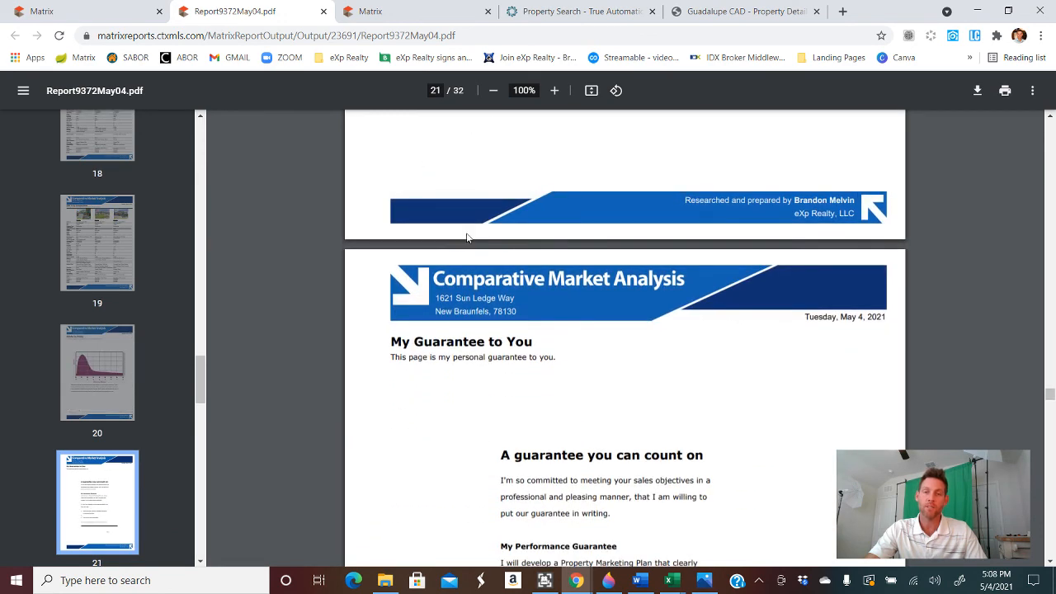
scroll(down, 3)
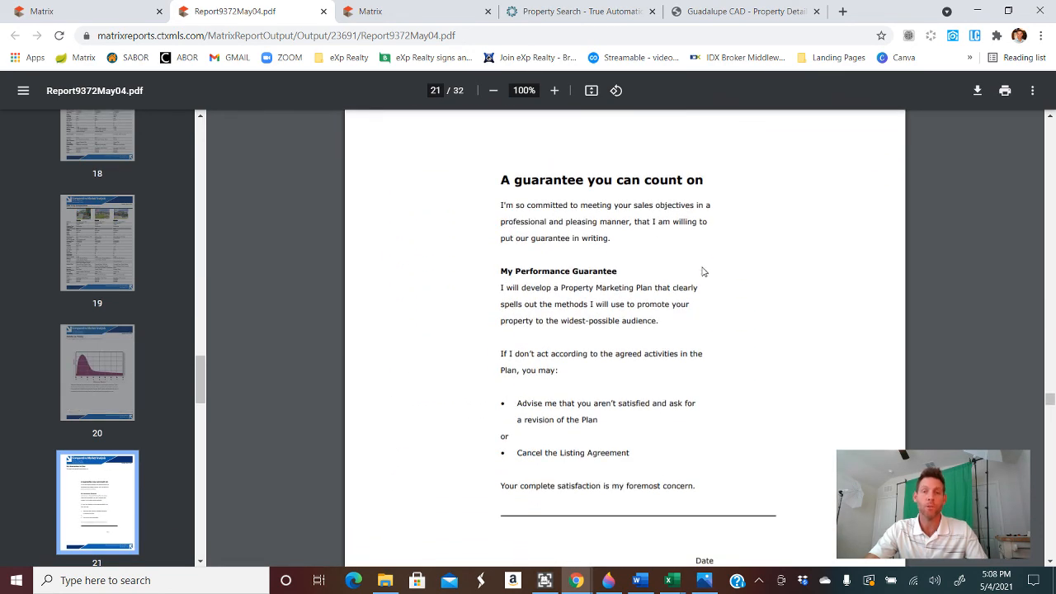
scroll(down, 3)
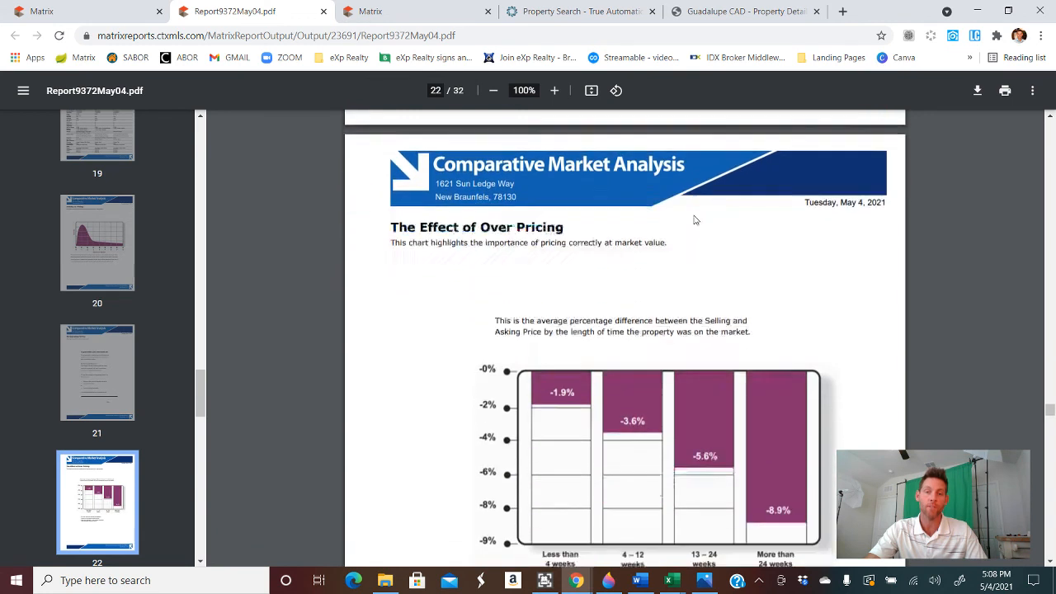
scroll(down, 3)
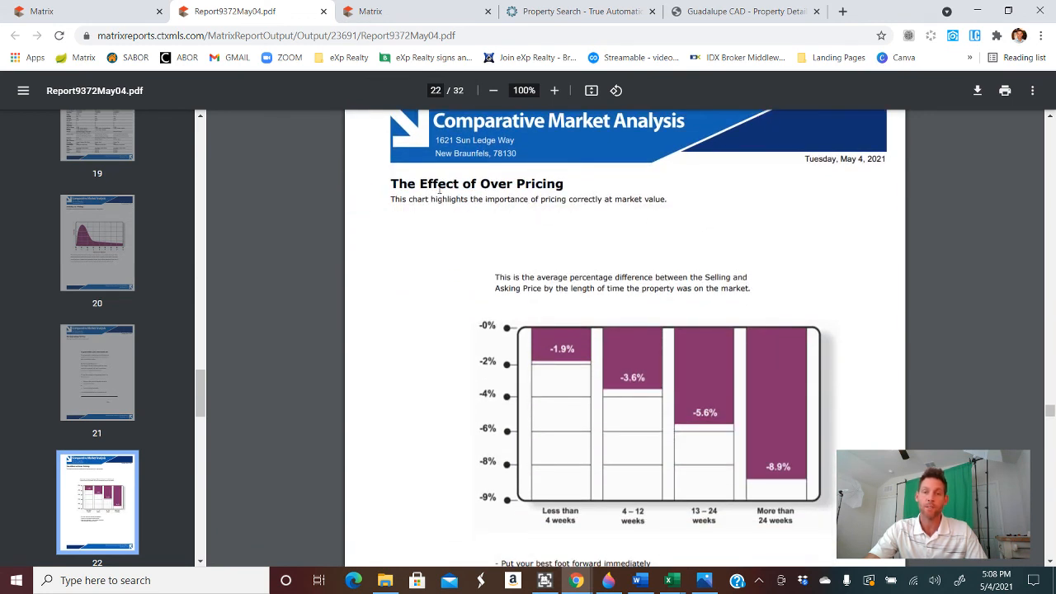
mouse_move(720, 272)
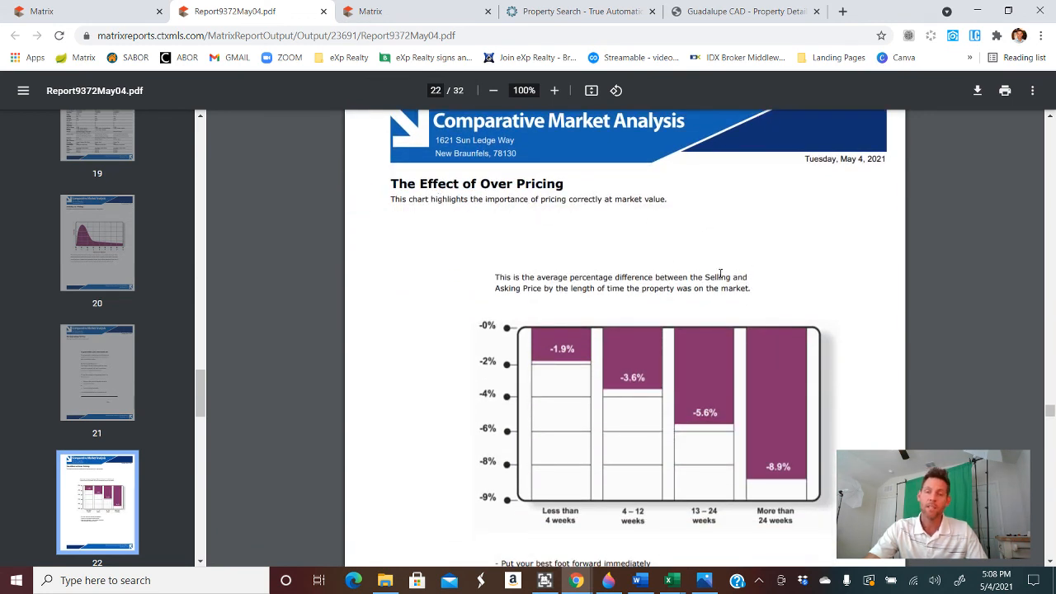
scroll(down, 3)
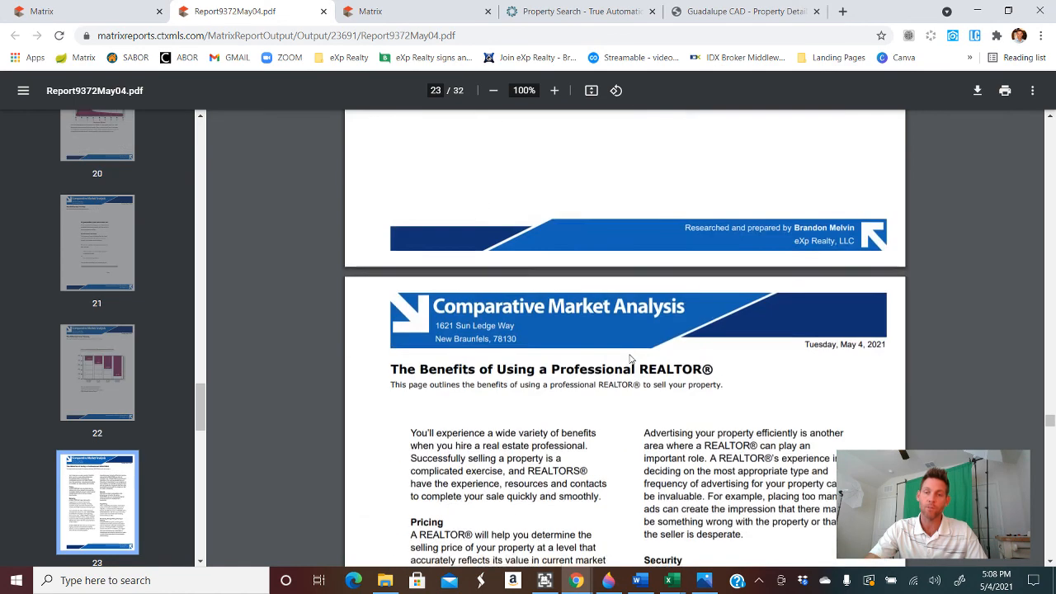
scroll(down, 3)
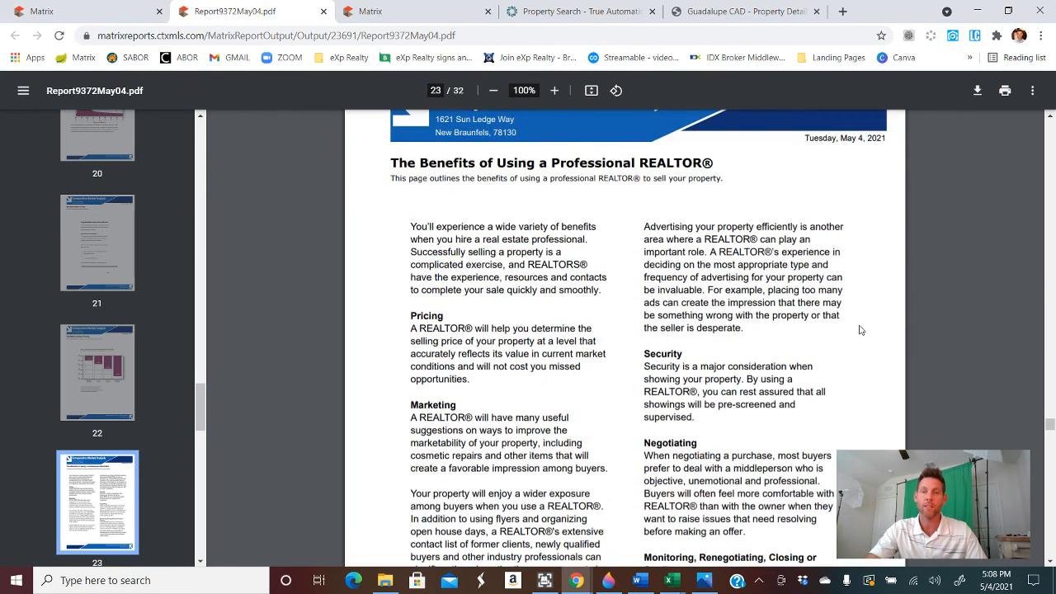